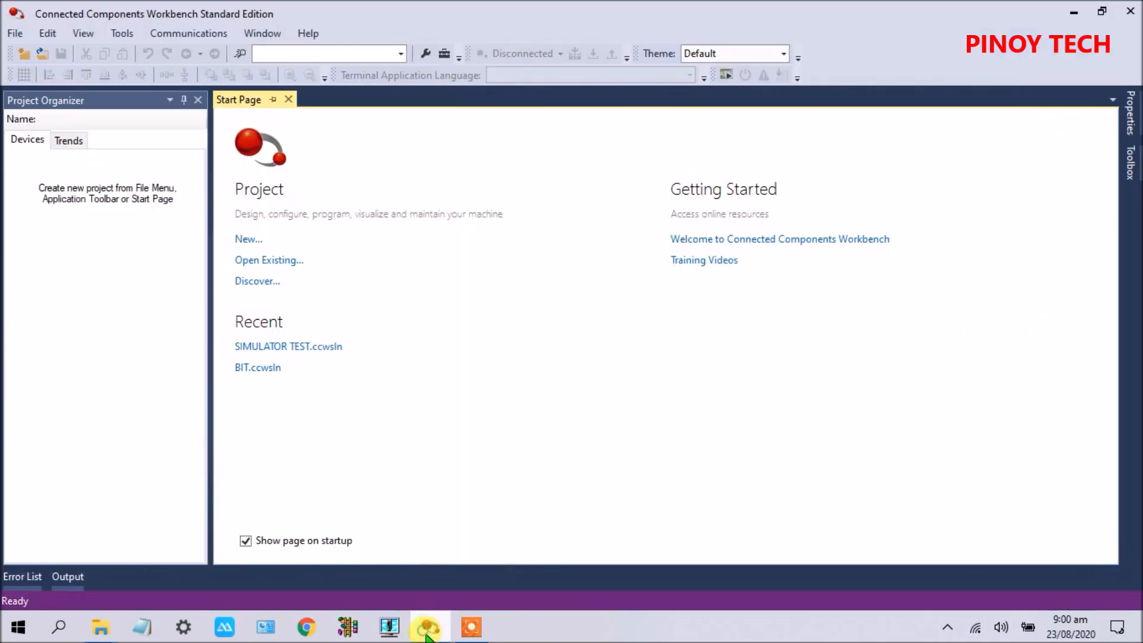
mouse_move(782, 352)
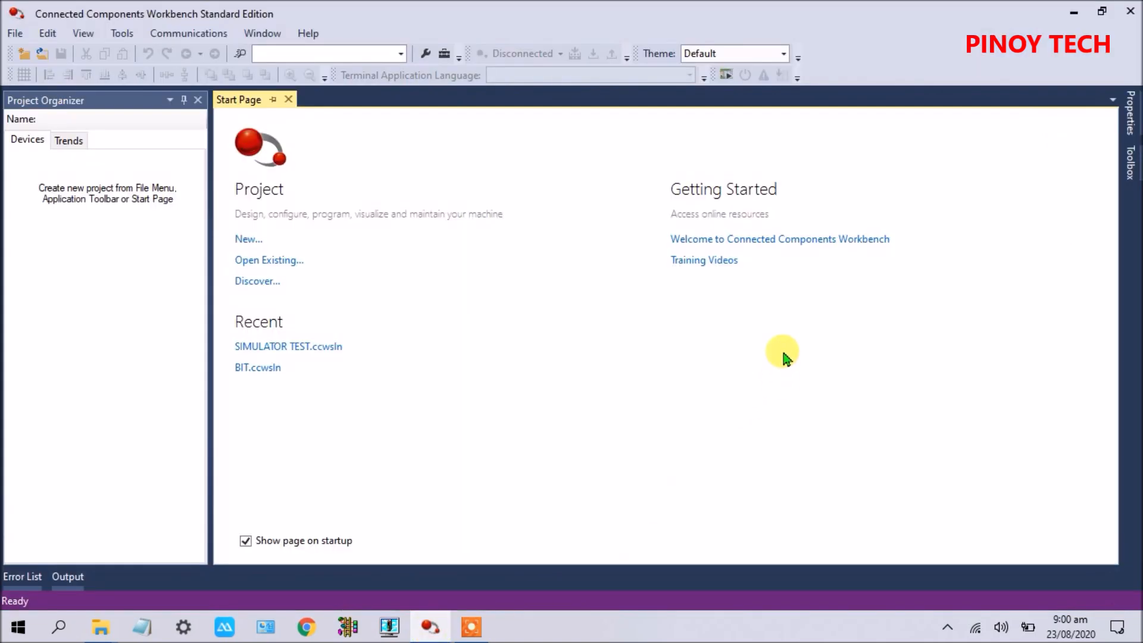
mouse_move(275, 212)
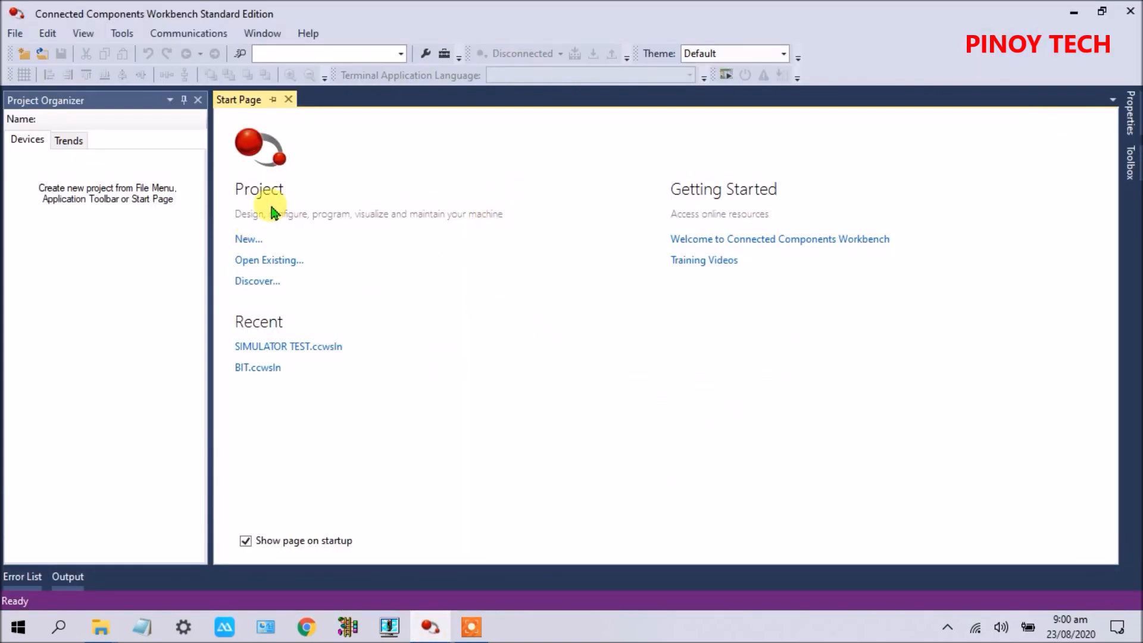
mouse_move(488, 348)
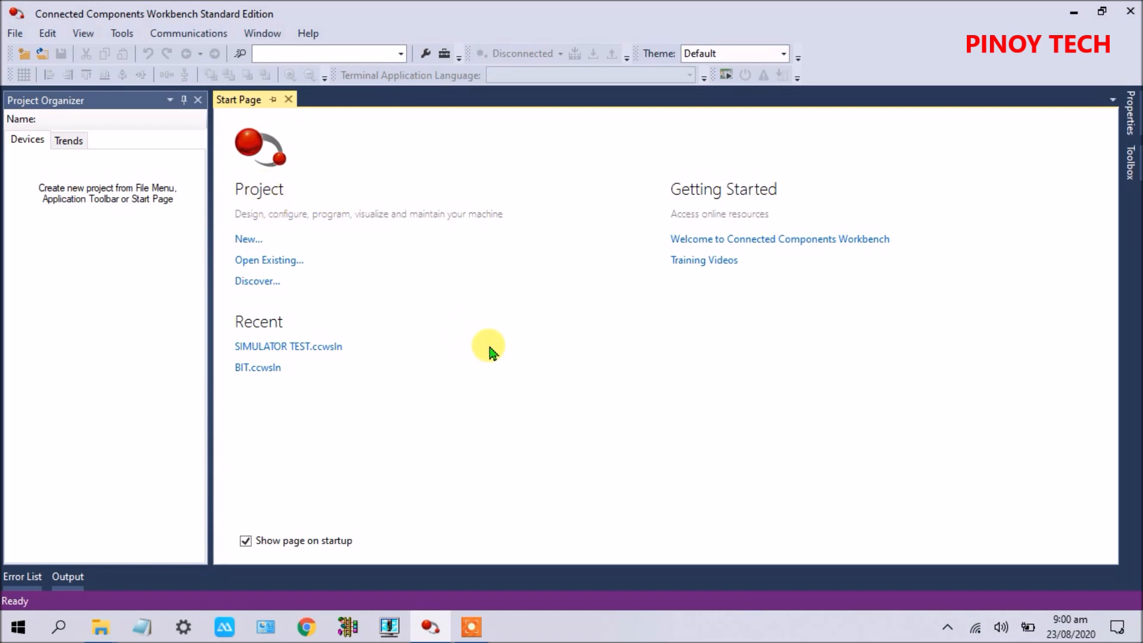
mouse_move(469, 283)
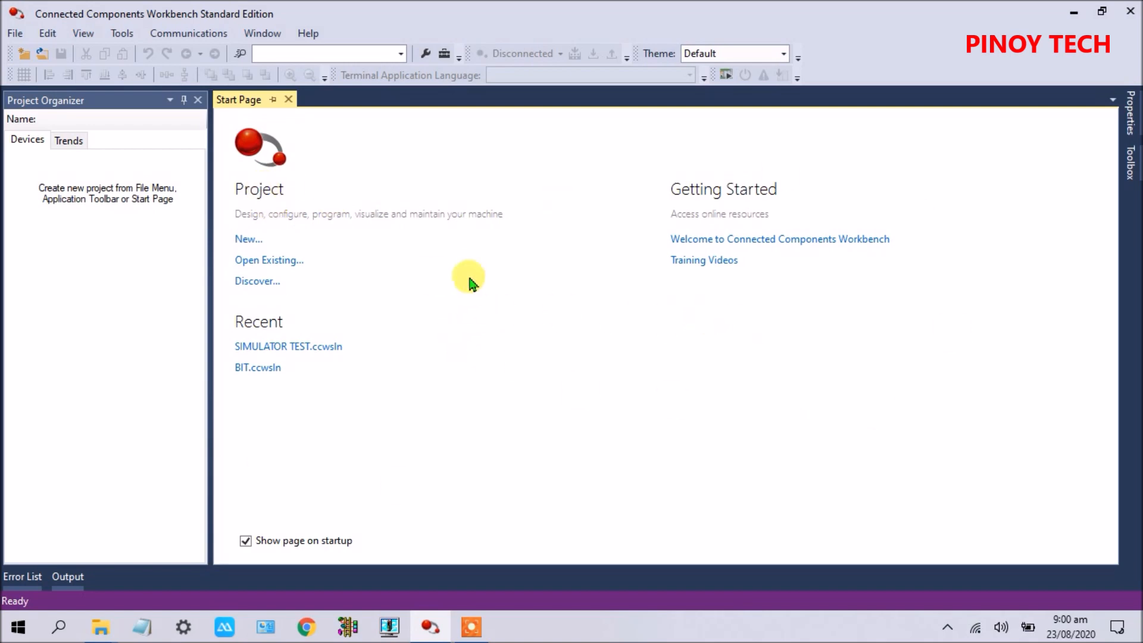
Relaunch the workbench from the desktop and start a new project
click(1074, 12)
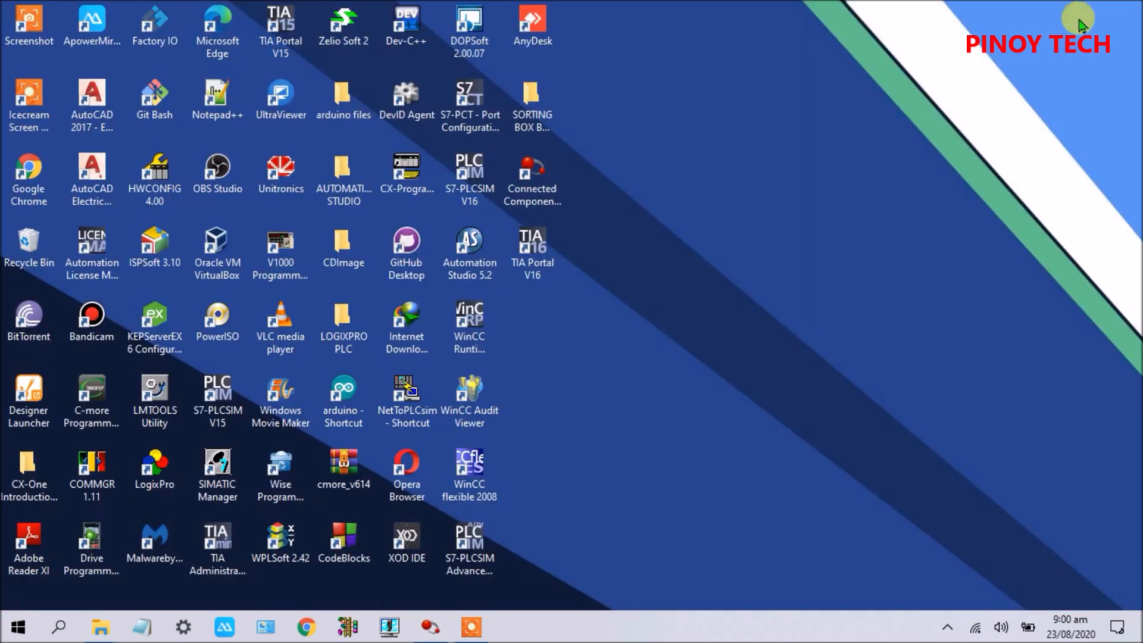
double_click(532, 168)
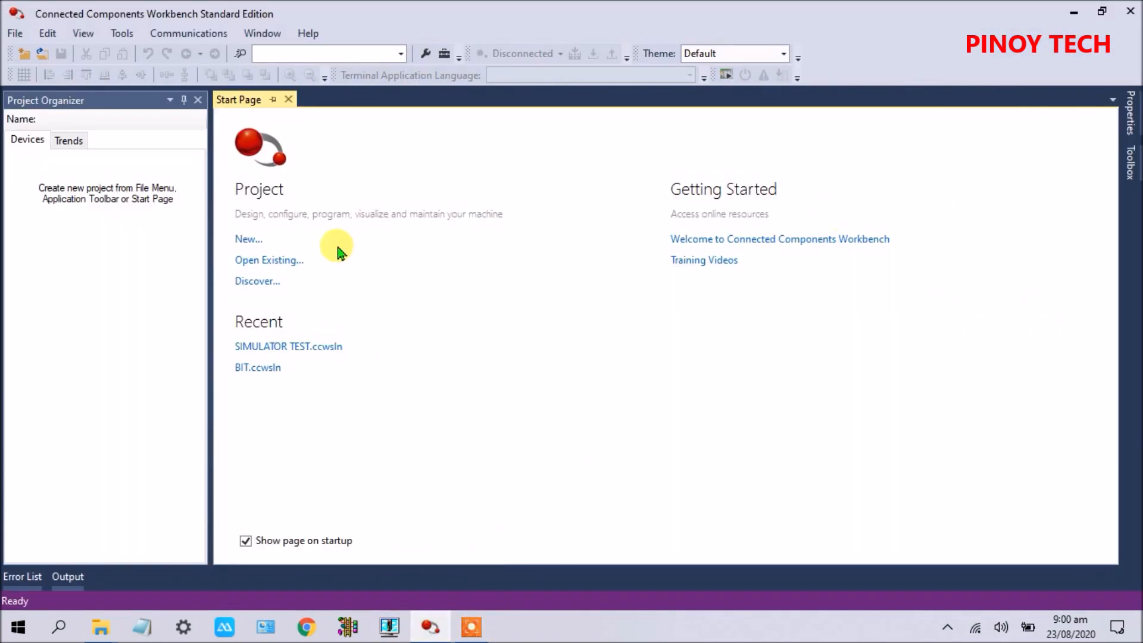
mouse_move(428, 359)
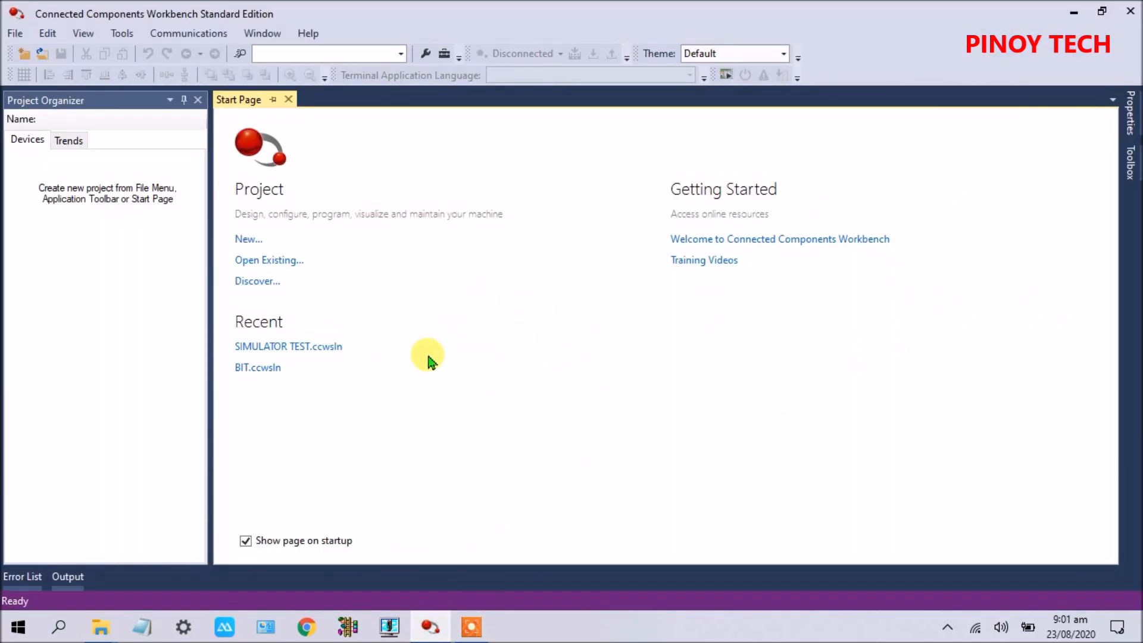
mouse_move(550, 323)
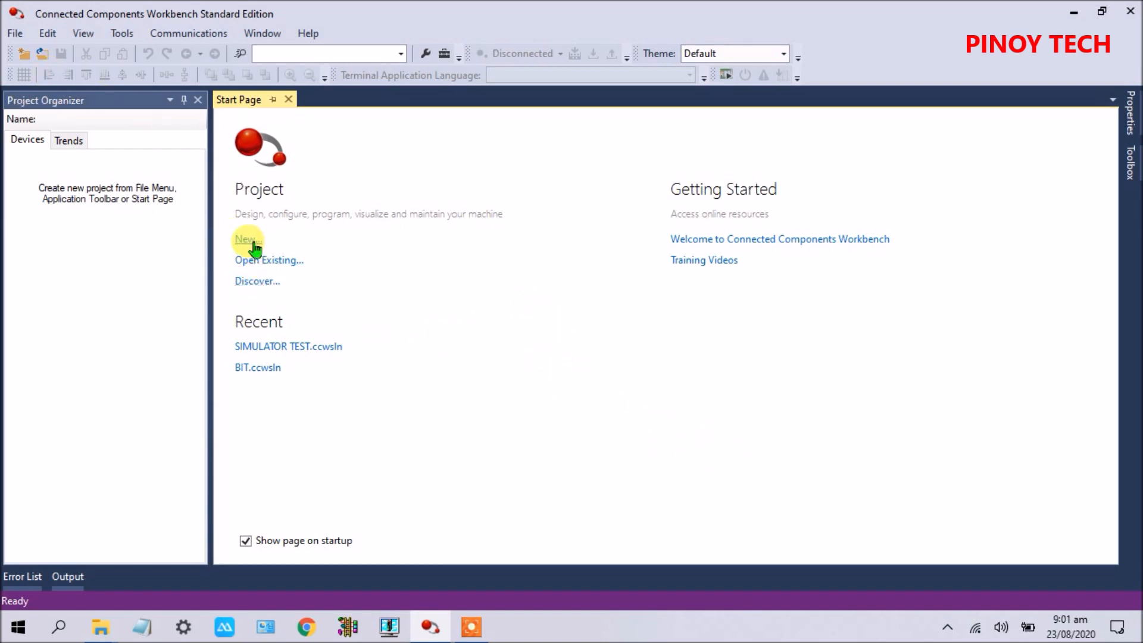
mouse_move(13, 33)
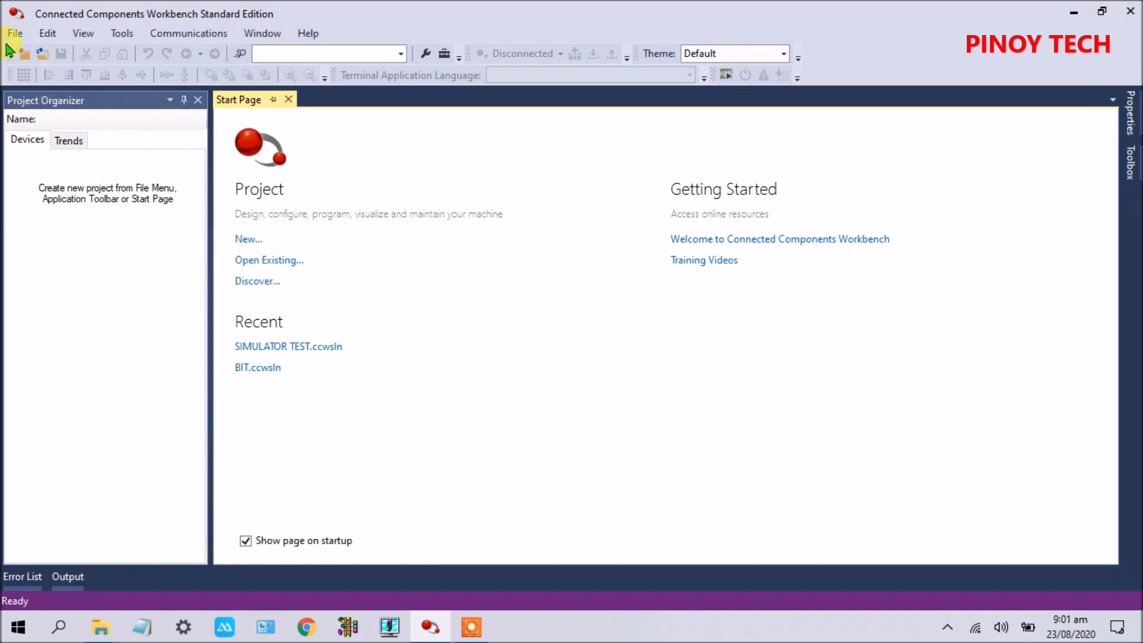
click(13, 34)
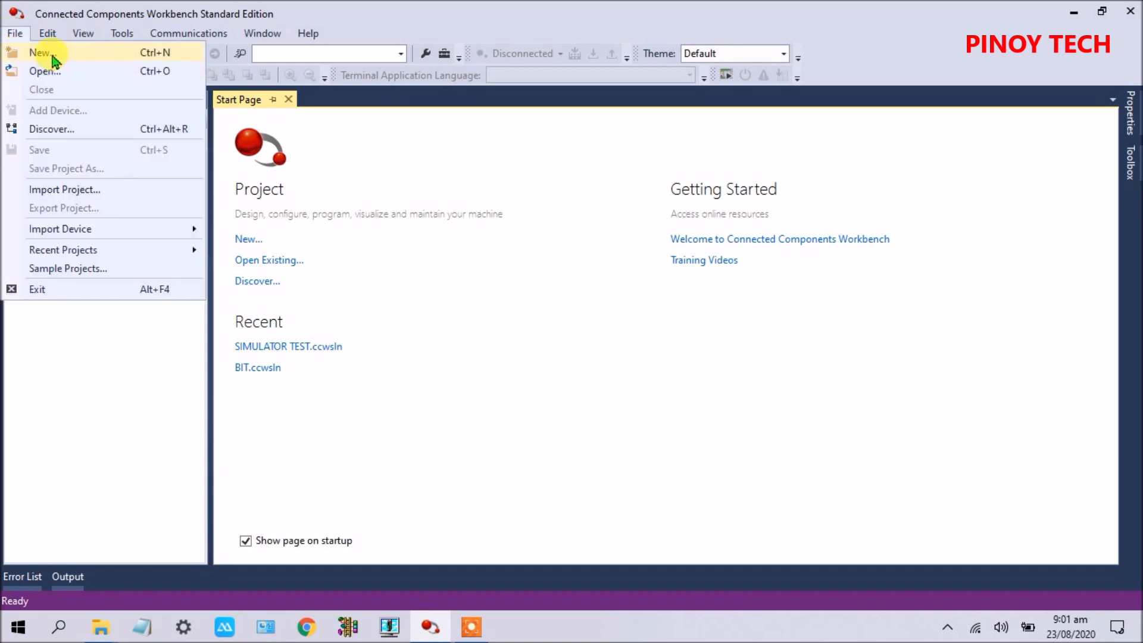
click(41, 51)
text(Pro)
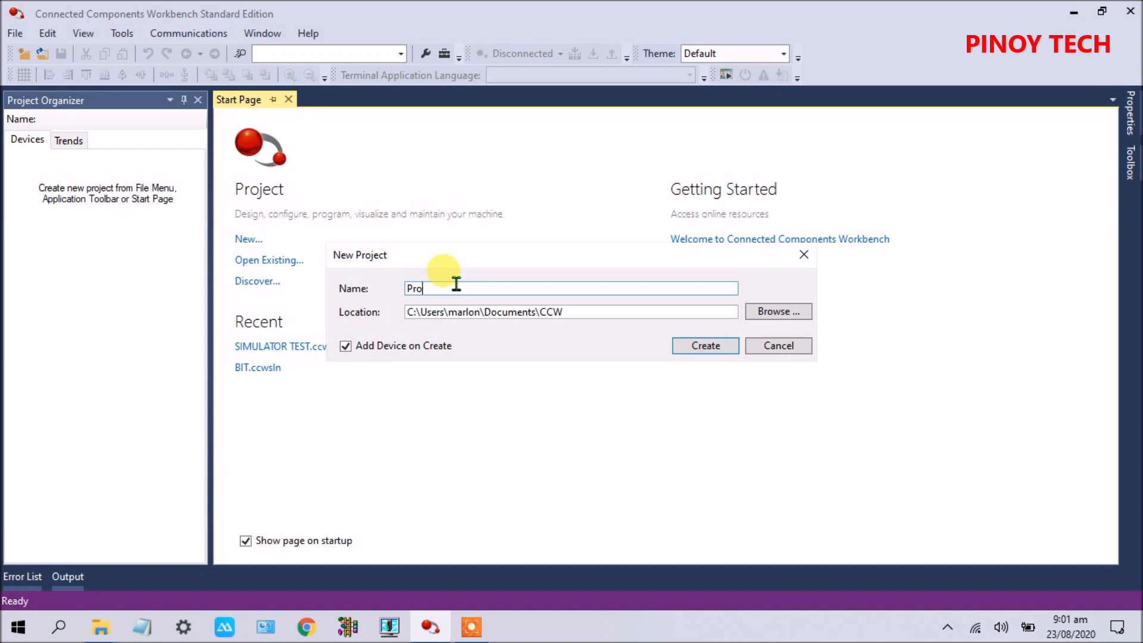
Name the new project SIMULATOR_TEST
text(S)
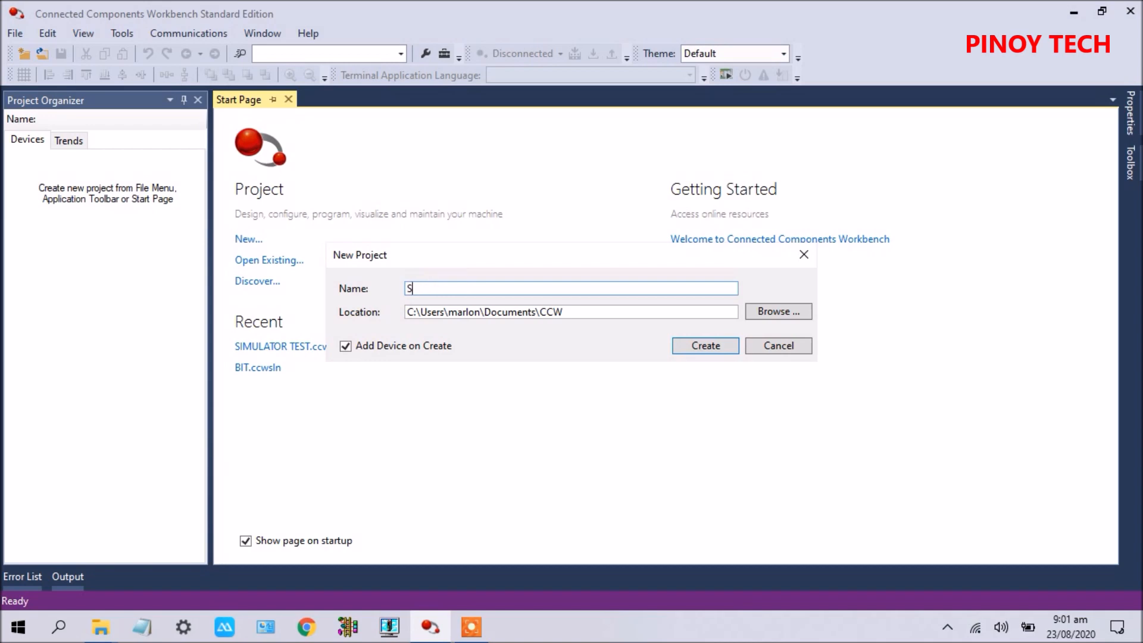
text(IMULATO)
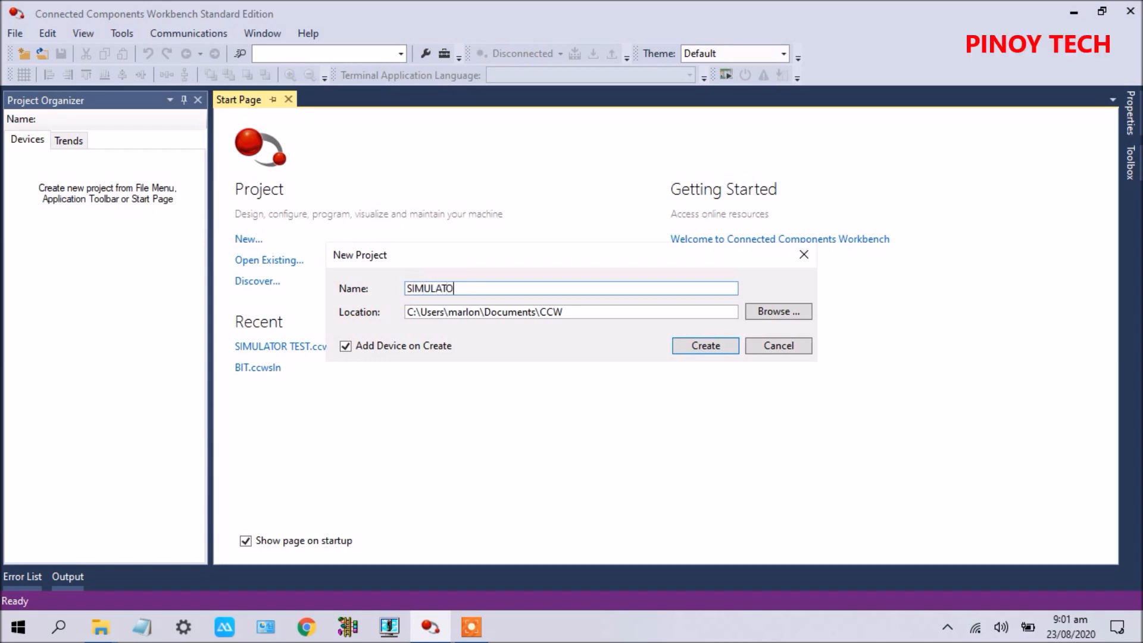
text(R_TE)
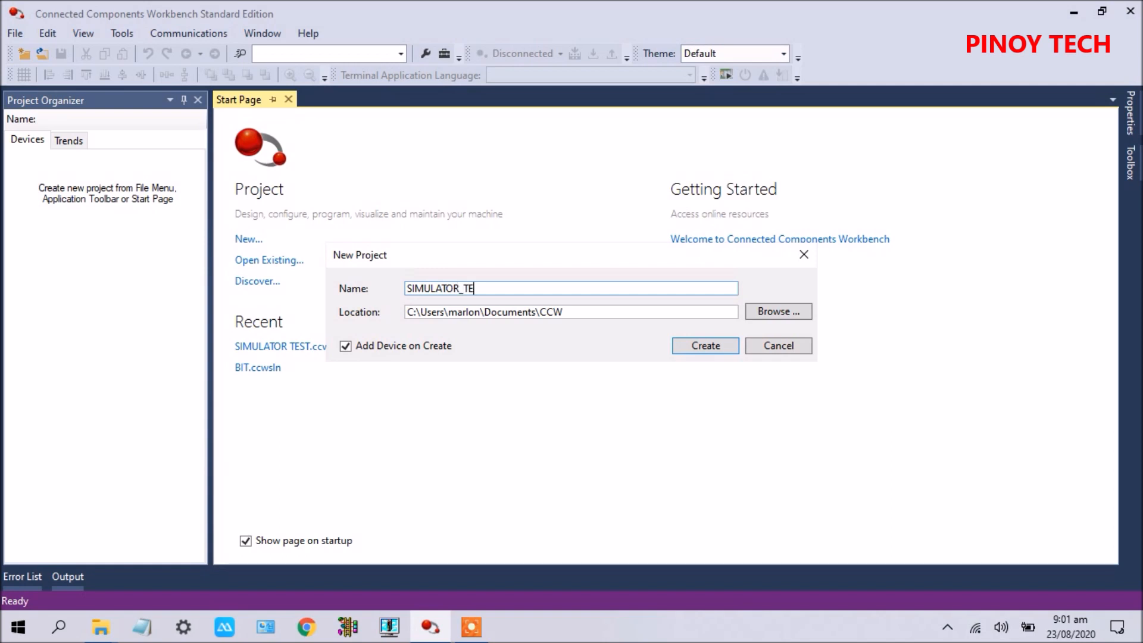
text(ST)
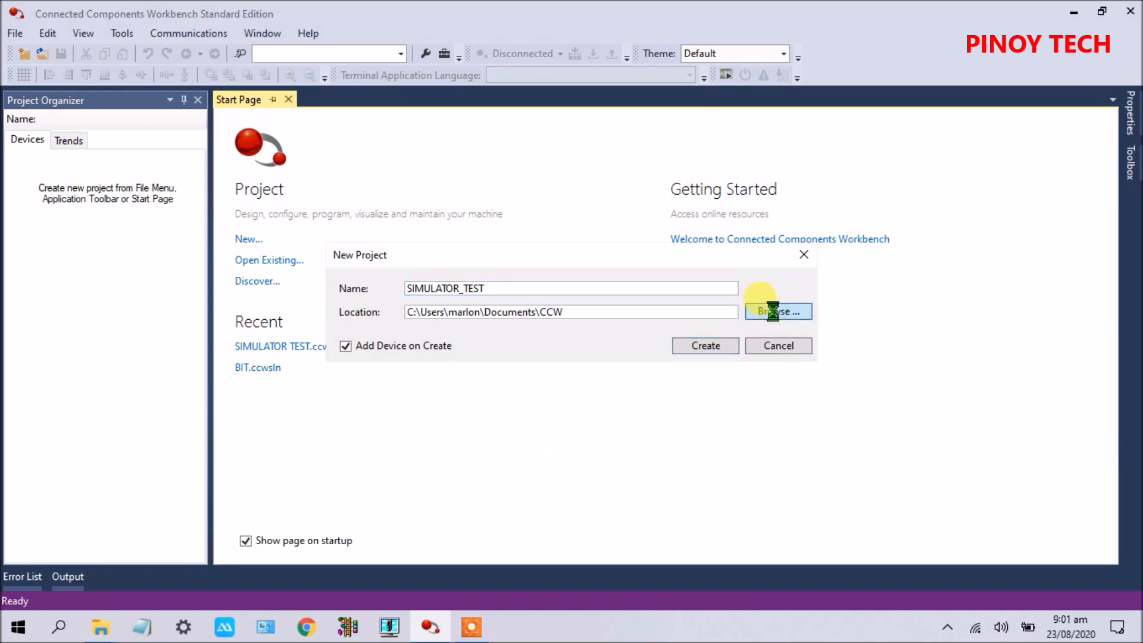
Browse to drive D and set the AB RS500 folder as the project location
click(777, 310)
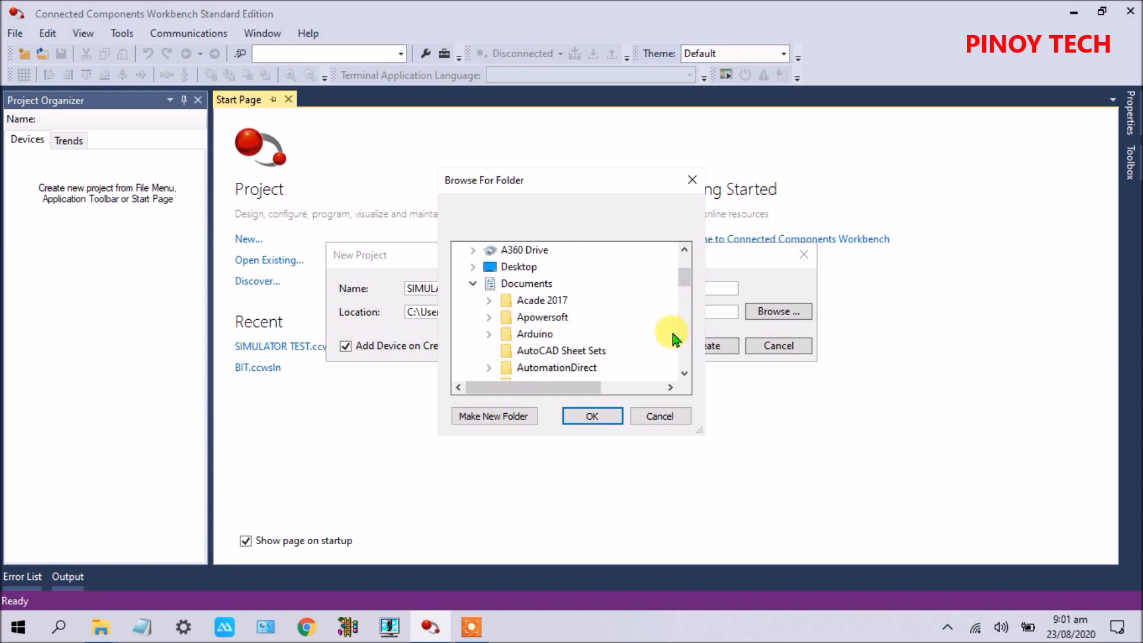
scroll(down, 3)
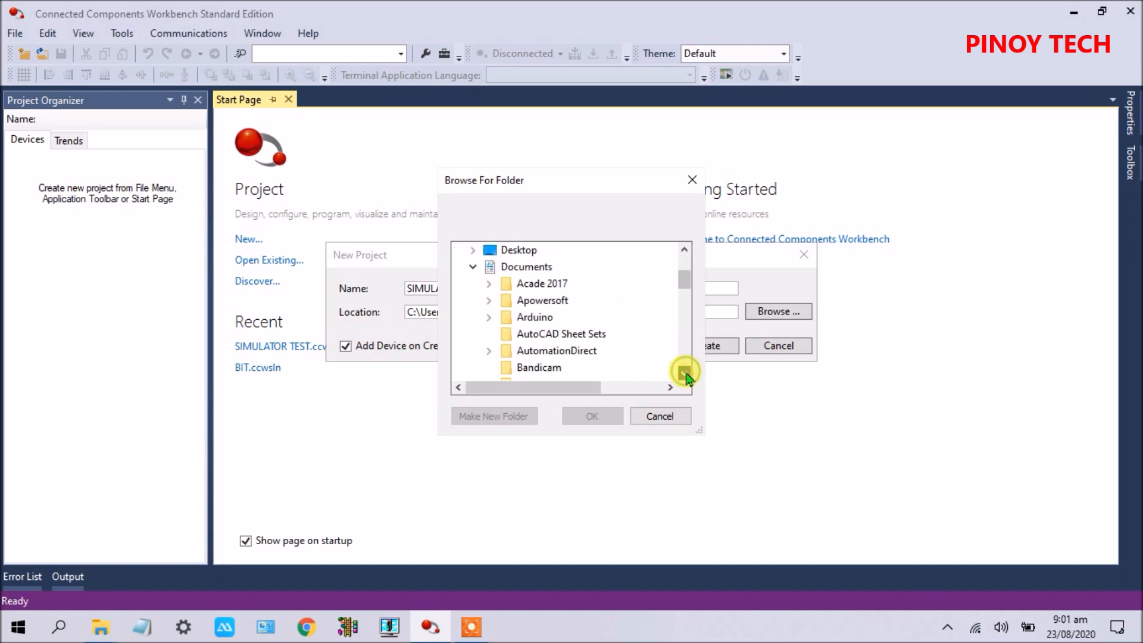
scroll(down, 3)
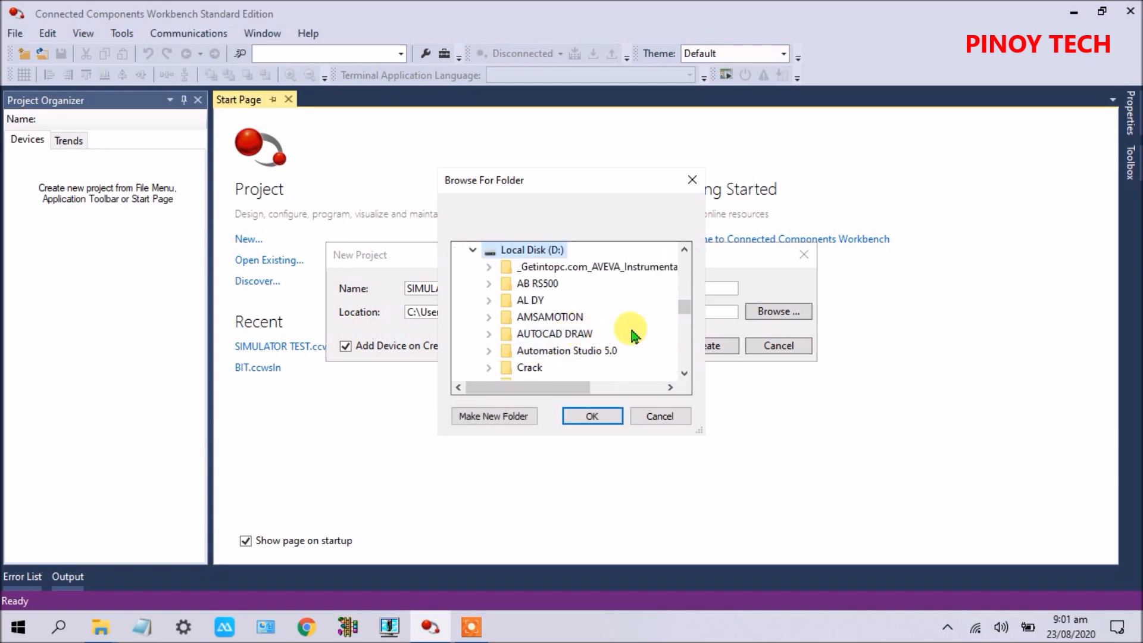
click(490, 283)
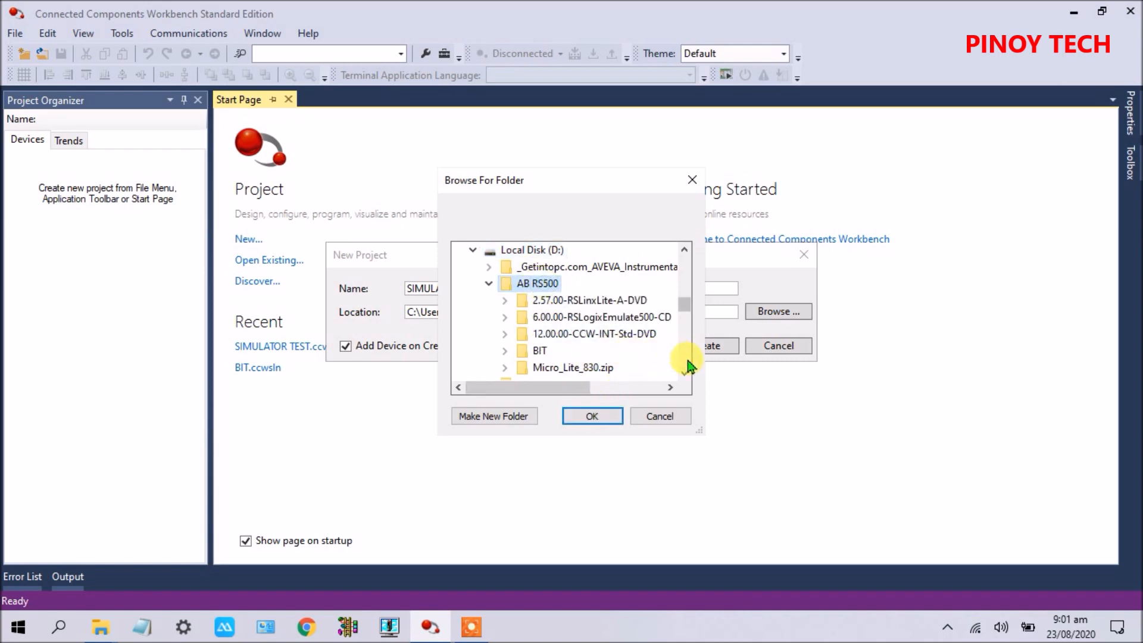
scroll(down, 3)
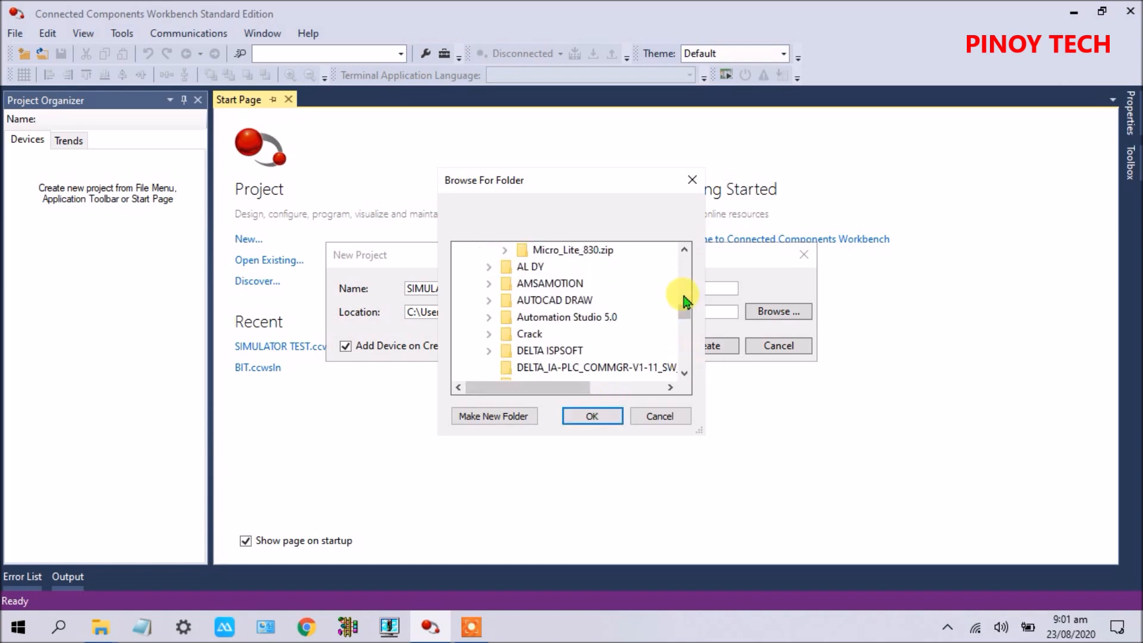
scroll(down, 3)
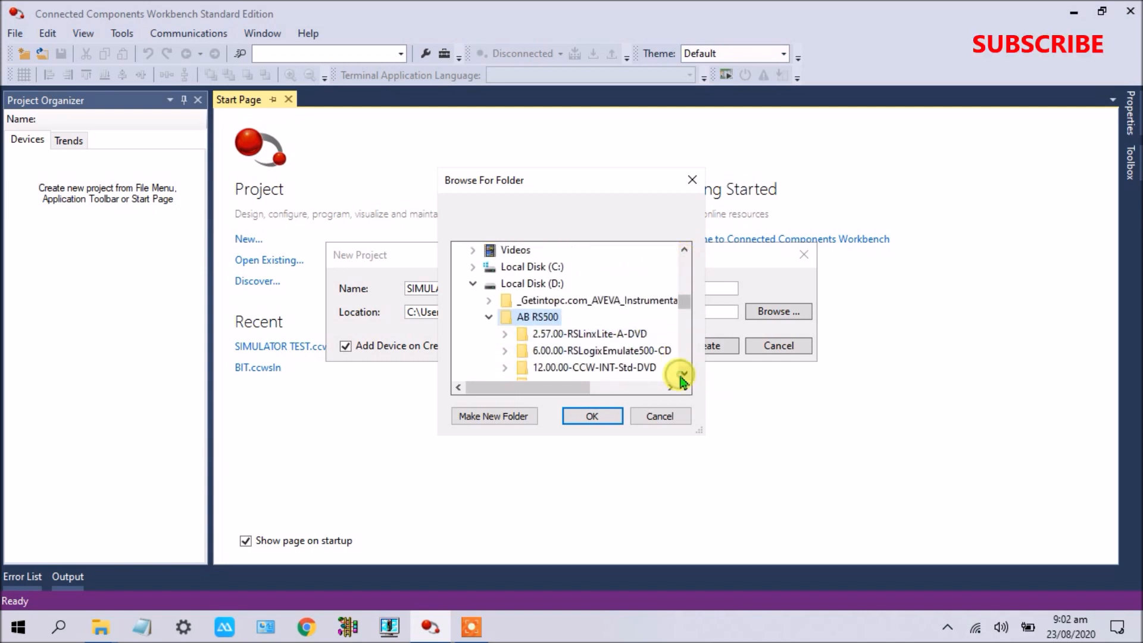
click(591, 415)
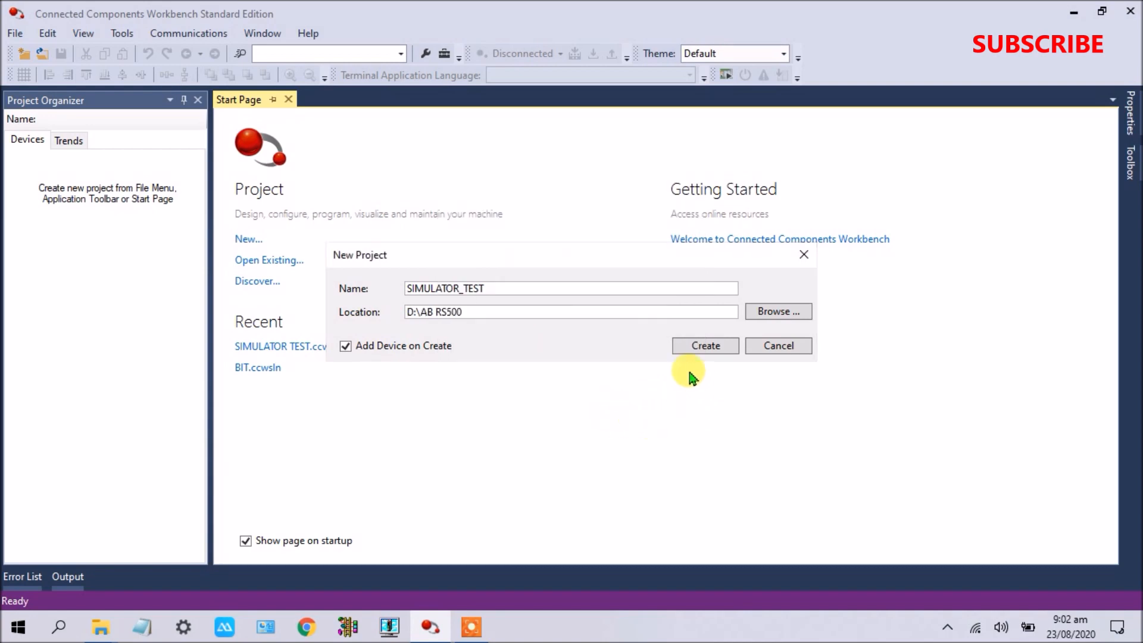
Create the SIMULATOR_TEST project so the Add Device catalog appears
click(778, 346)
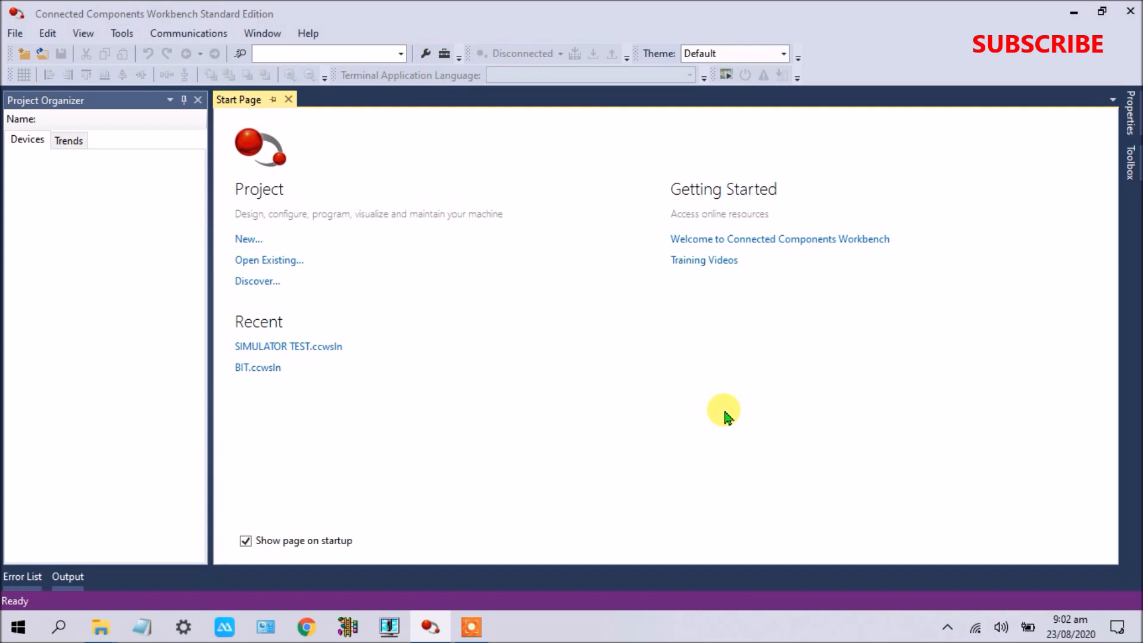
mouse_move(674, 467)
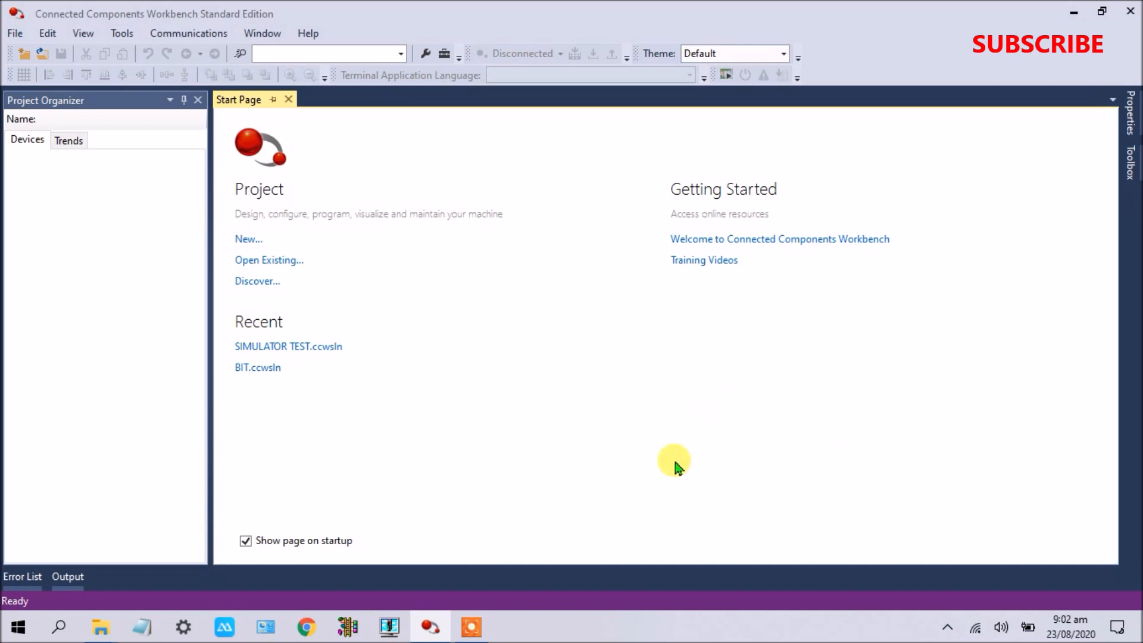
mouse_move(550, 283)
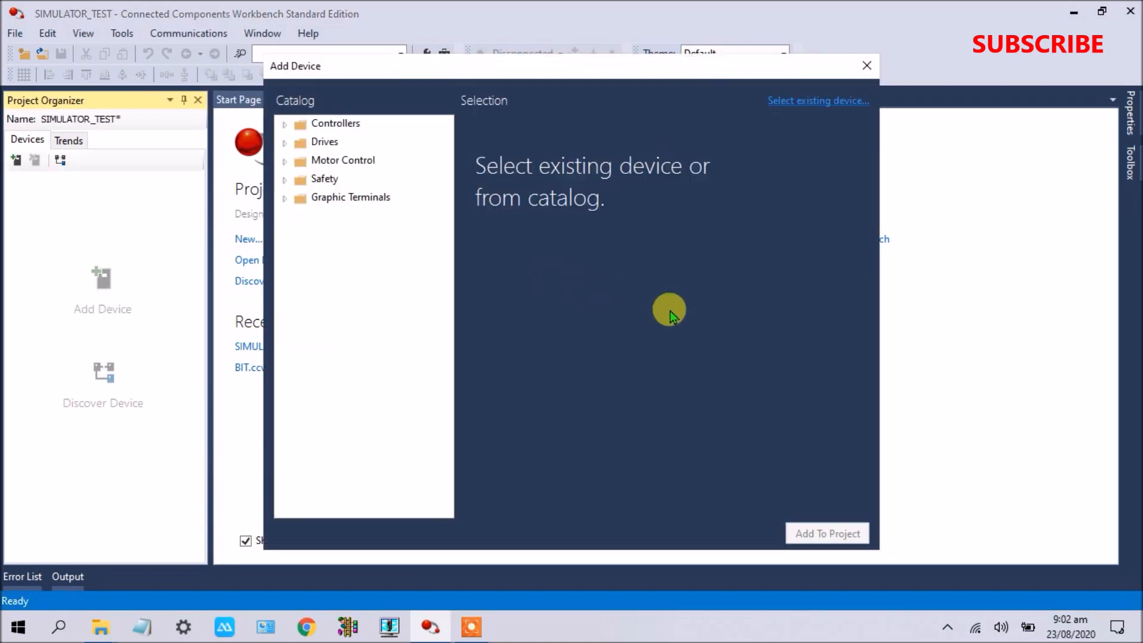
Select the Micro850 2080-LC50-48QWB-SIM simulator controller, version 12
click(284, 123)
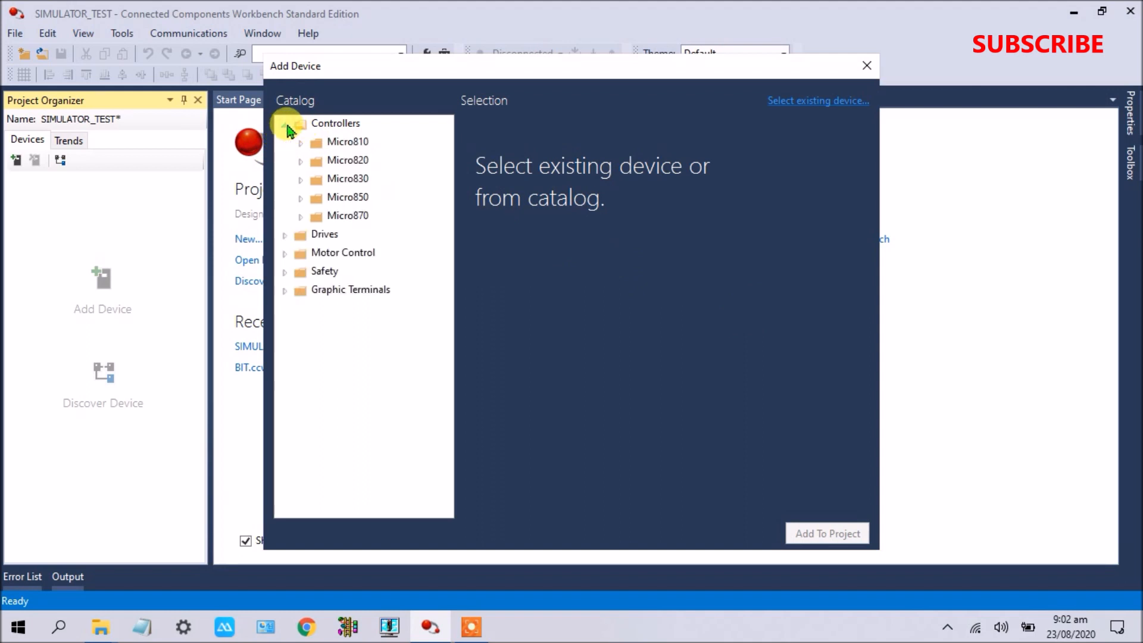
mouse_move(313, 202)
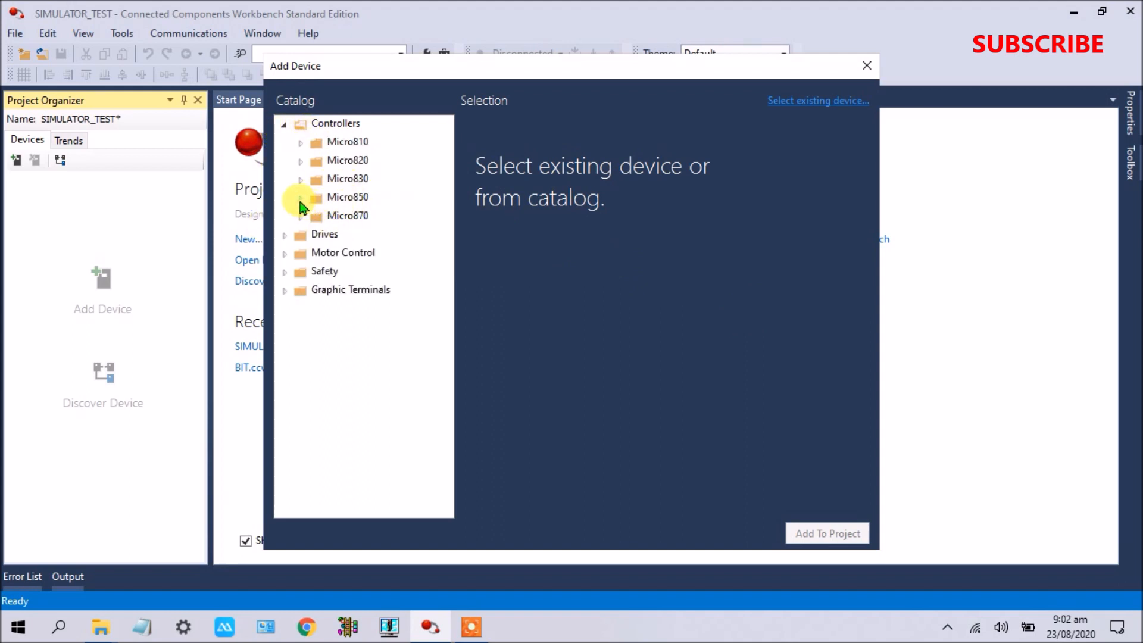
click(300, 197)
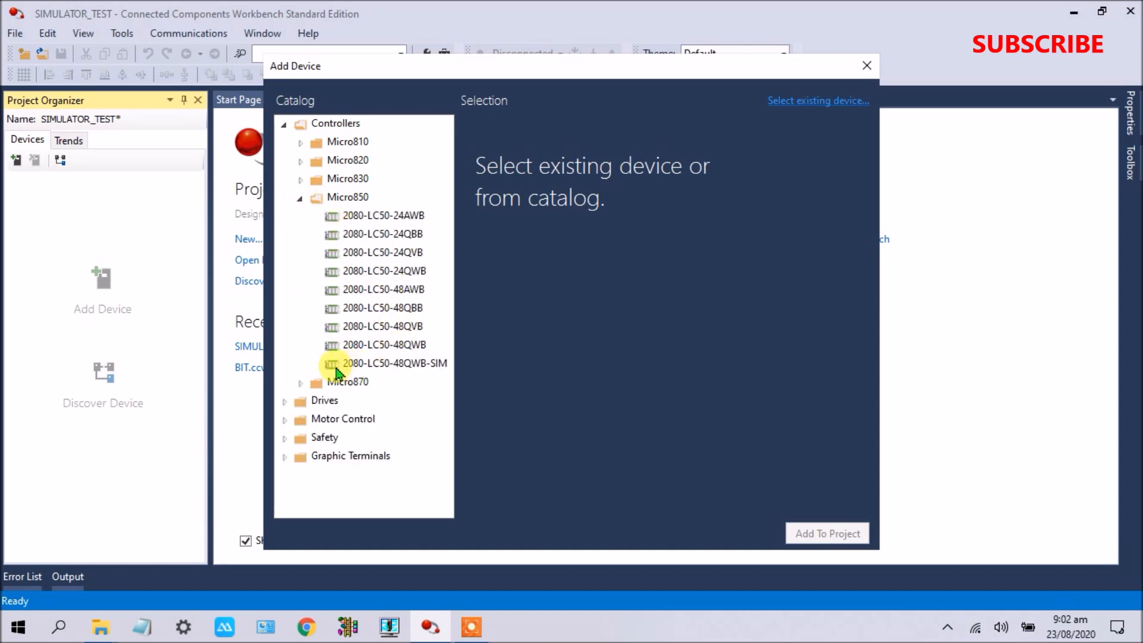
mouse_move(365, 372)
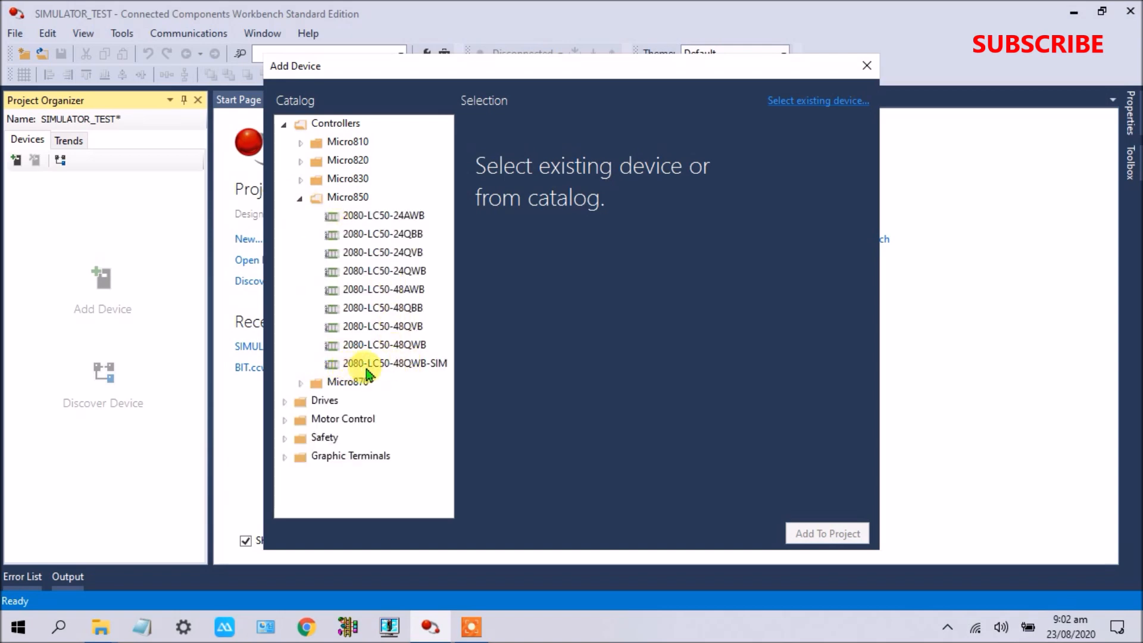
mouse_move(392, 373)
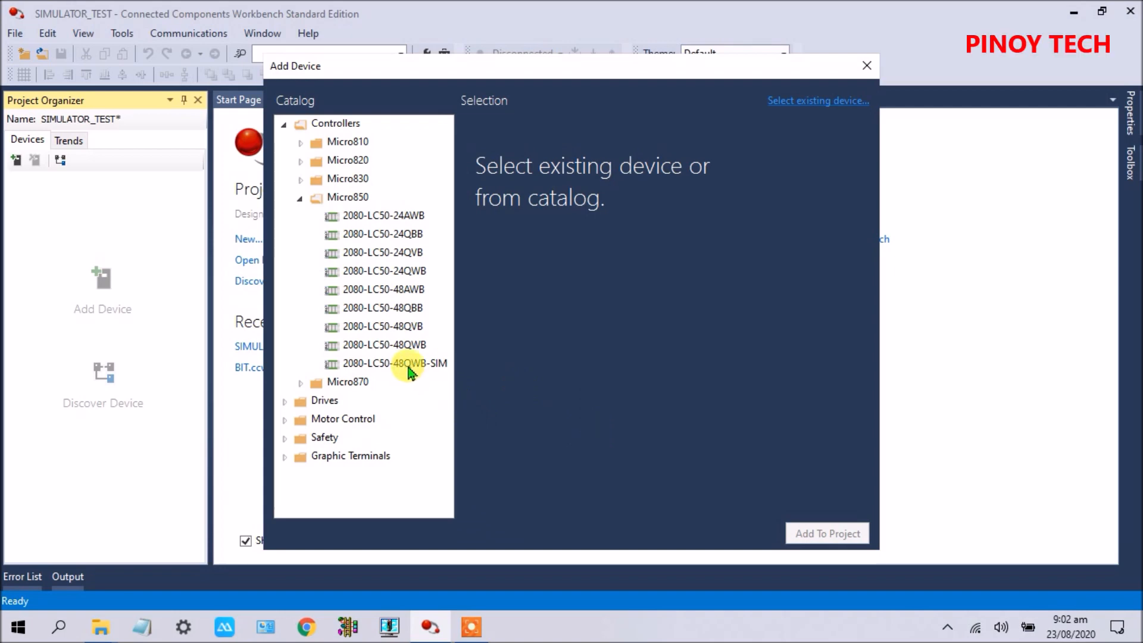
click(395, 363)
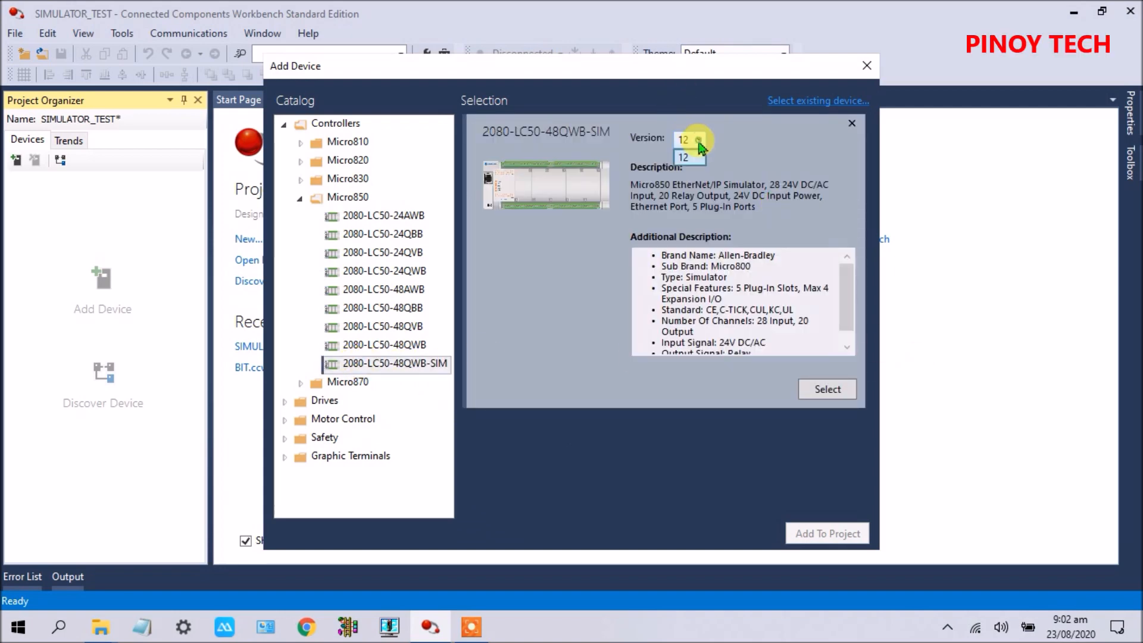
click(699, 139)
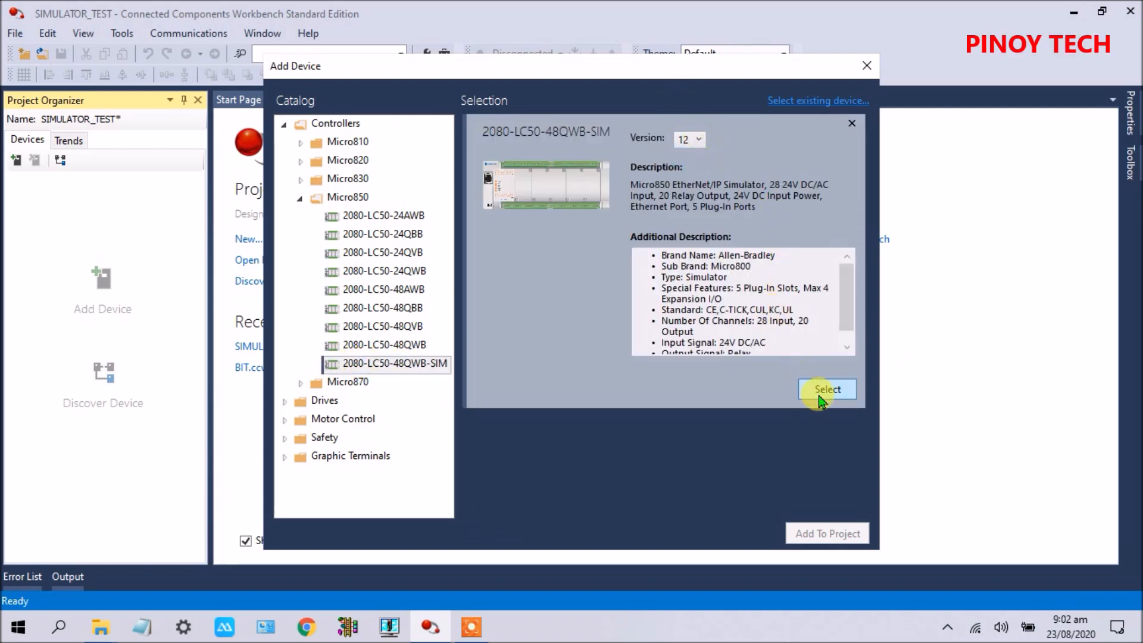
click(826, 388)
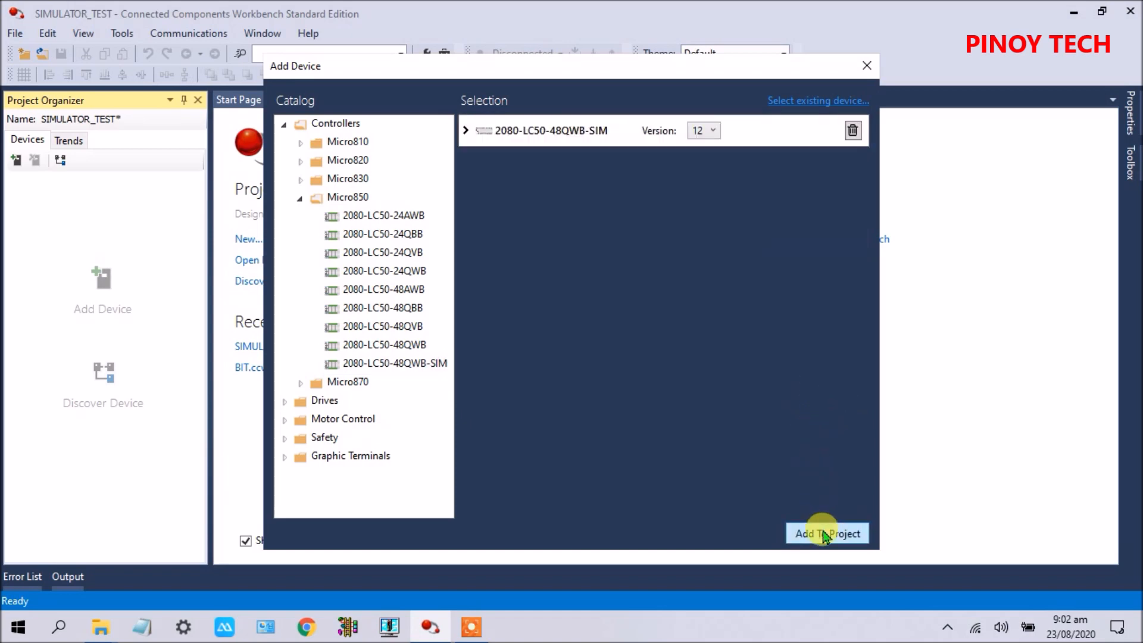
Add the simulator controller to the project and expand its hardware picture
click(826, 533)
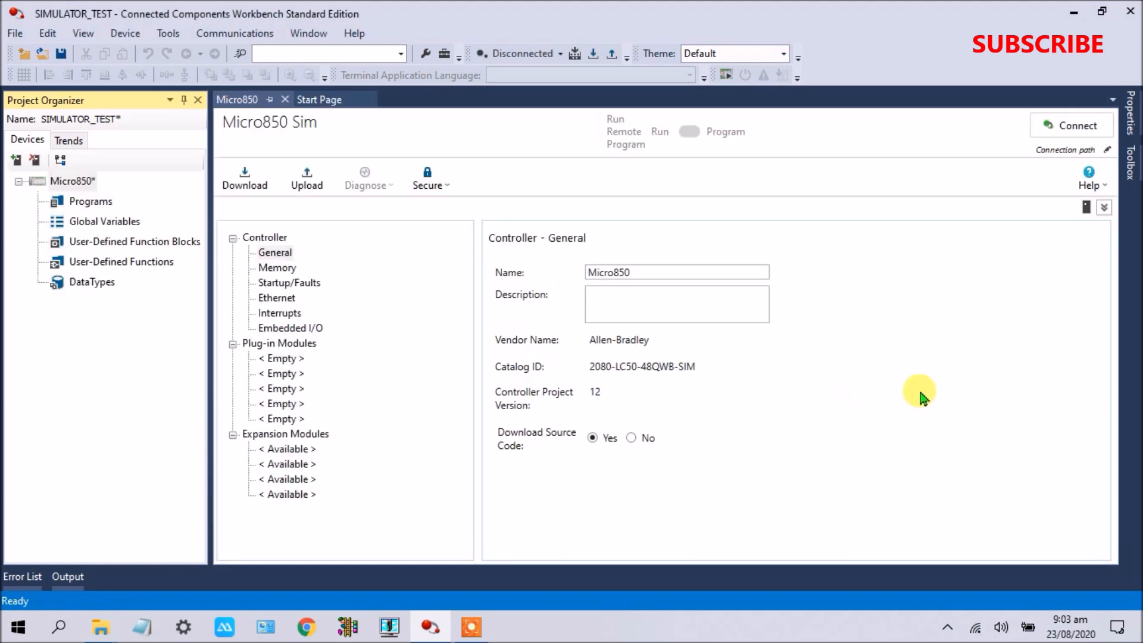
mouse_move(869, 296)
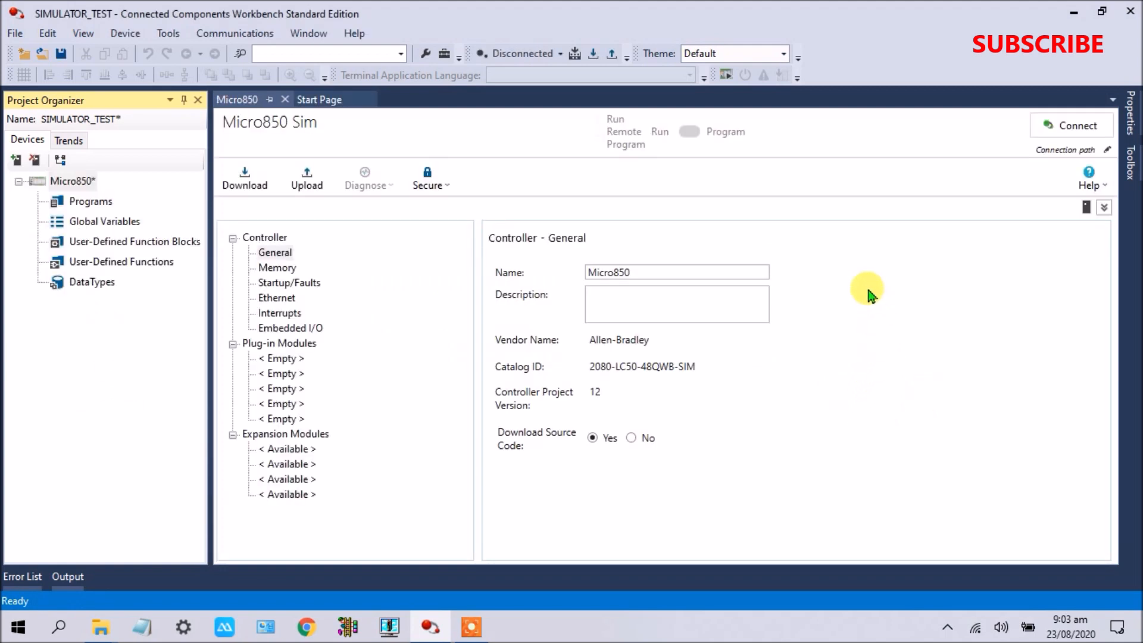
click(1103, 207)
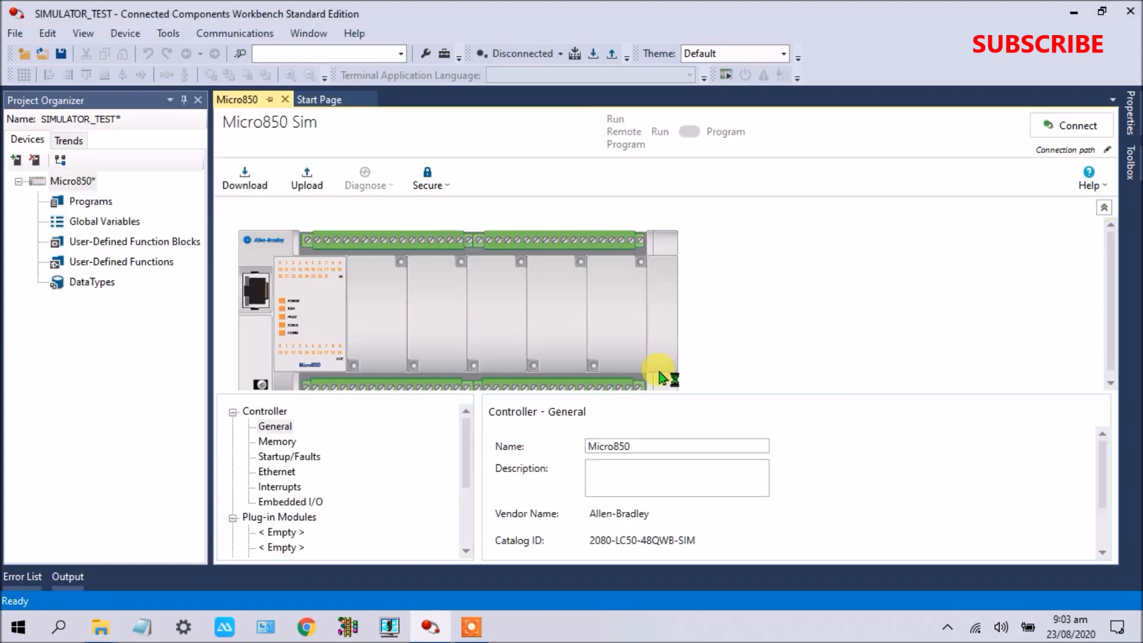
mouse_move(116, 262)
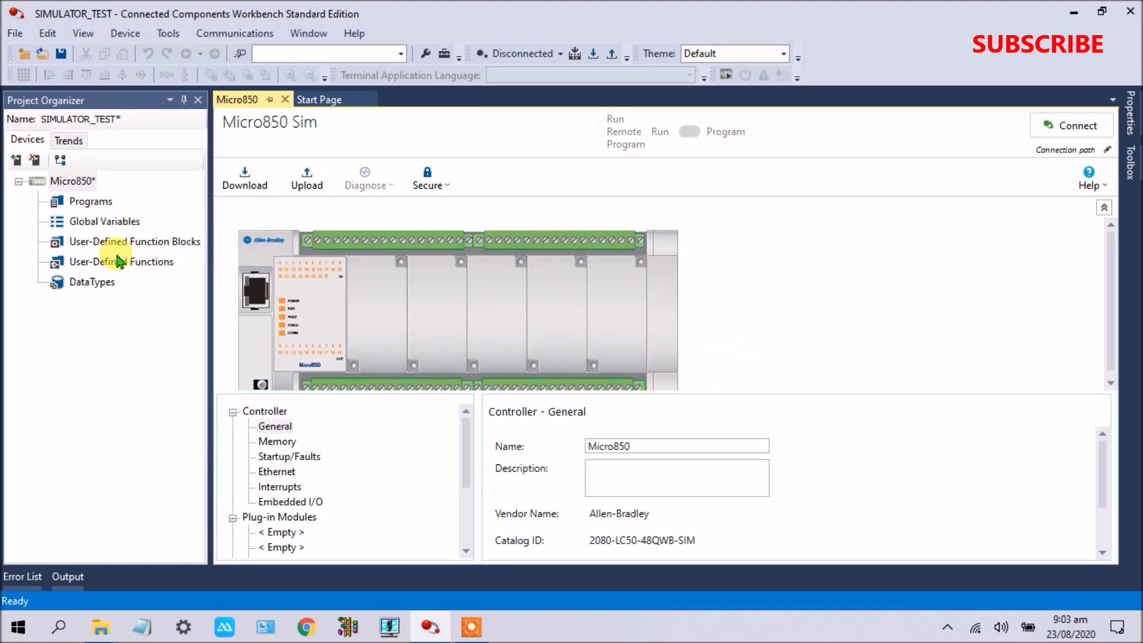
Bring up the add-program options on the controller's Programs node
click(91, 201)
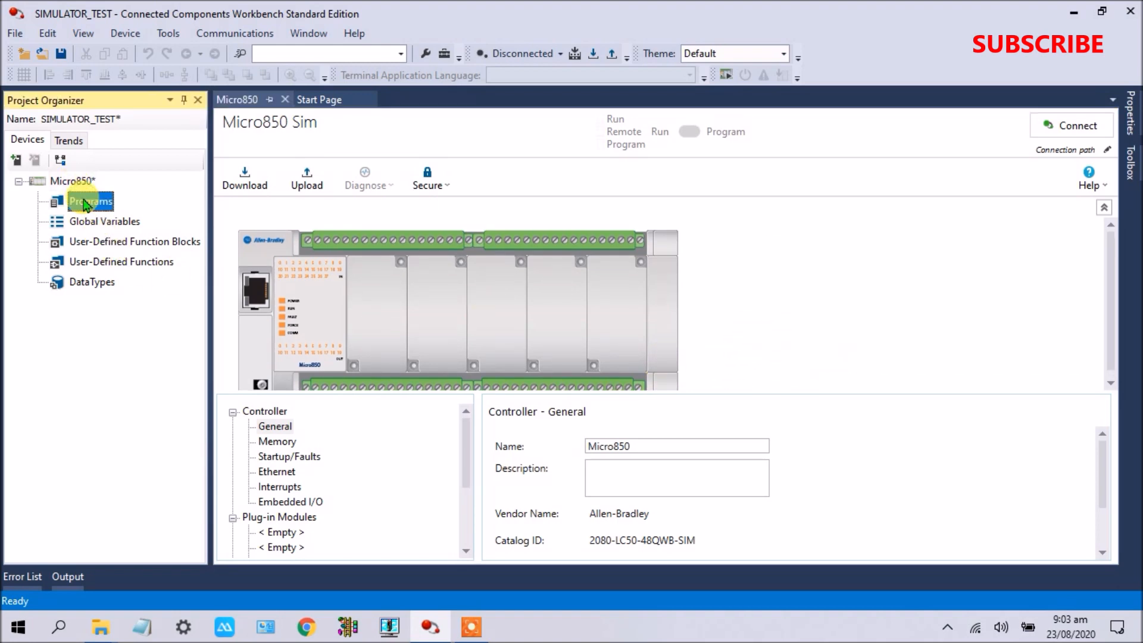
right_click(90, 201)
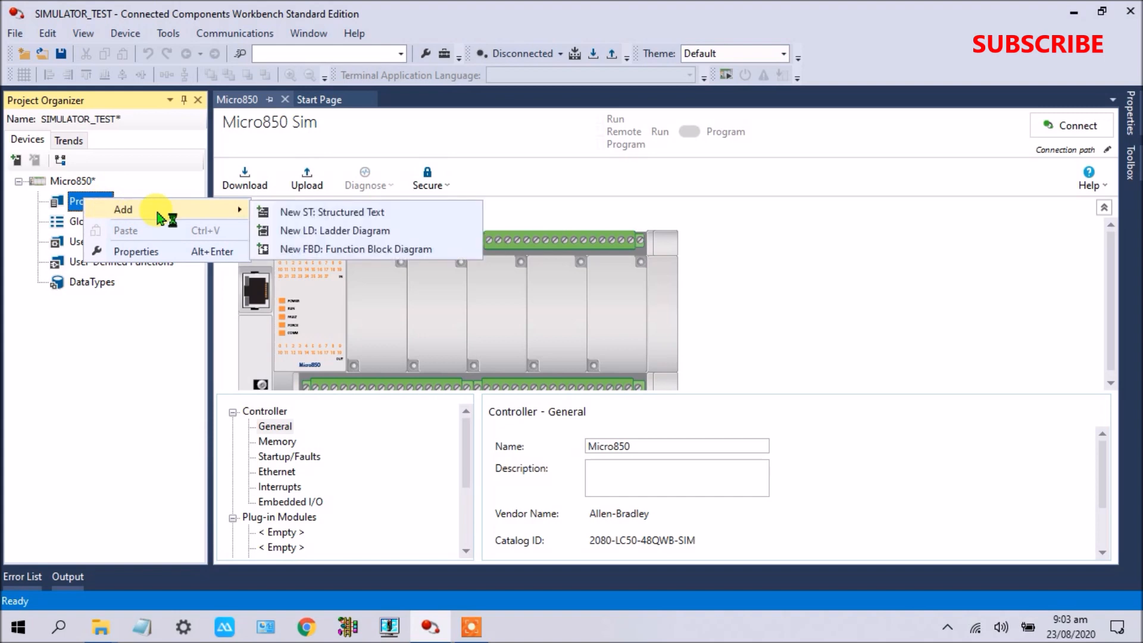
mouse_move(335, 230)
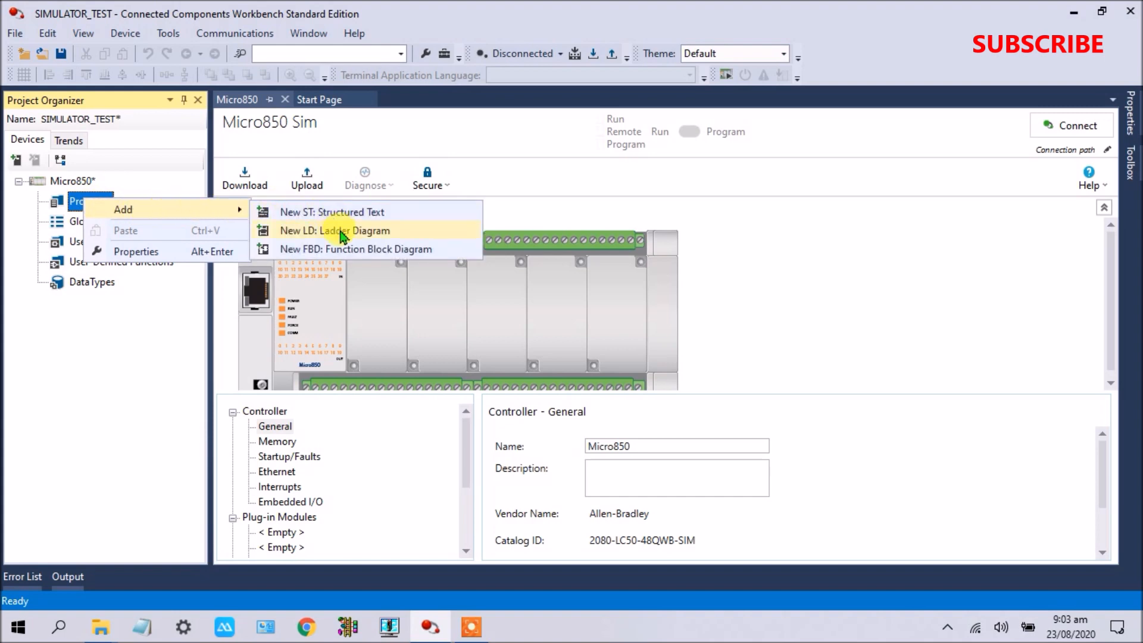
mouse_move(339, 238)
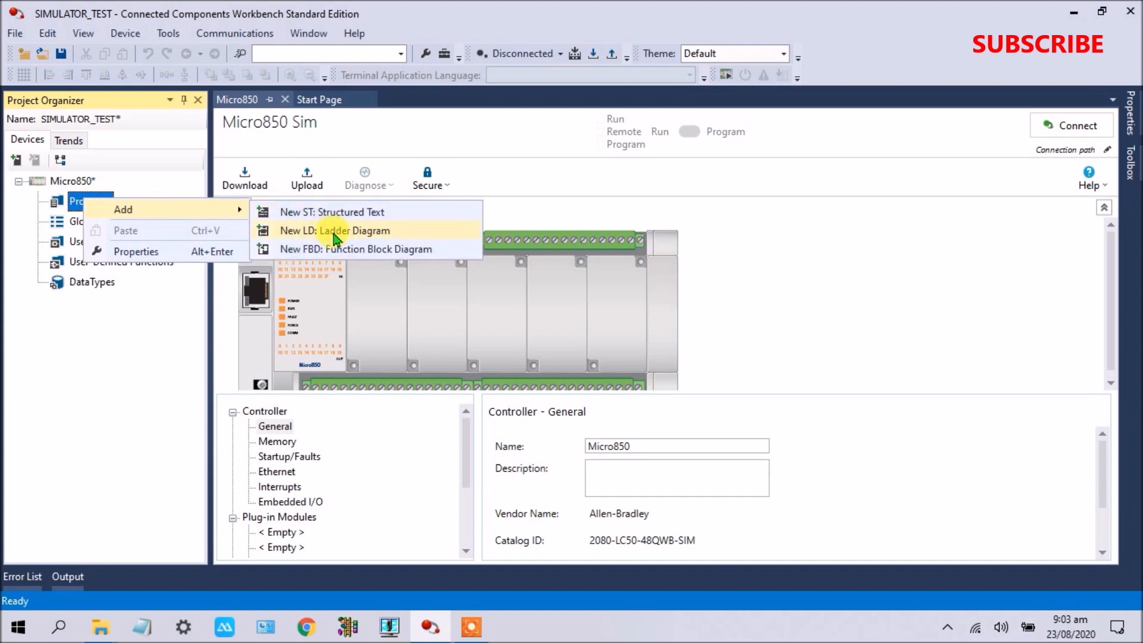
mouse_move(326, 235)
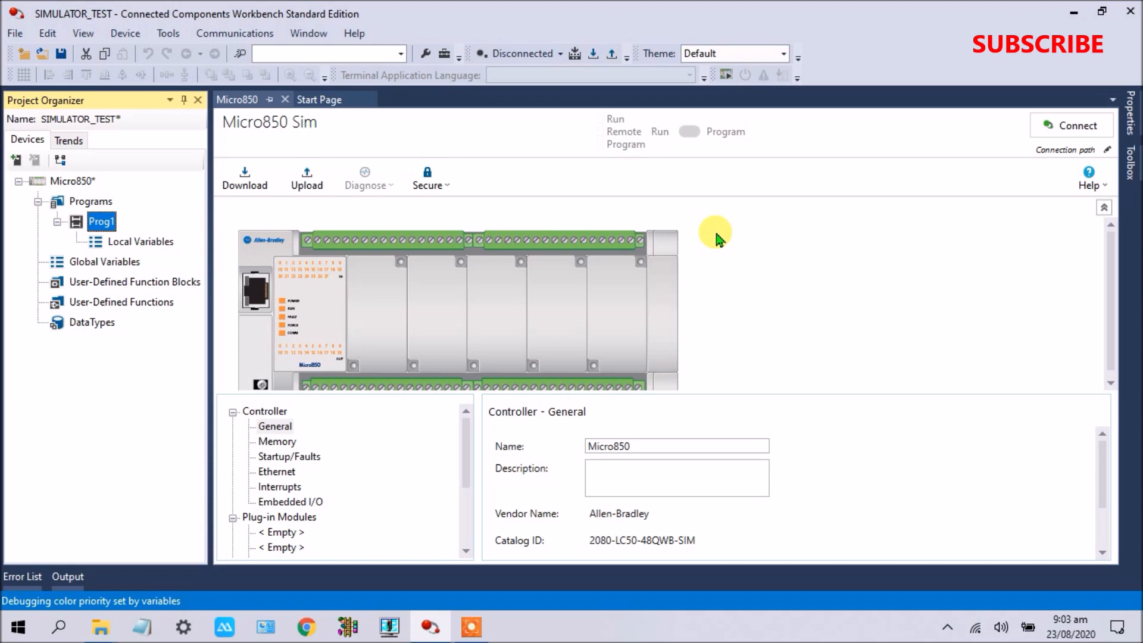
mouse_move(158, 242)
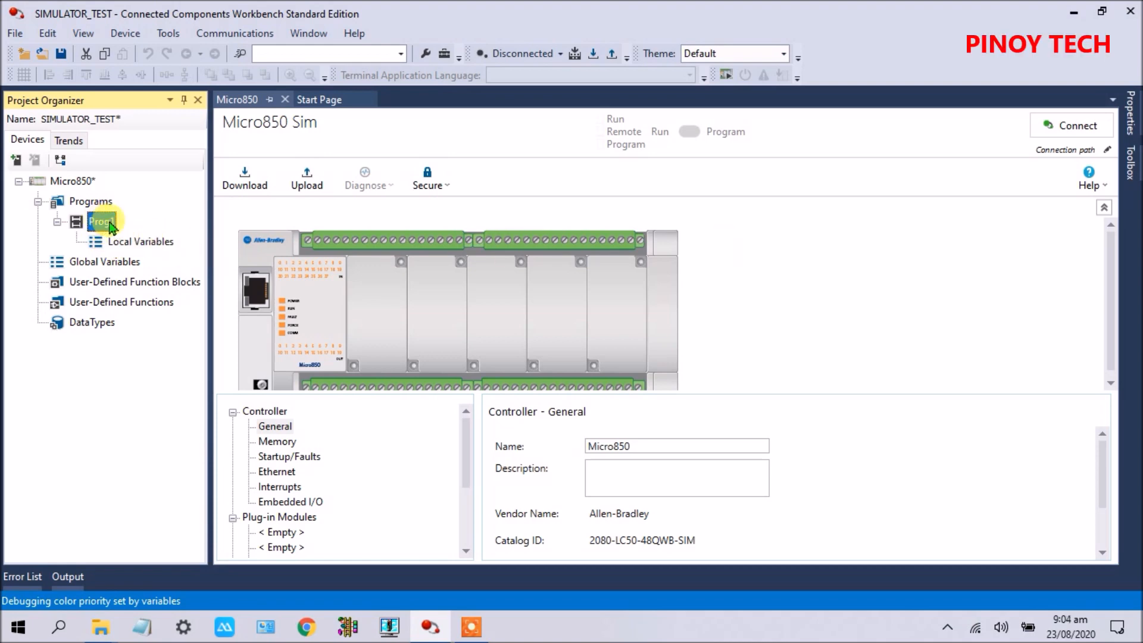
Rename the Prog1 ladder program to SIMULATOR_TEST
double_click(100, 222)
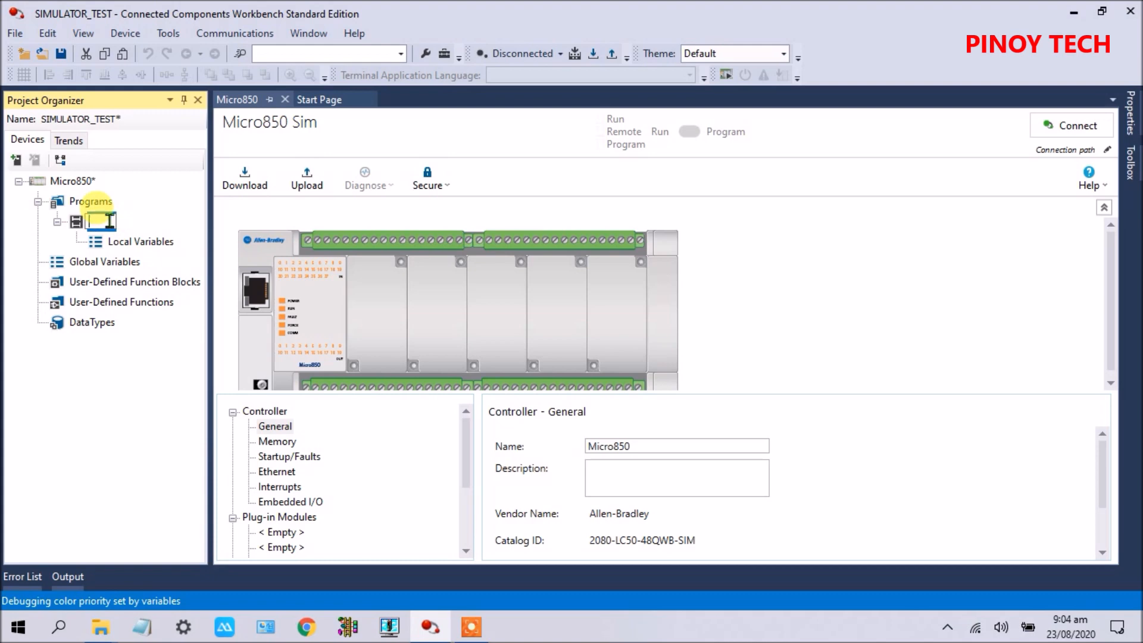
text(SIMULATOR_TEST)
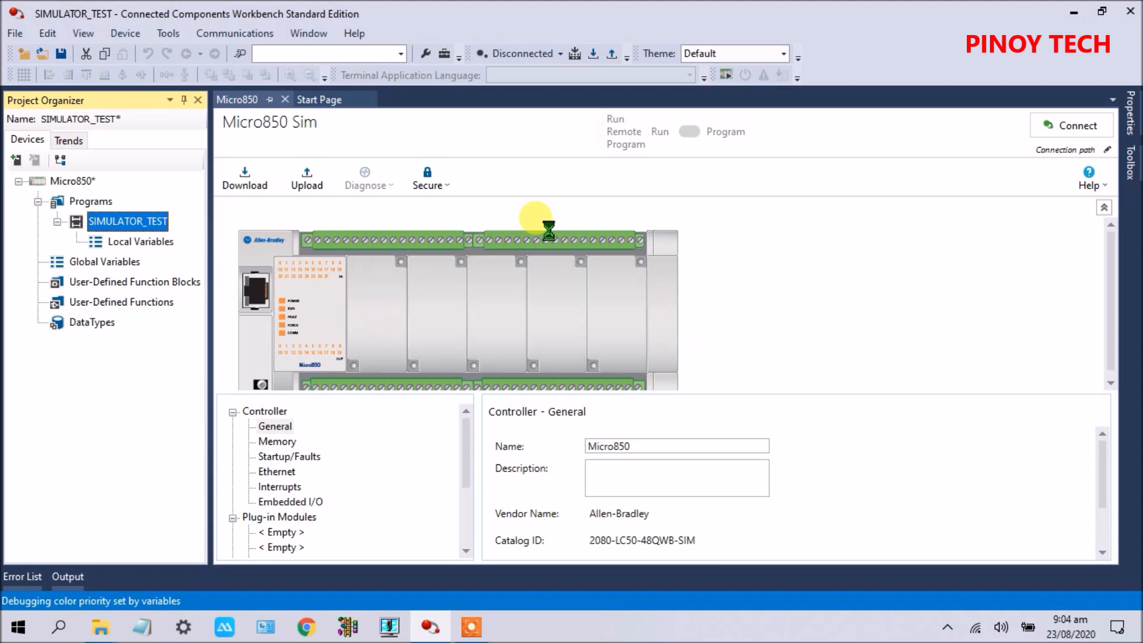
Open SIMULATOR_TEST in the ladder editor and switch the theme to Logix
double_click(128, 242)
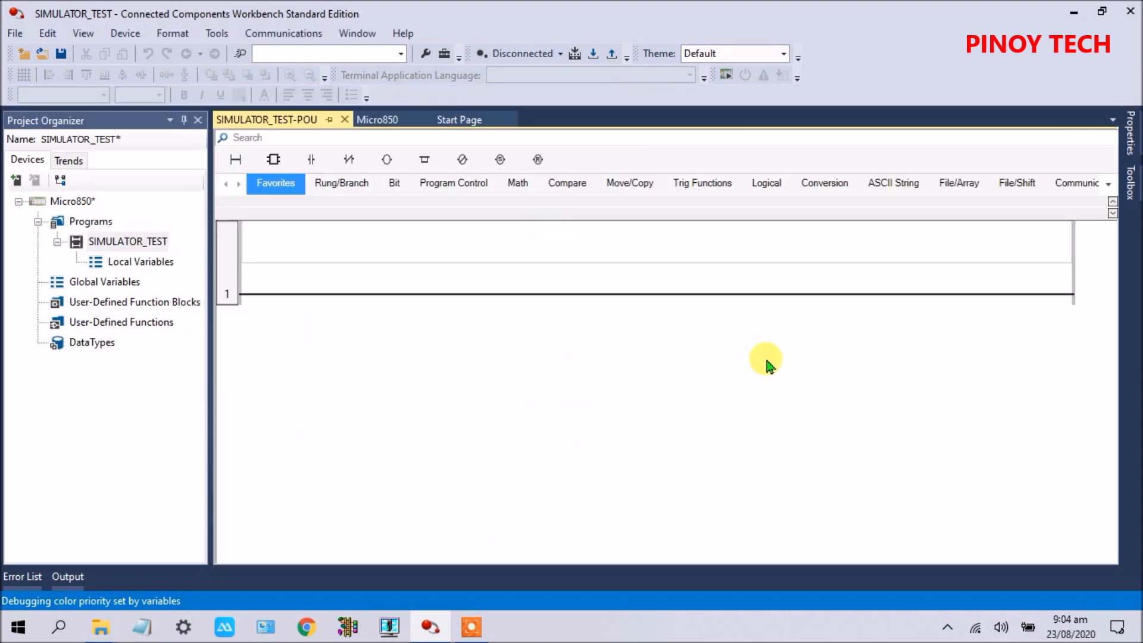
mouse_move(231, 302)
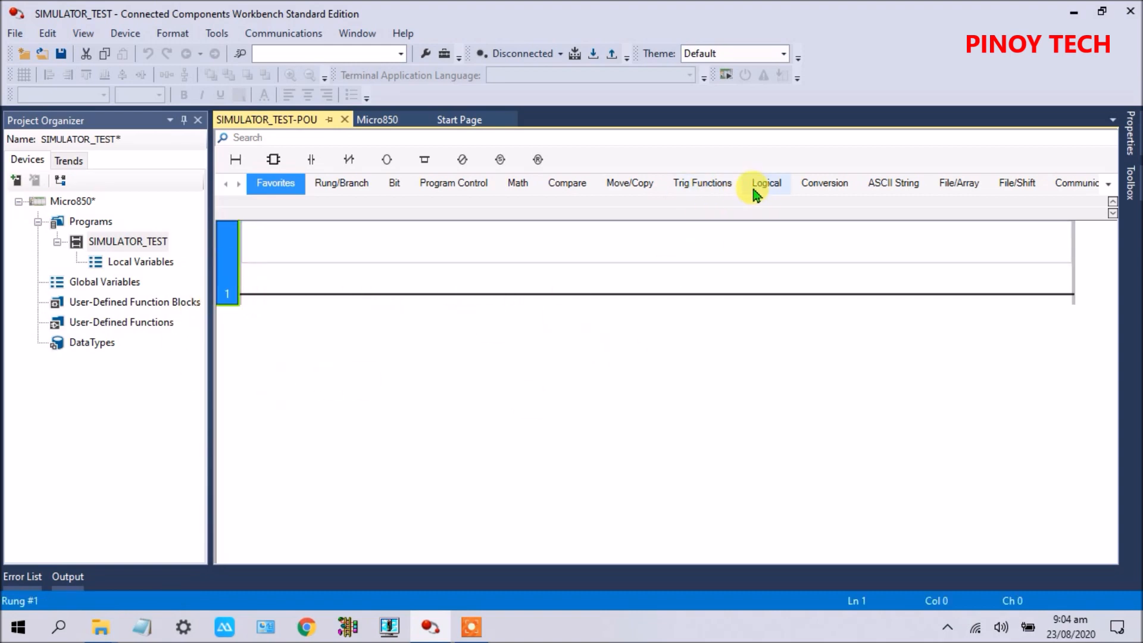
click(783, 54)
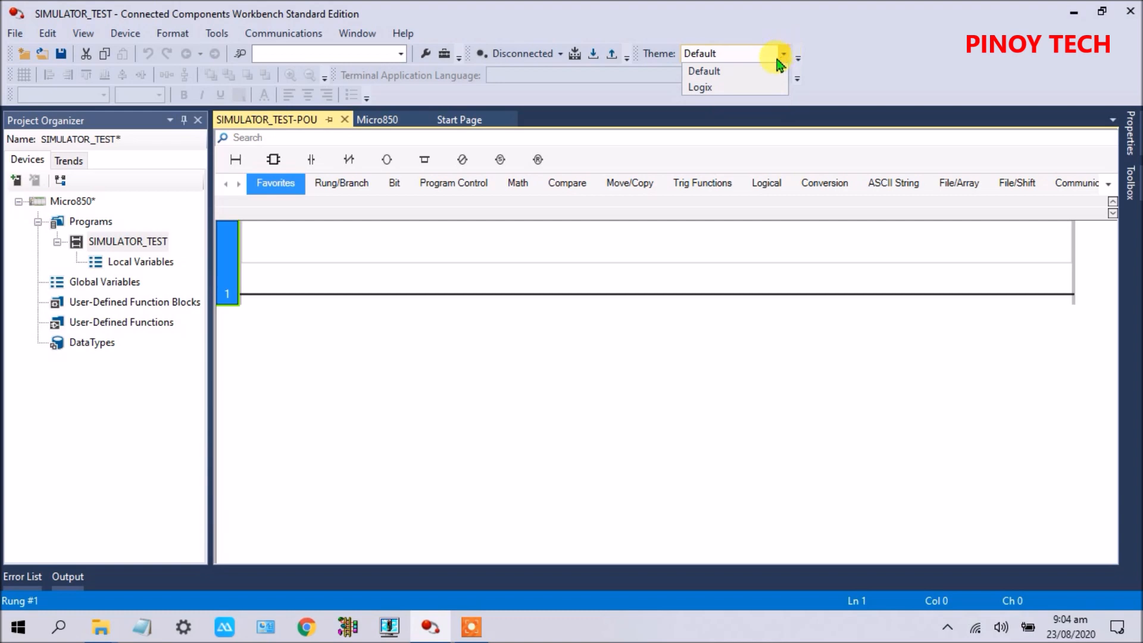
mouse_move(720, 87)
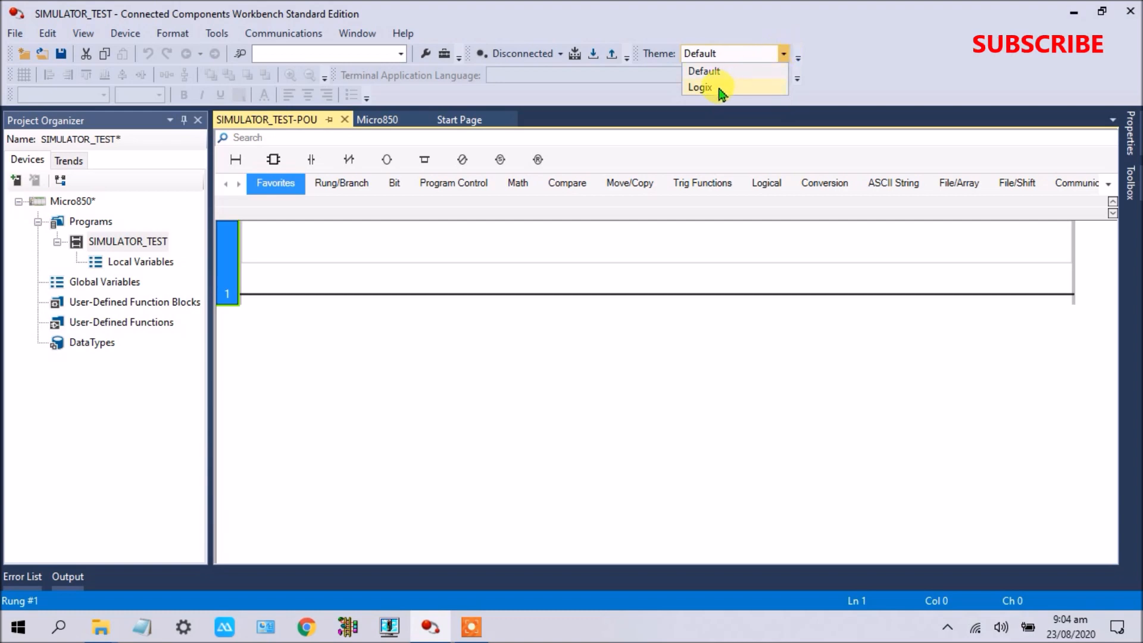
click(698, 87)
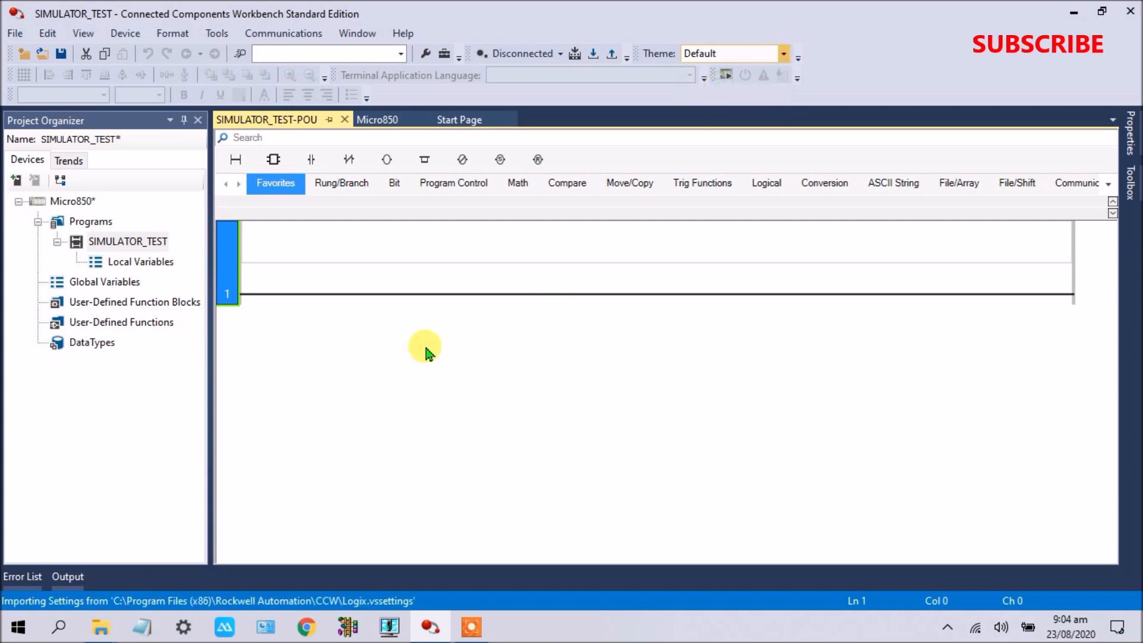
Toggle the theme between Logix and Default, ending on Default
click(734, 53)
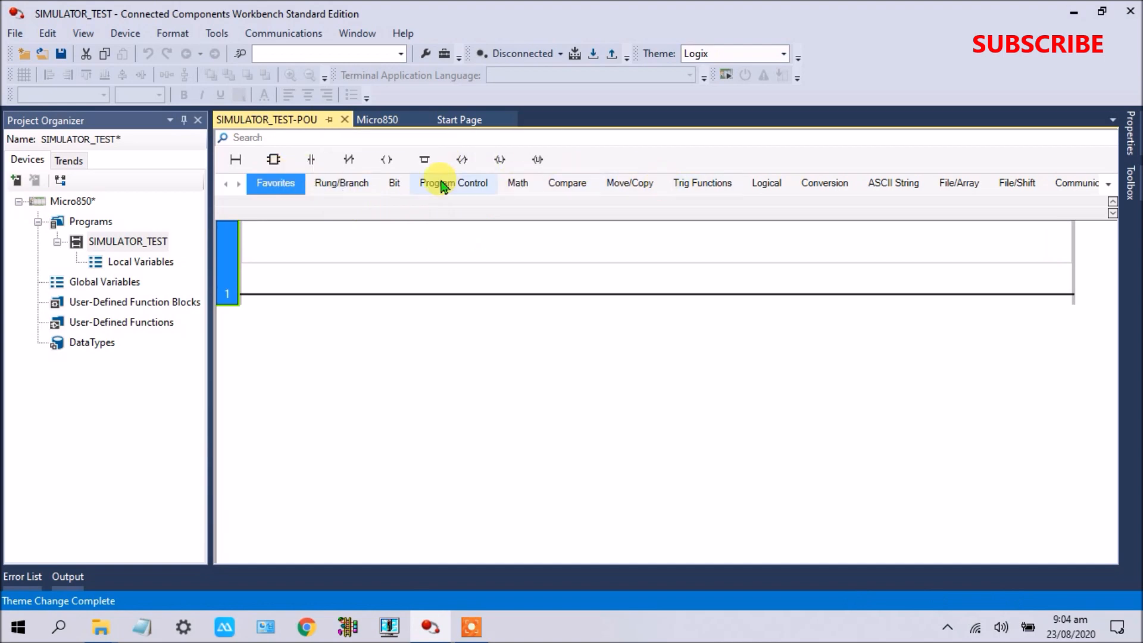
click(734, 54)
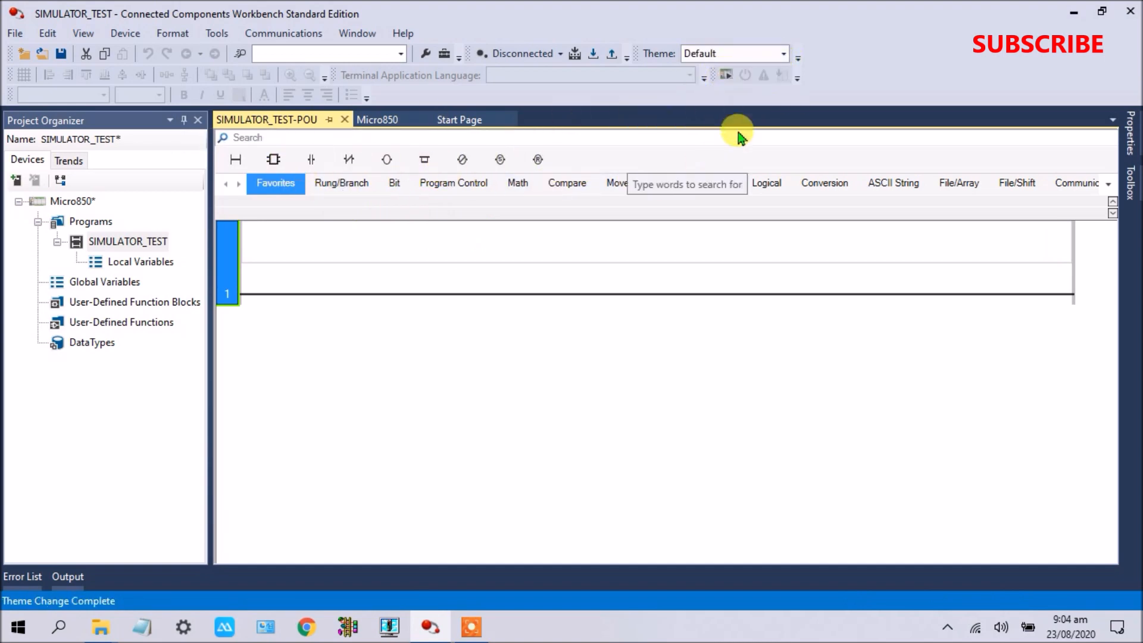
click(732, 54)
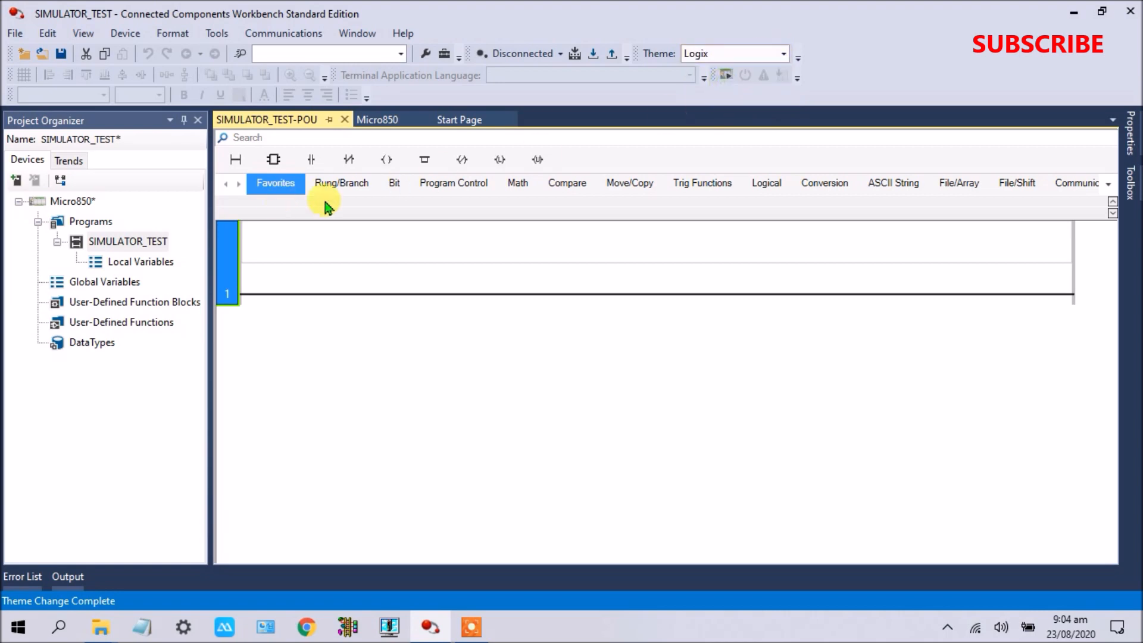
click(732, 54)
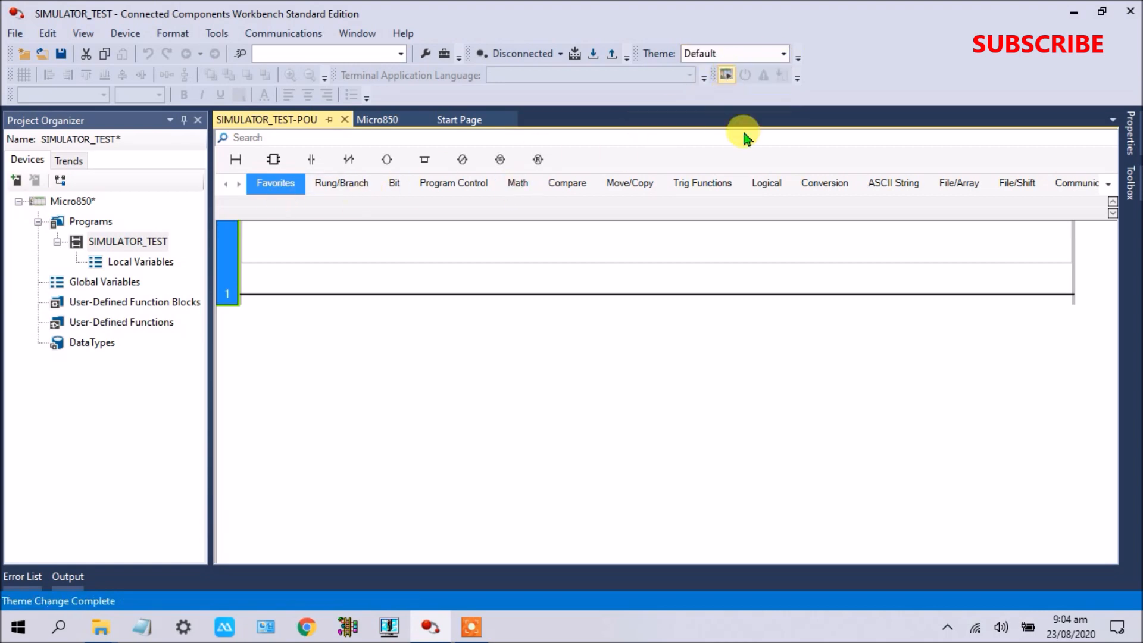
mouse_move(311, 158)
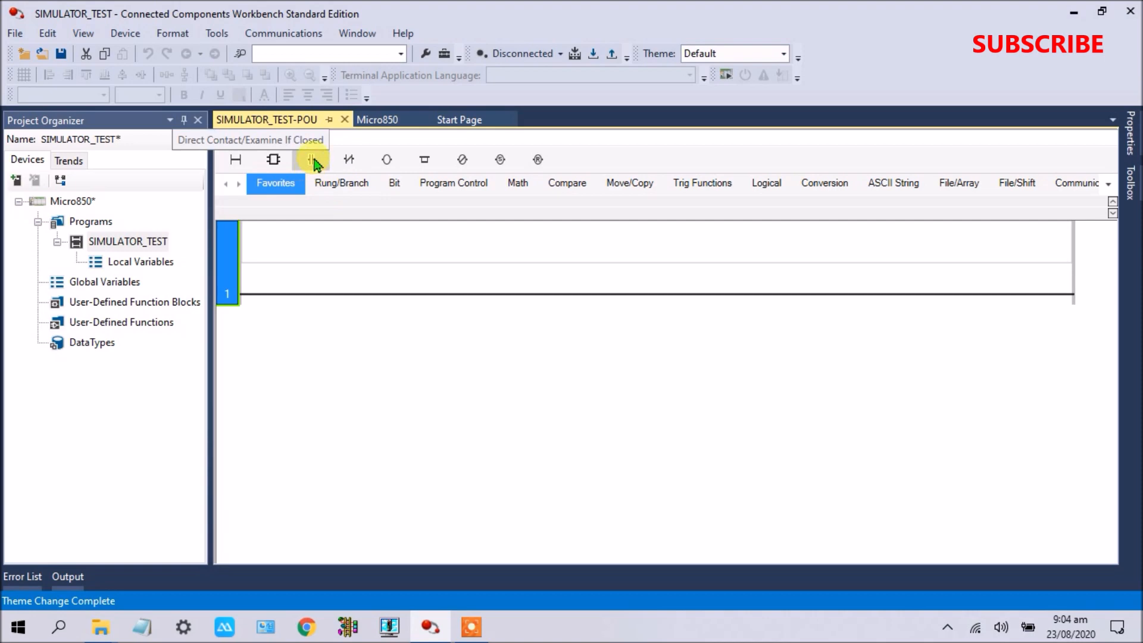
Place a normally open contact on rung 1 tied to _IO_EM_DI_00 with alias PB_1
click(311, 158)
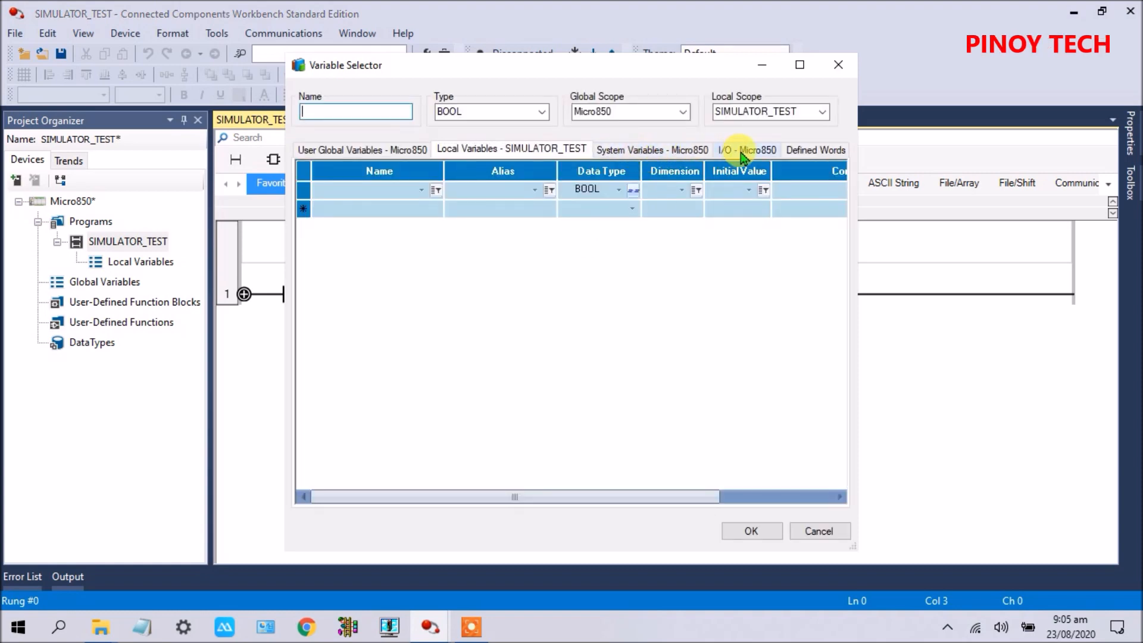
click(748, 150)
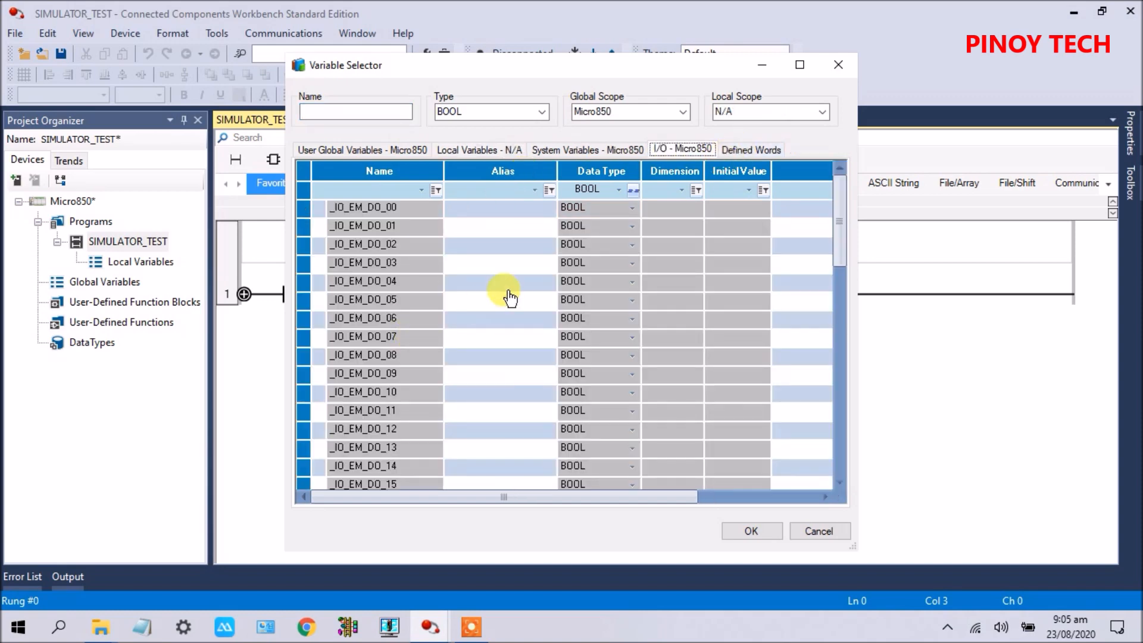
mouse_move(415, 424)
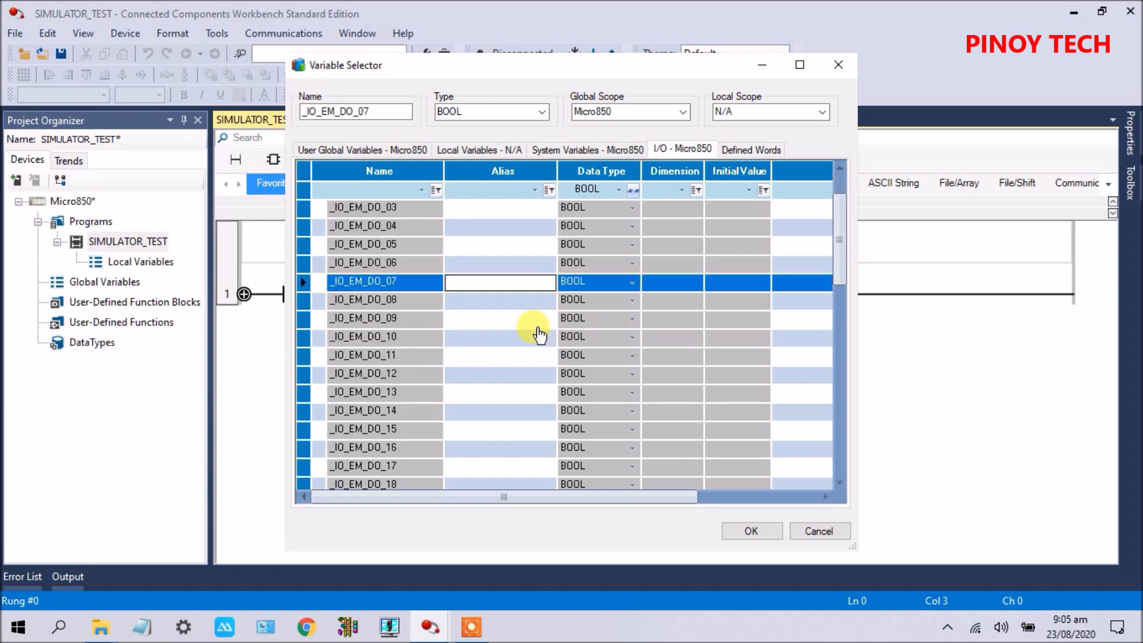
scroll(down, 3)
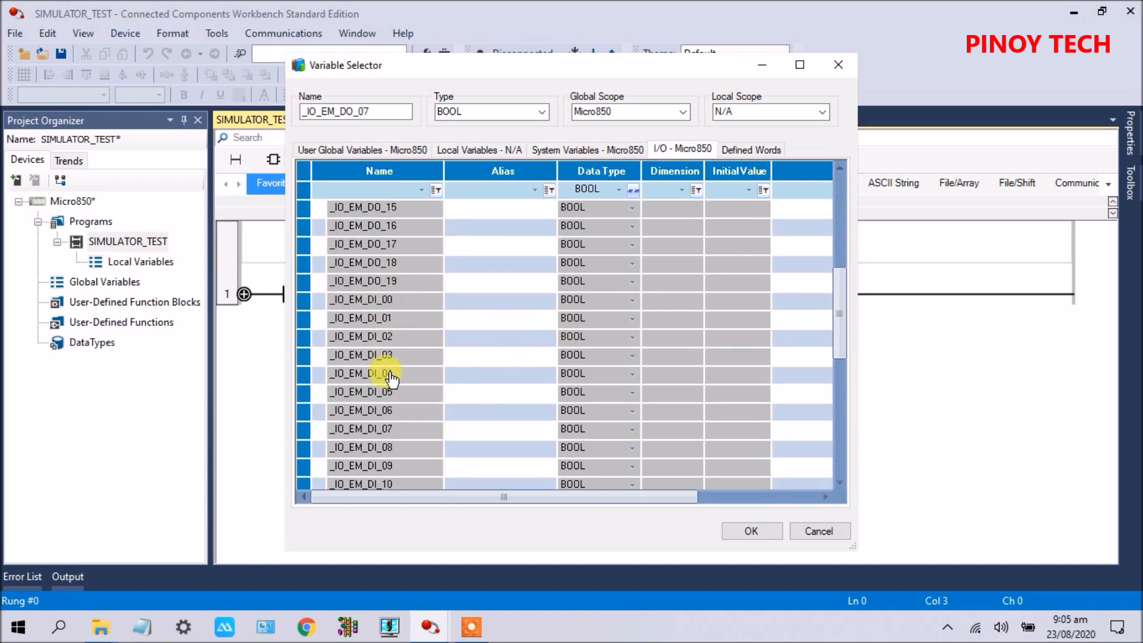
mouse_move(449, 310)
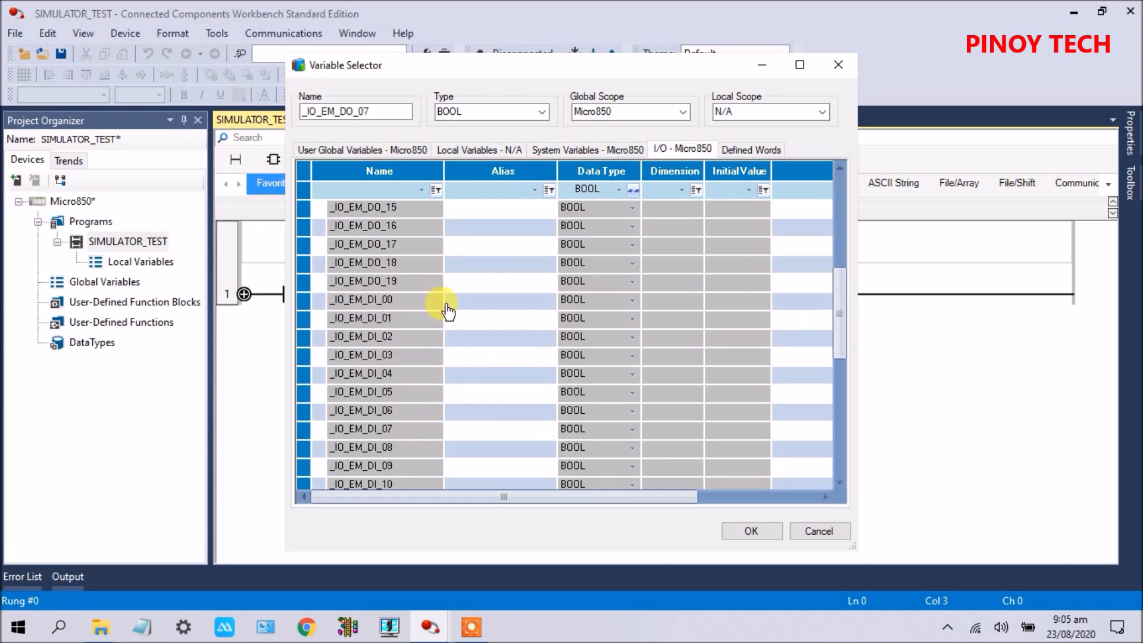
click(360, 300)
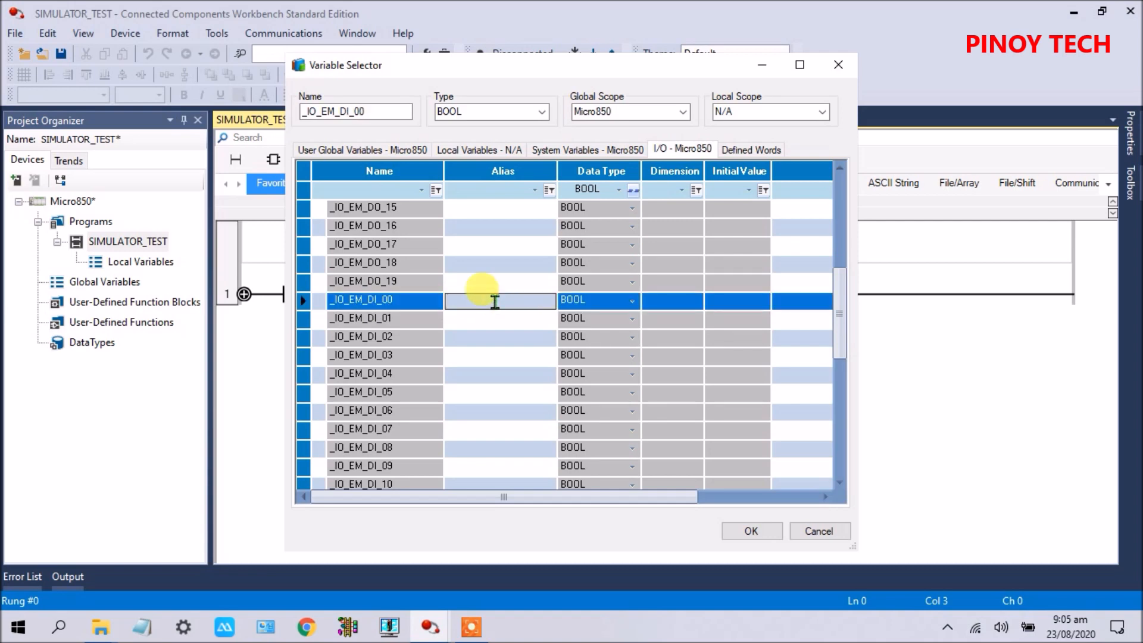
text(PB_1)
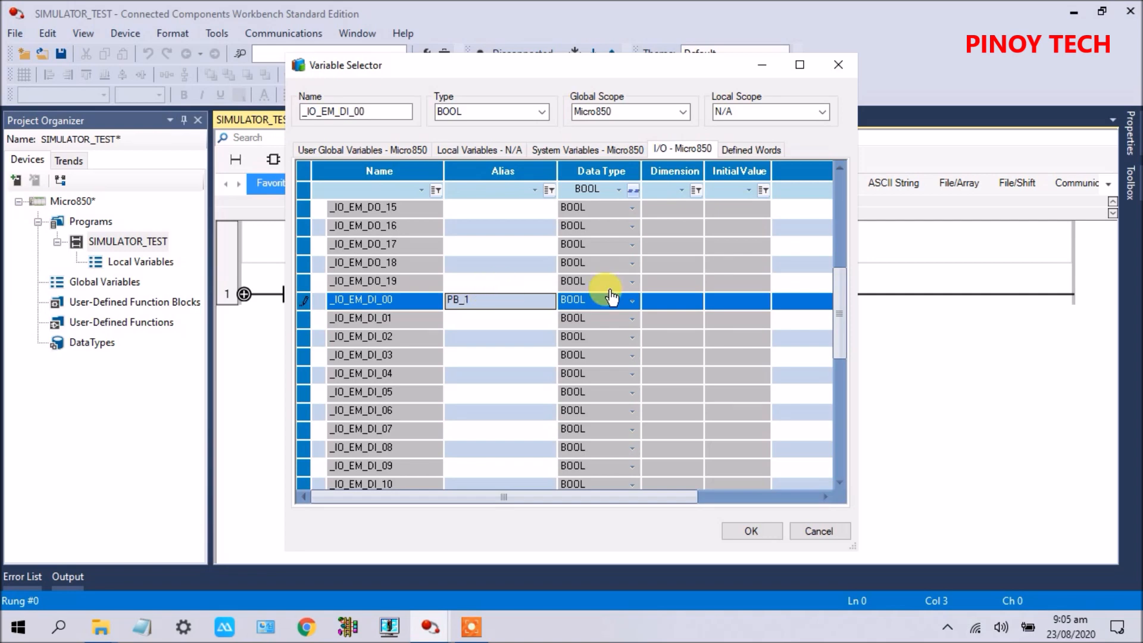
click(752, 531)
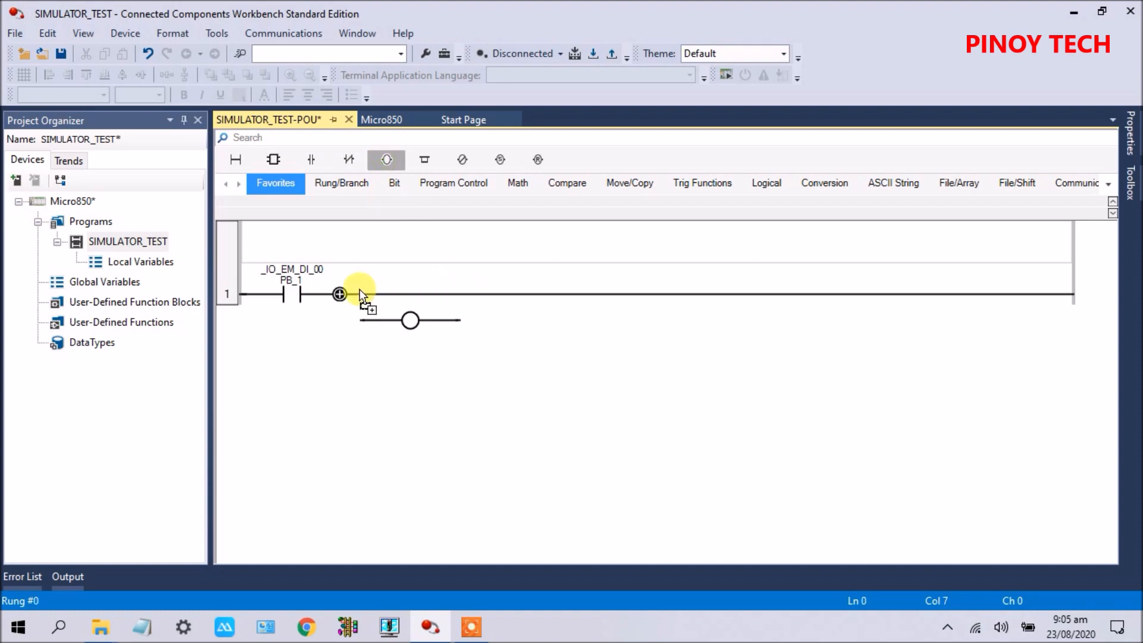
Assign the rung's coil to output _IO_EM_DO_00 with alias LIGHT_1
double_click(409, 321)
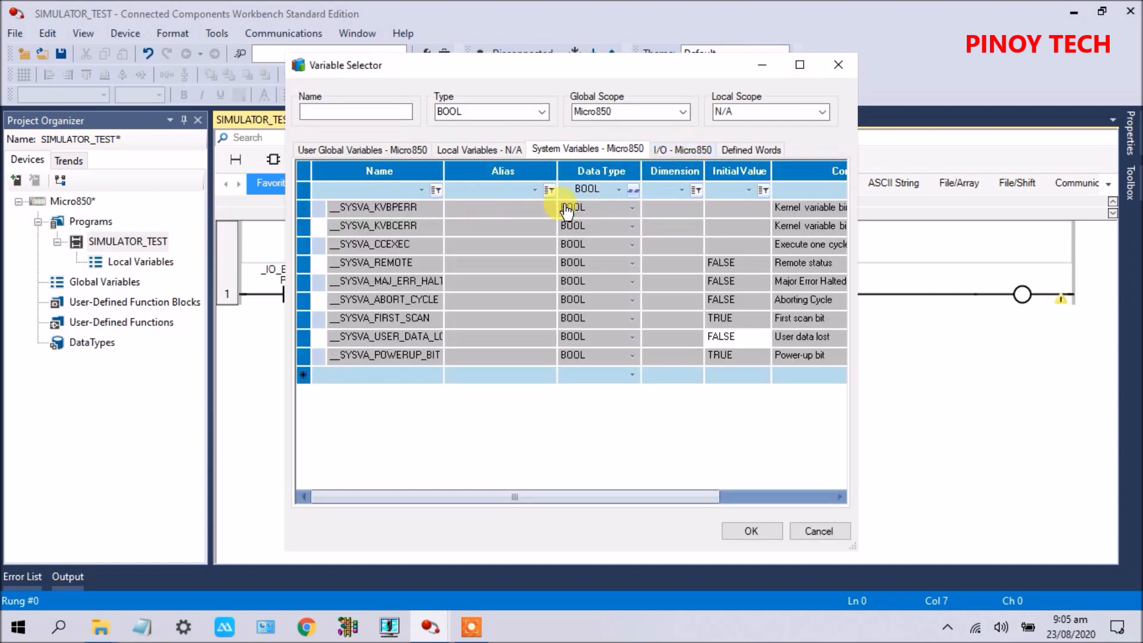
click(683, 150)
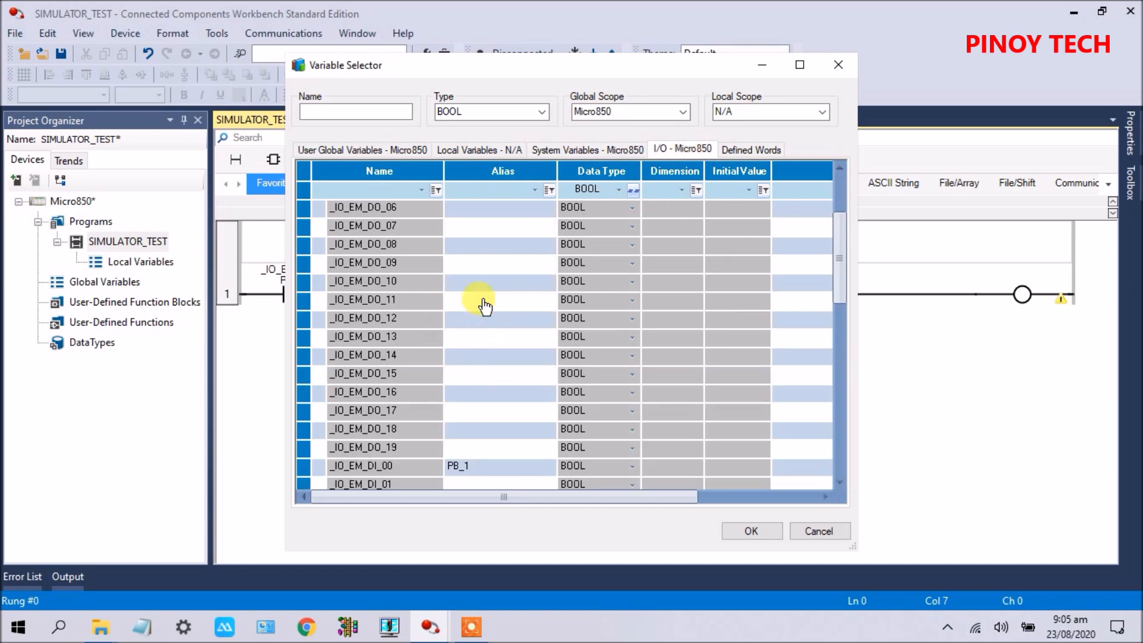
scroll(up, 3)
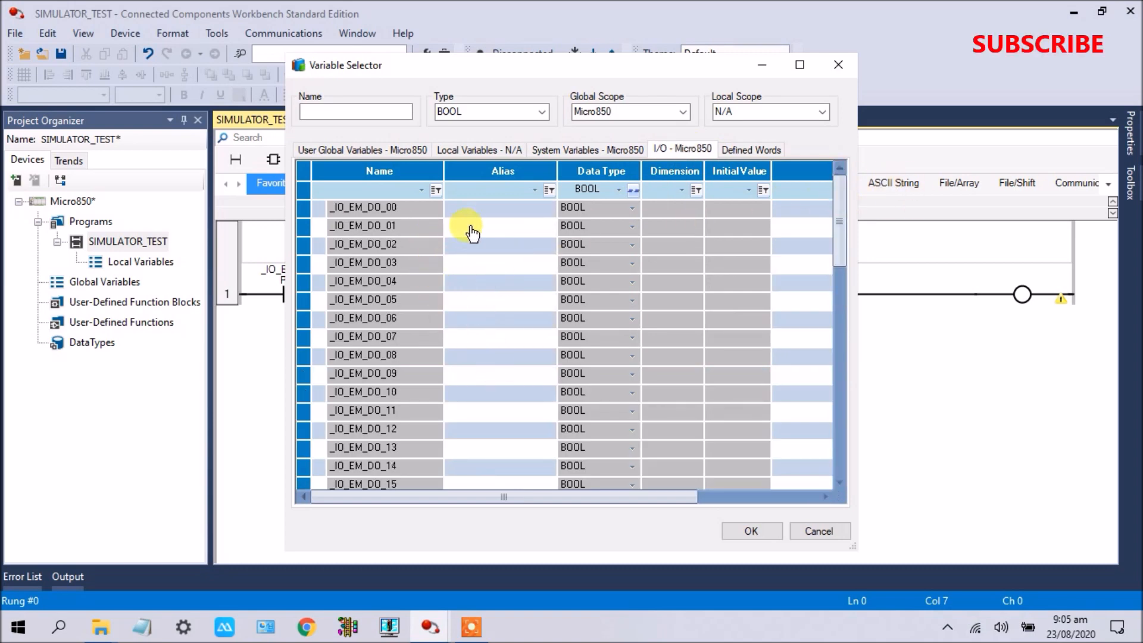
click(363, 207)
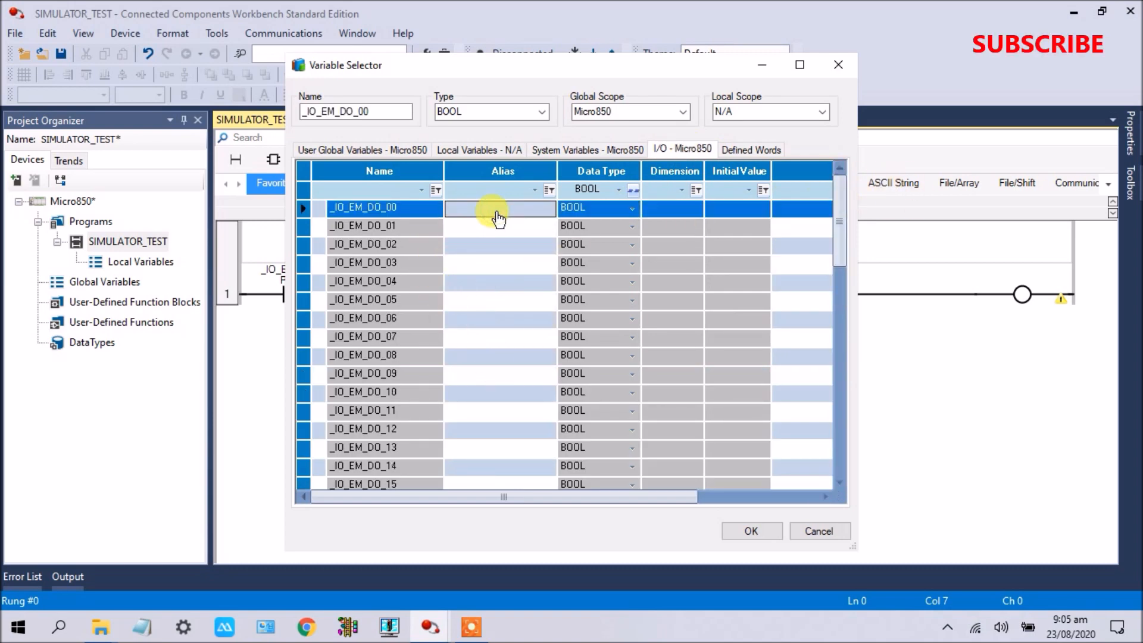
text(O)
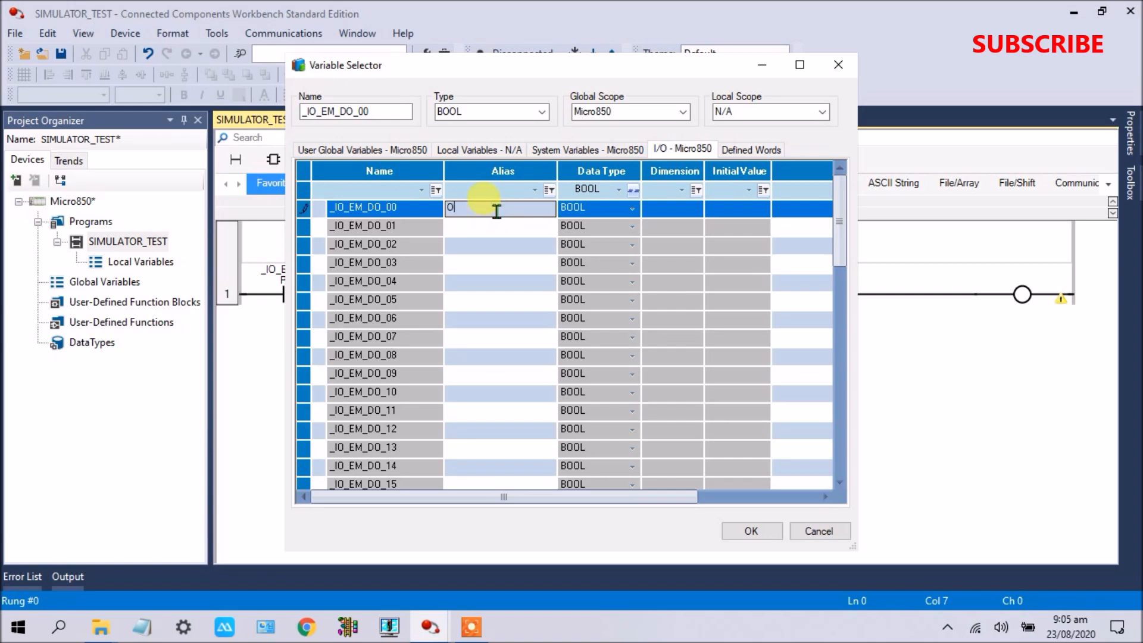
text(LIGHT_1)
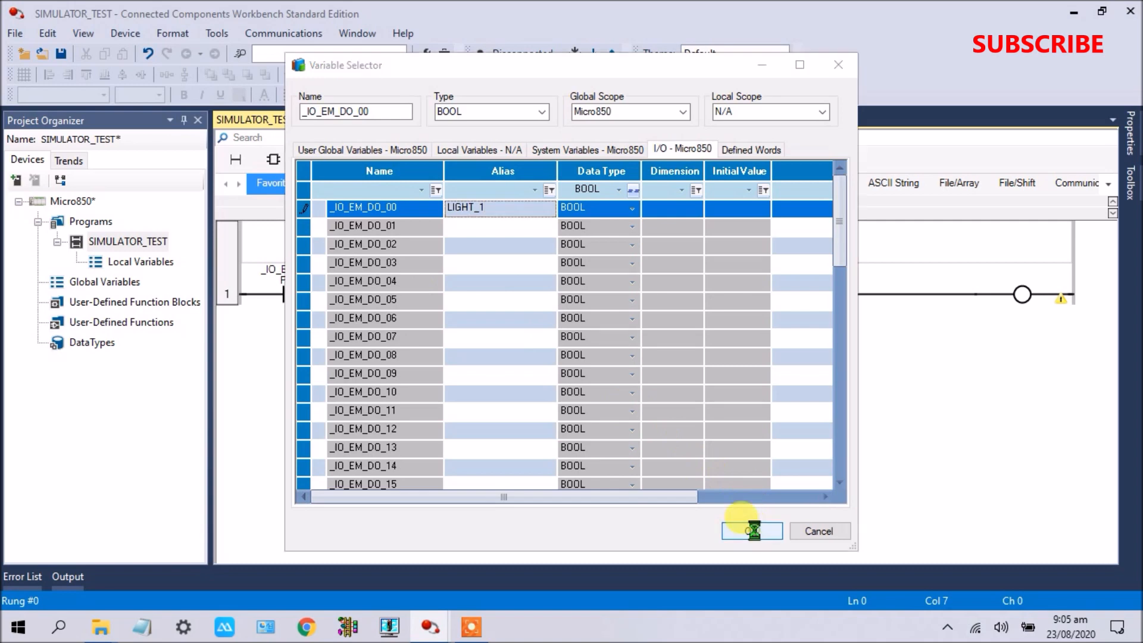
click(751, 531)
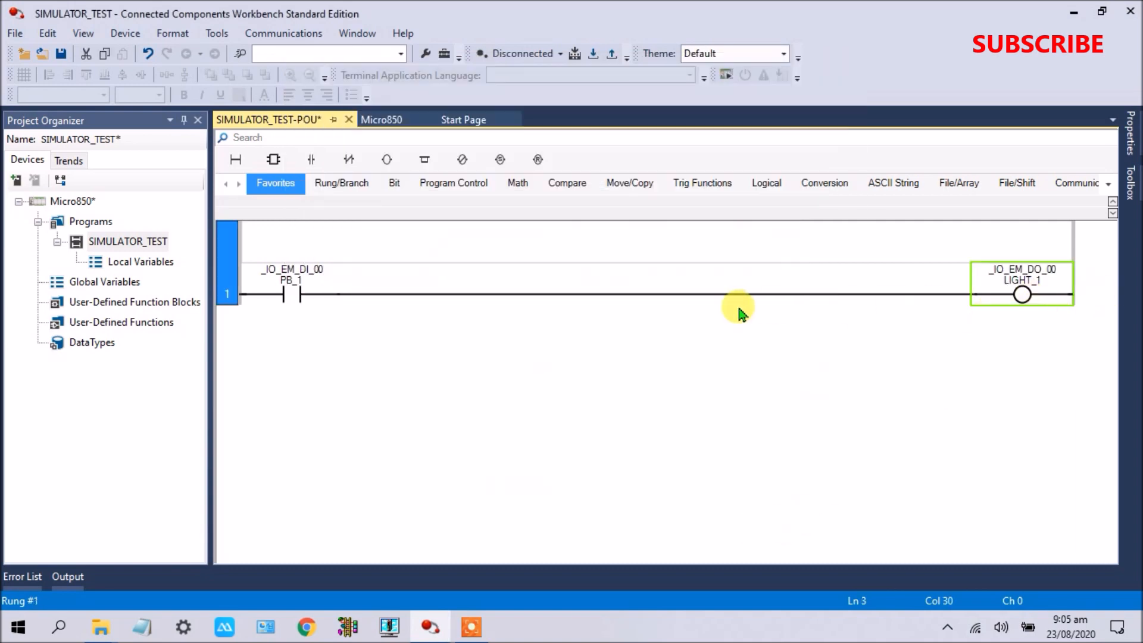
mouse_move(223, 53)
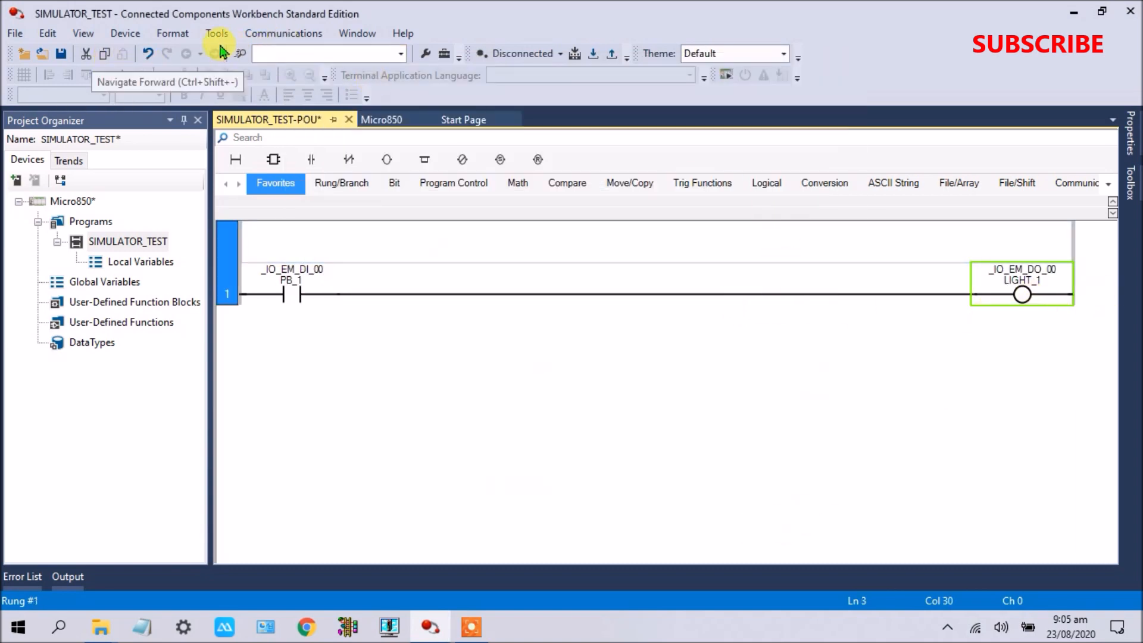
Launch the Micro800 Simulator from the Tools menu
click(217, 33)
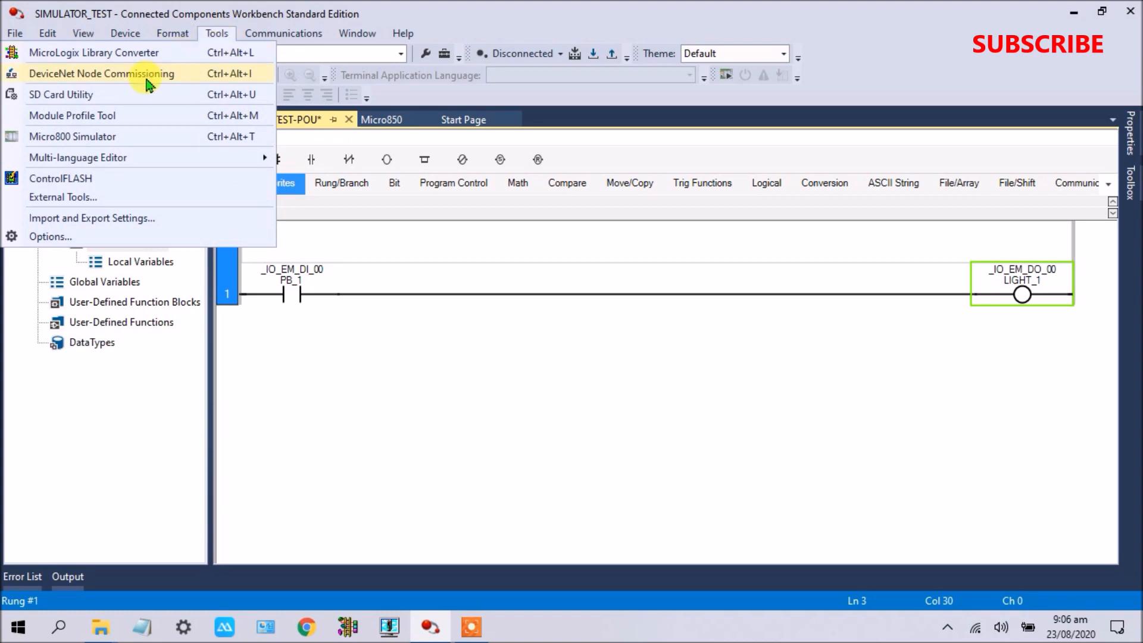
mouse_move(73, 135)
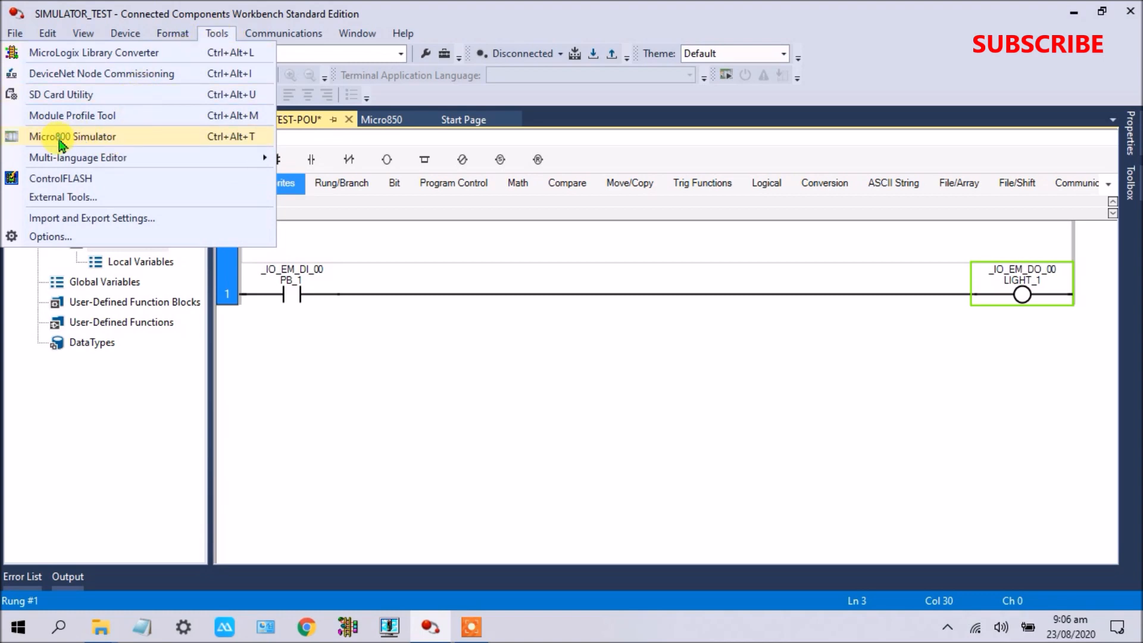
click(71, 136)
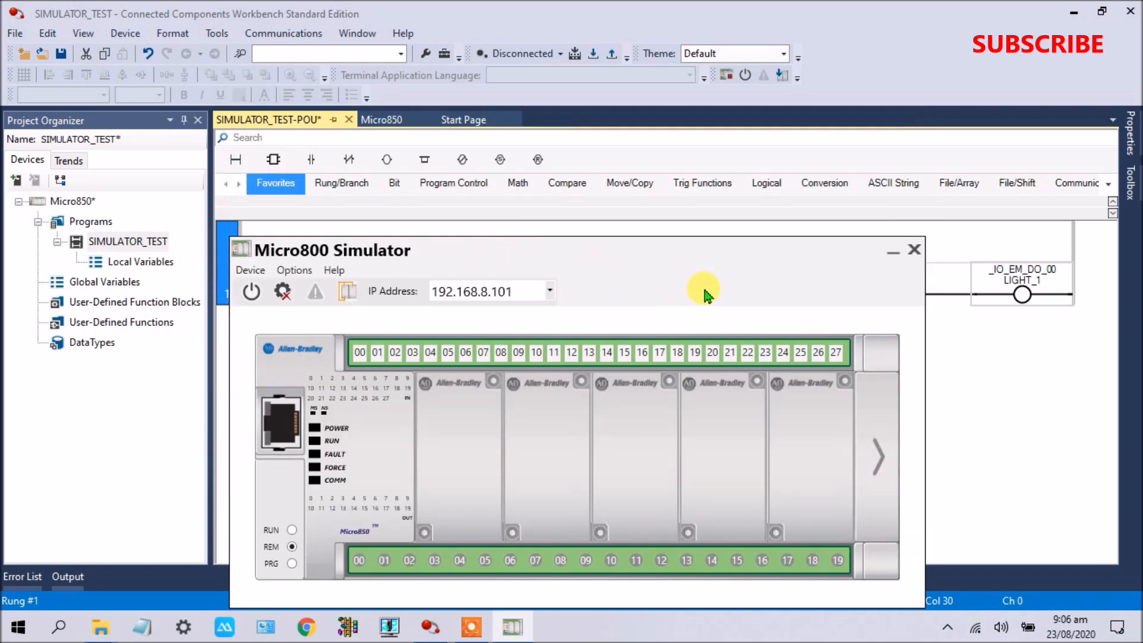
mouse_move(597, 274)
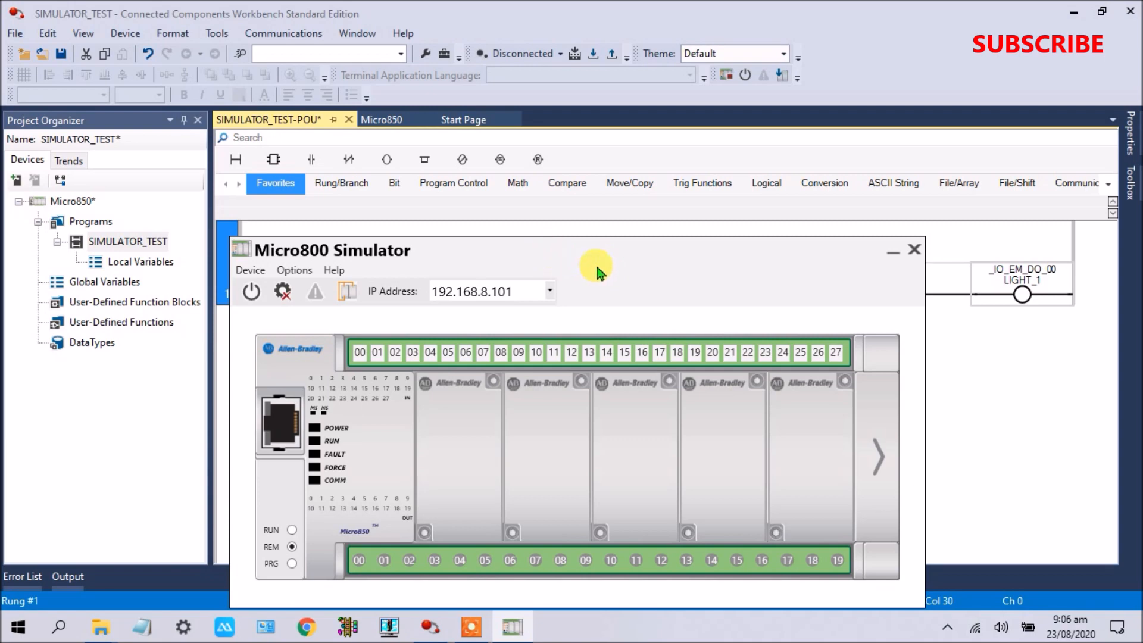
Select IP address 192.168.8.101 and power on the simulated controller
click(549, 290)
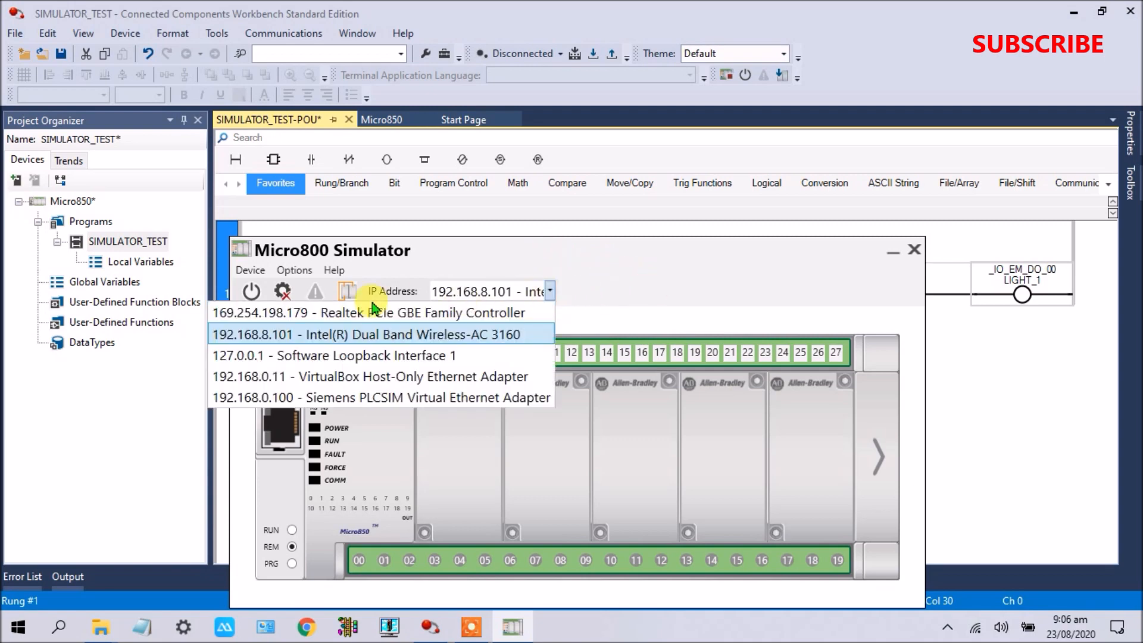
mouse_move(316, 355)
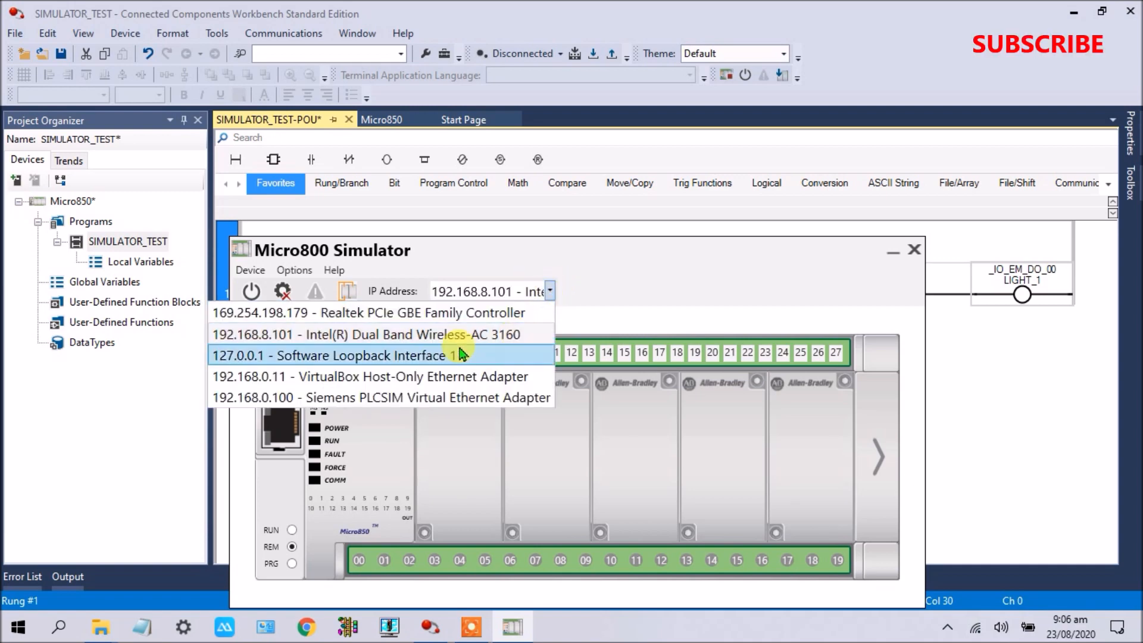
click(364, 333)
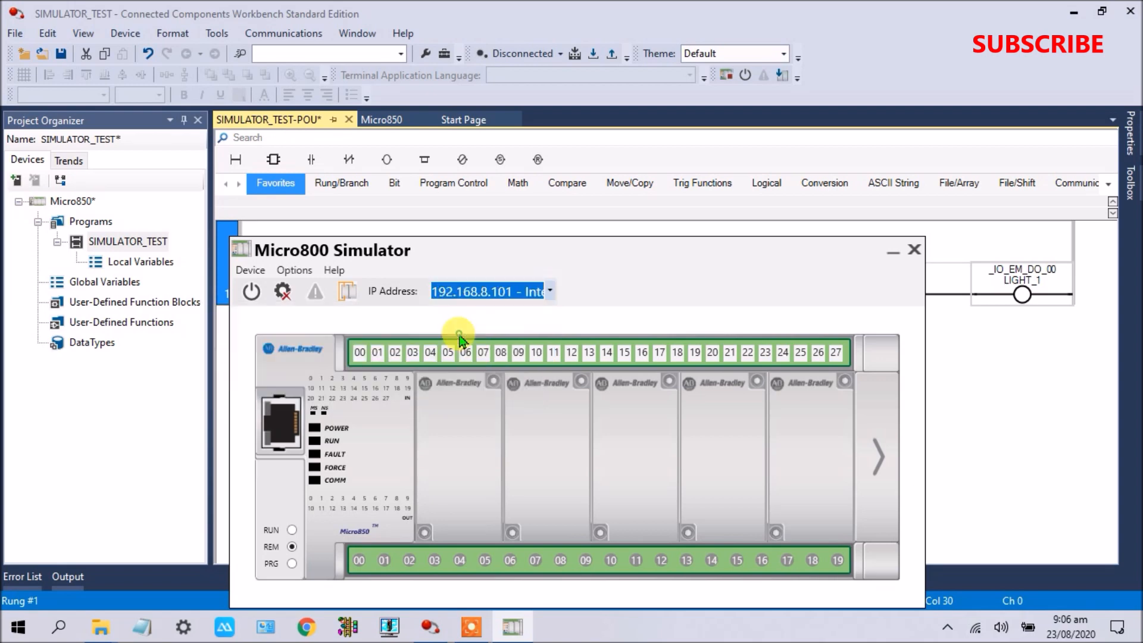
click(548, 291)
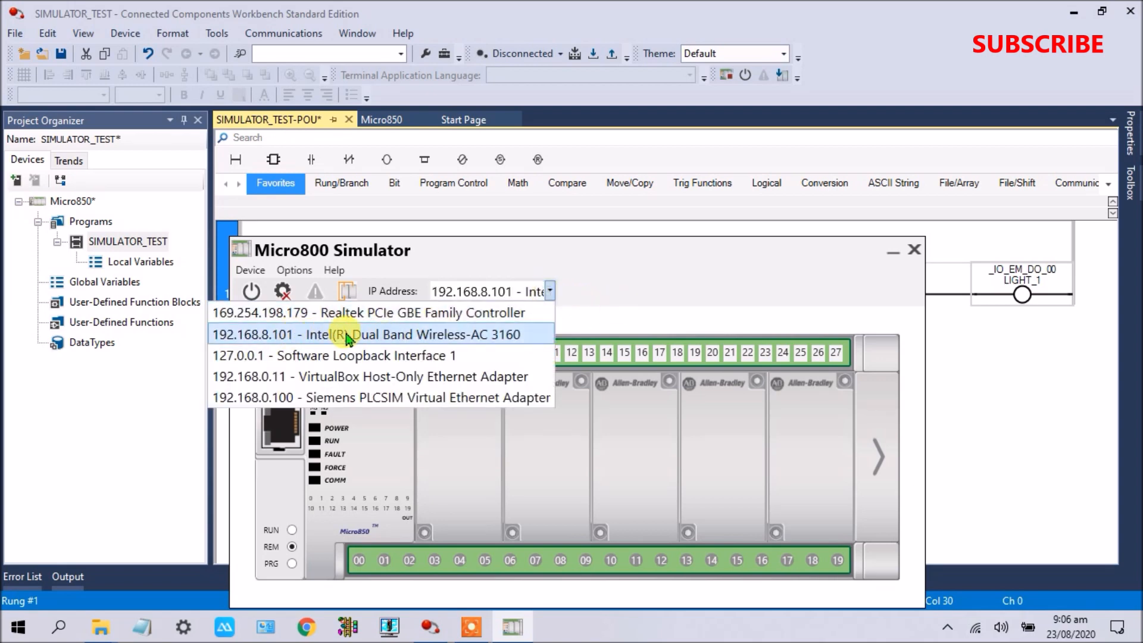
mouse_move(408, 343)
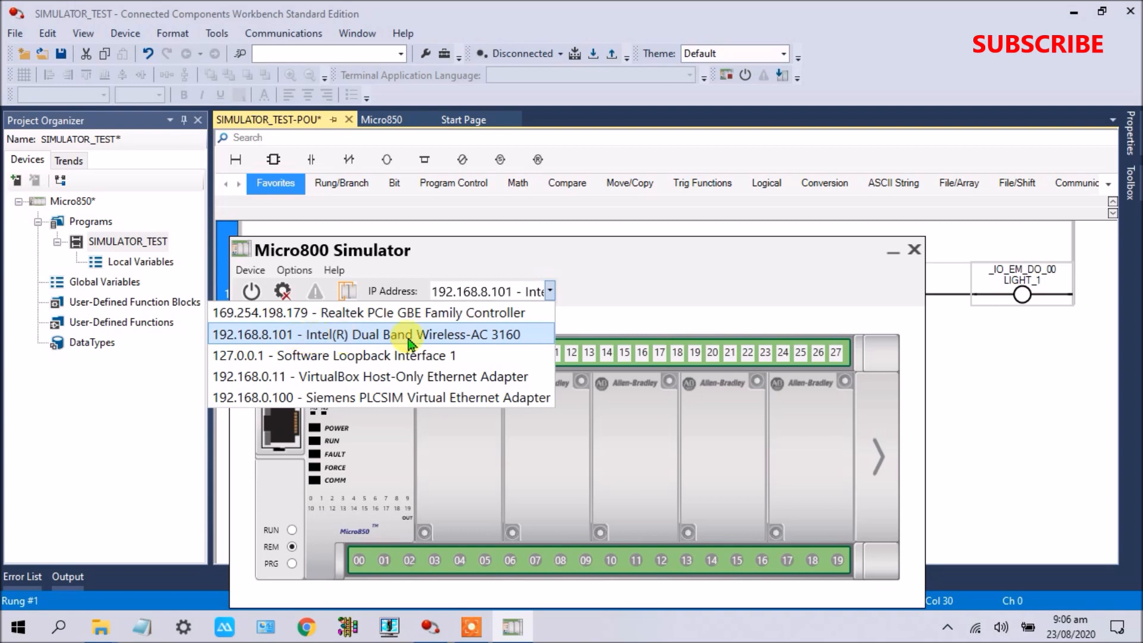
click(368, 333)
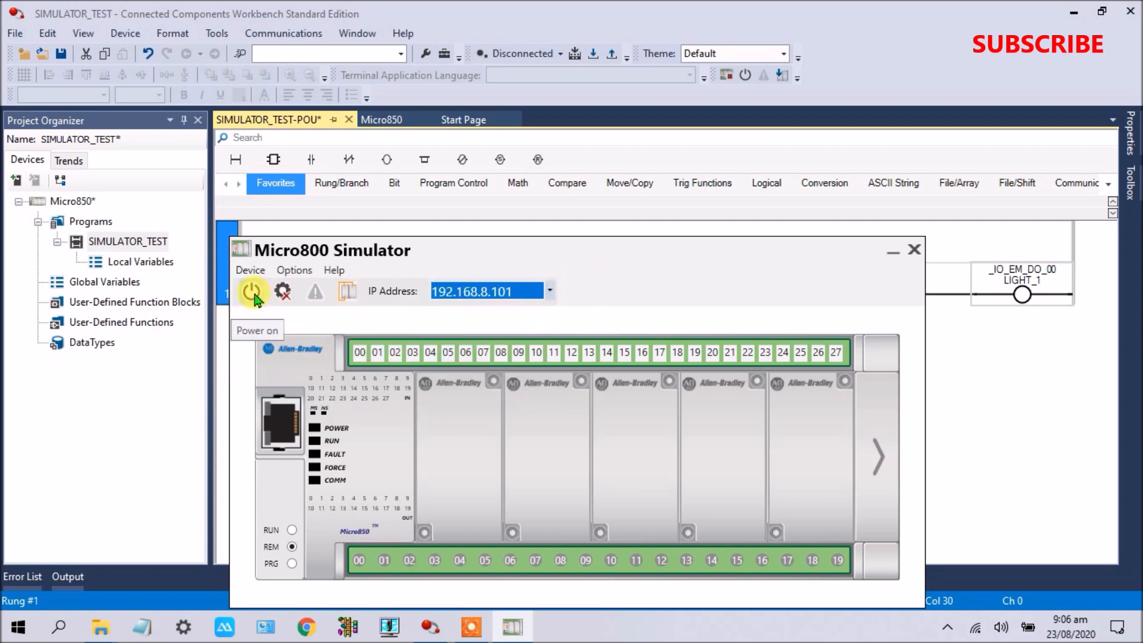
click(251, 291)
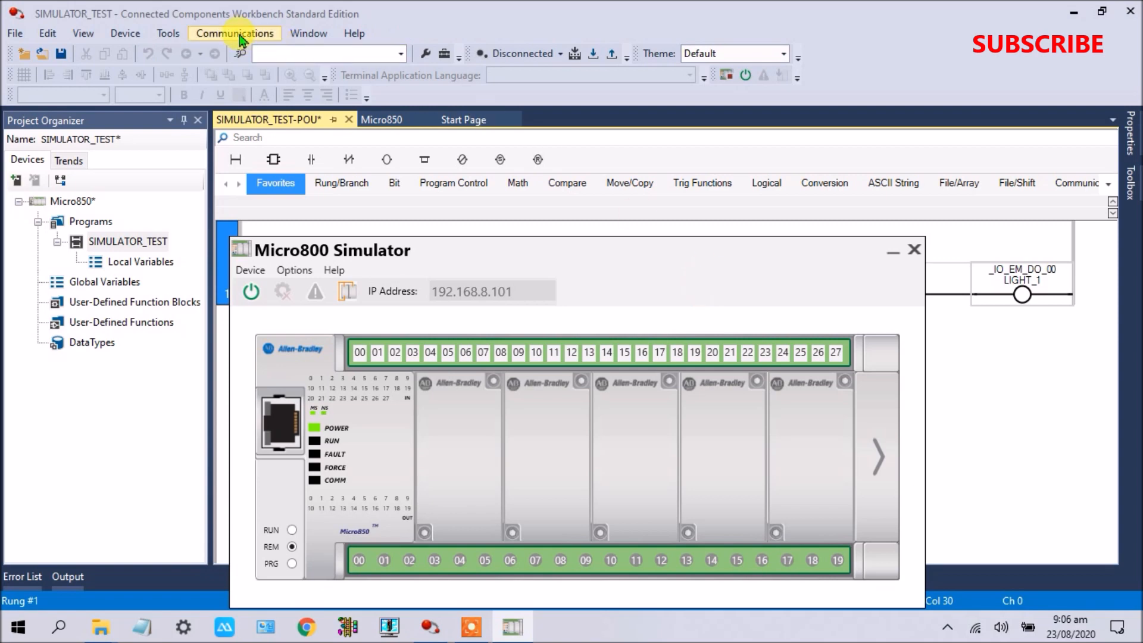
Review RSLinx Configure Drivers, confirm the AB_ETHIP-1 EtherNet/IP driver is Running, and close it
click(125, 33)
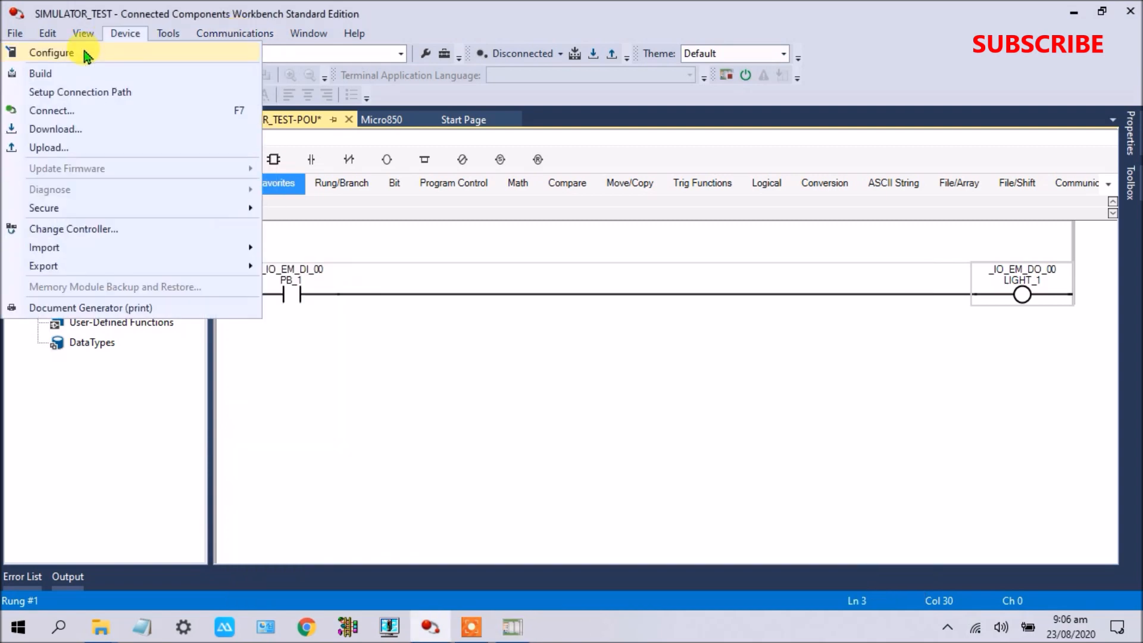
click(50, 51)
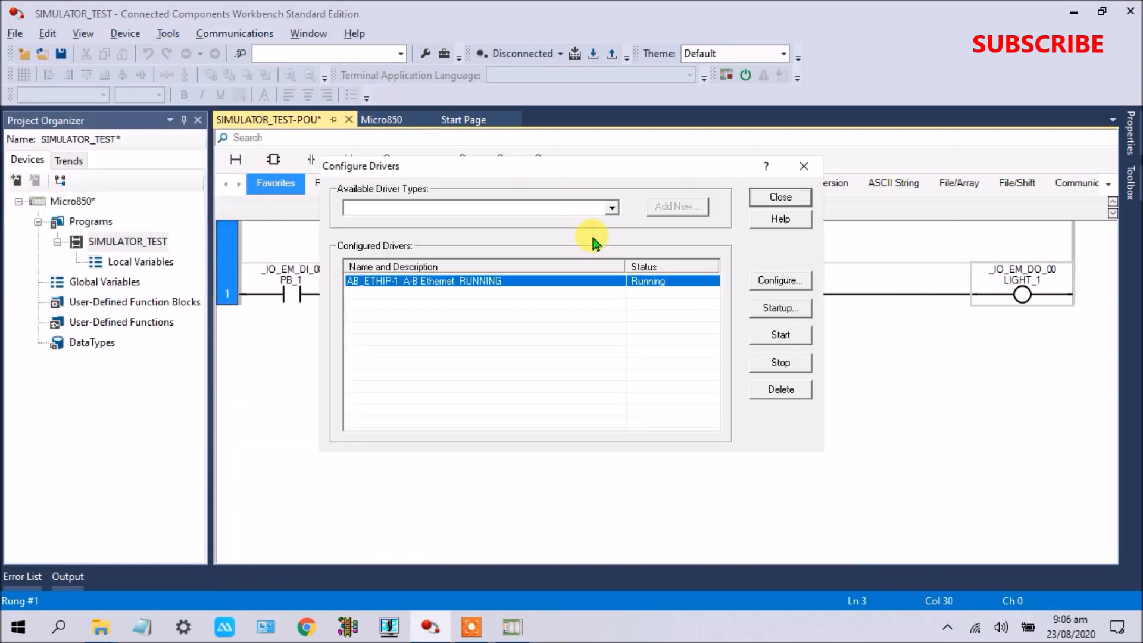
mouse_move(660, 240)
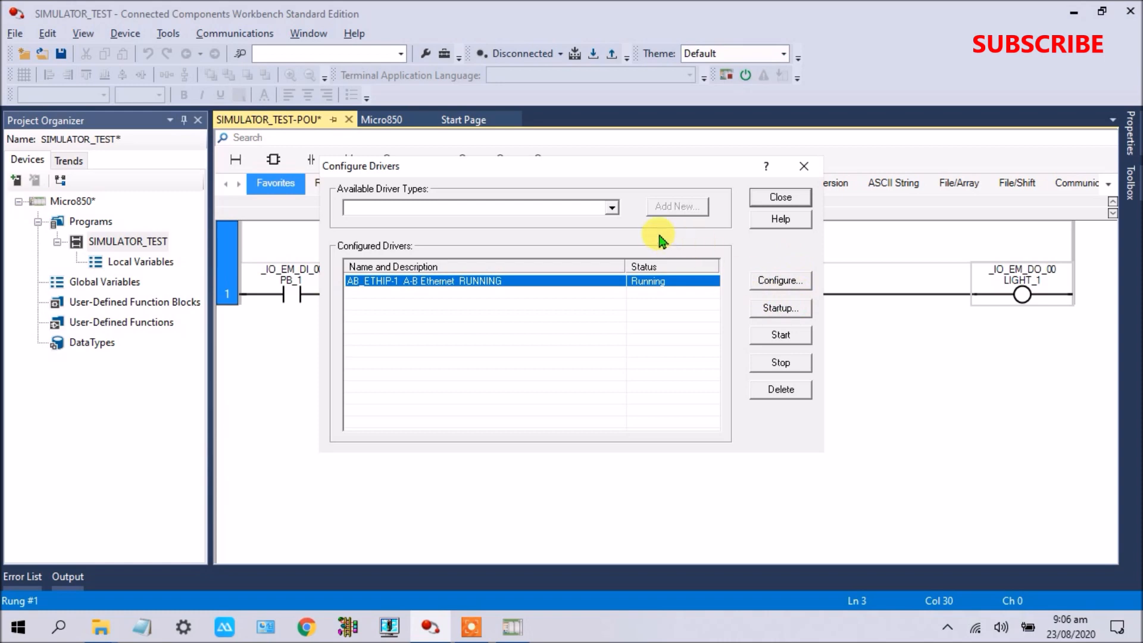
click(611, 207)
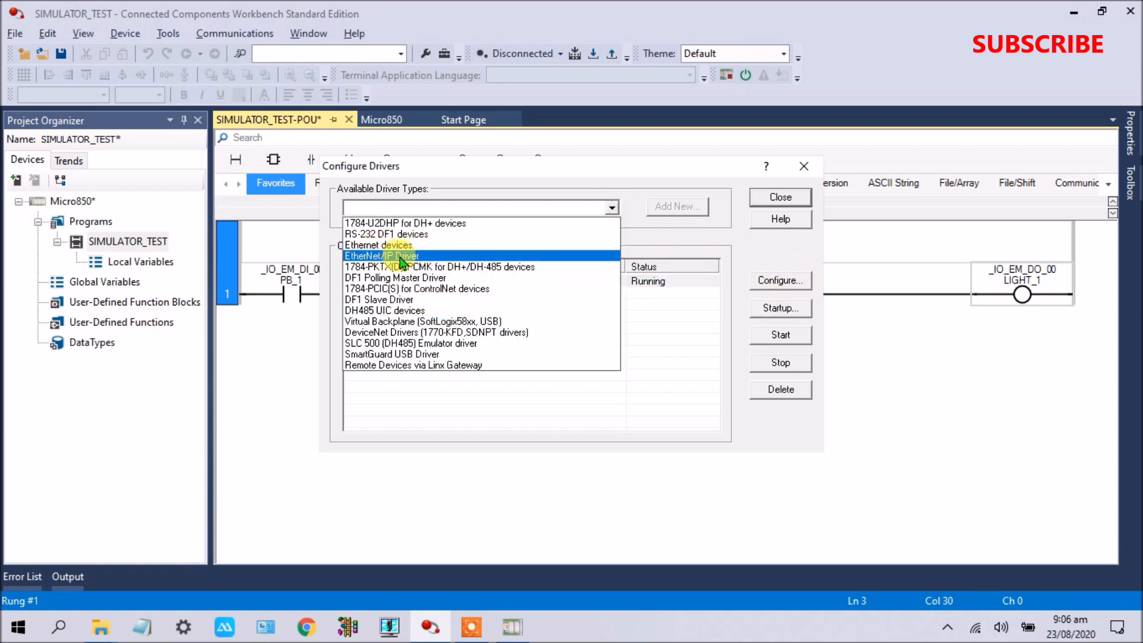
click(378, 244)
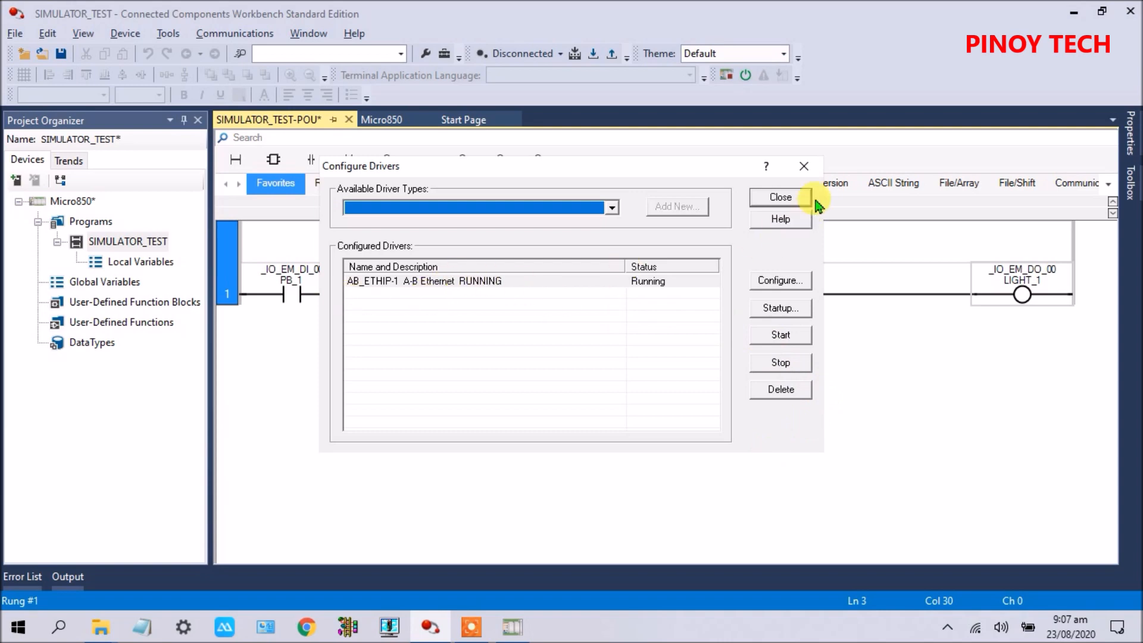
click(778, 197)
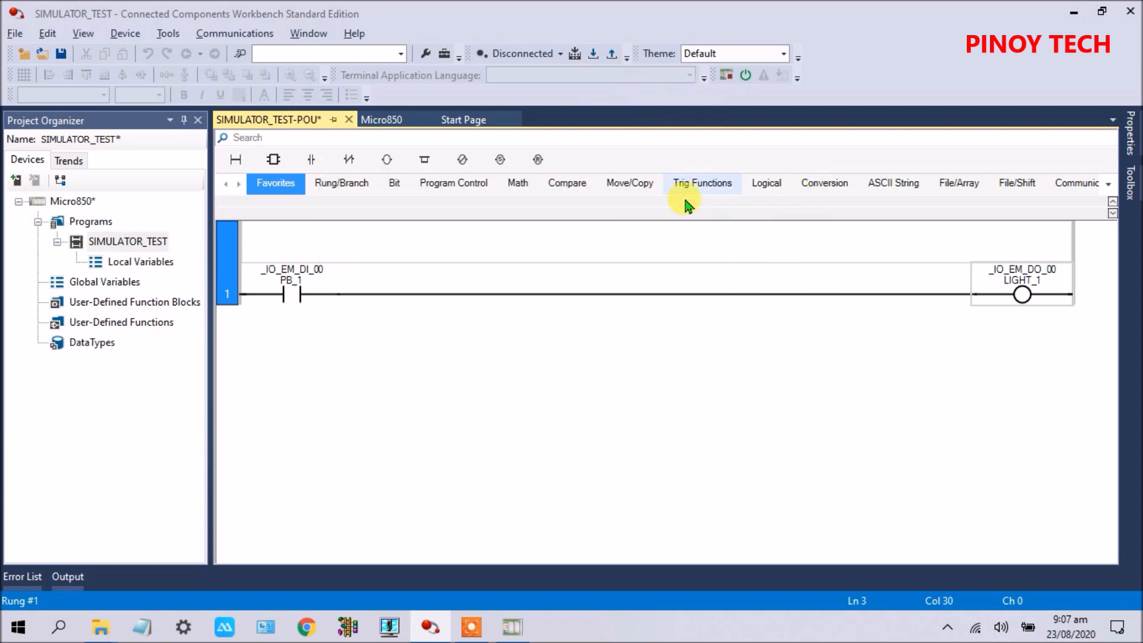
mouse_move(518, 358)
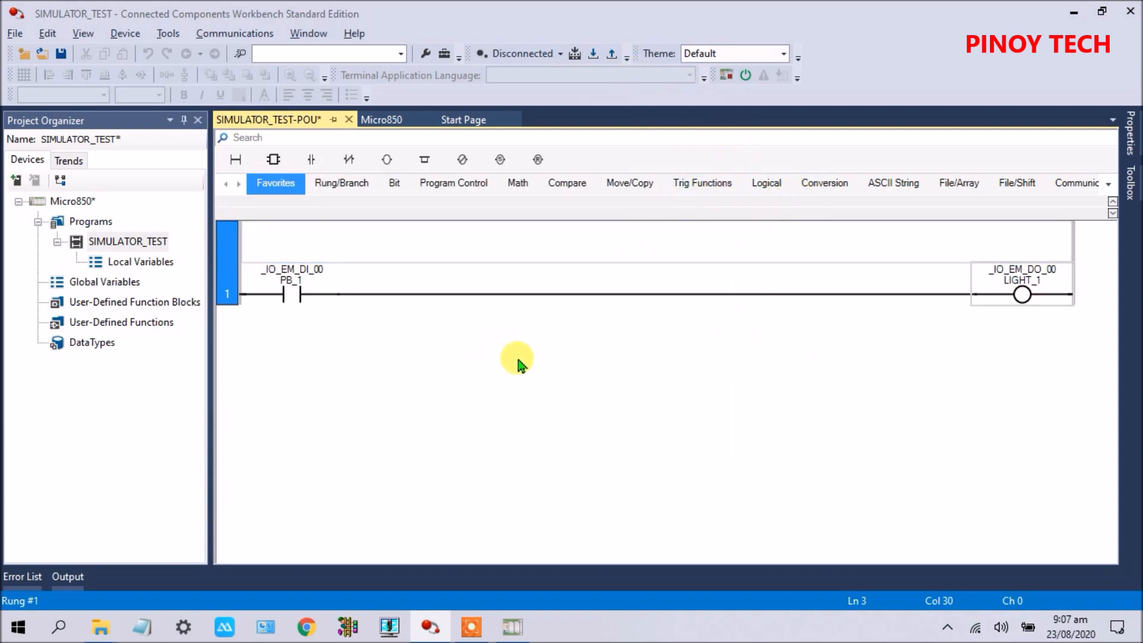
mouse_move(575, 54)
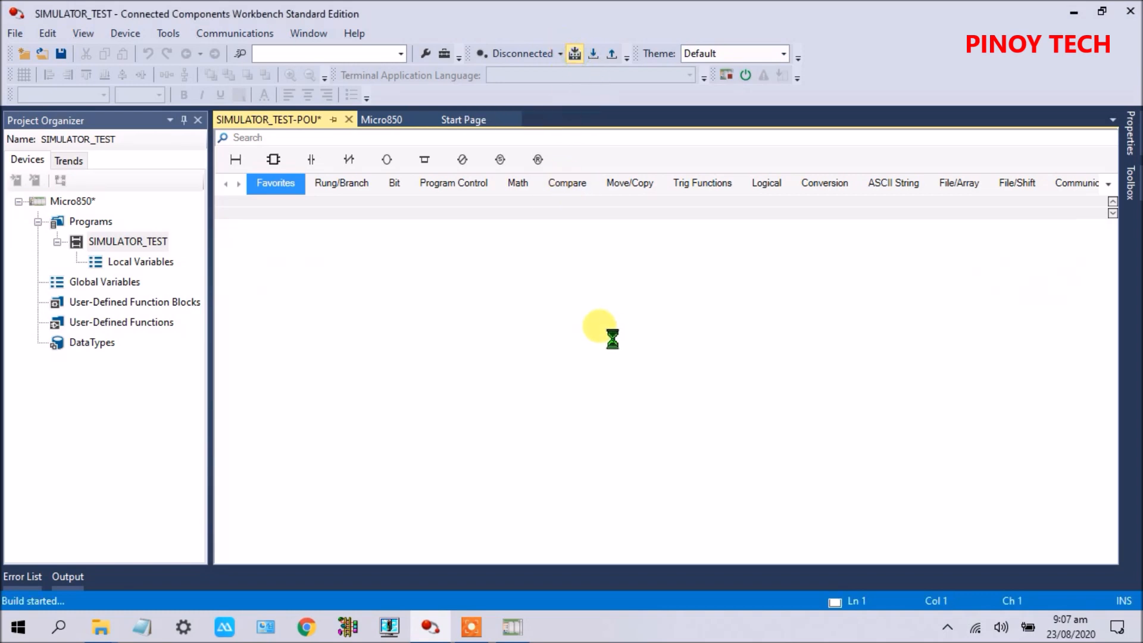
Show the Micro850 controller page while the build reports 0 errors
click(381, 119)
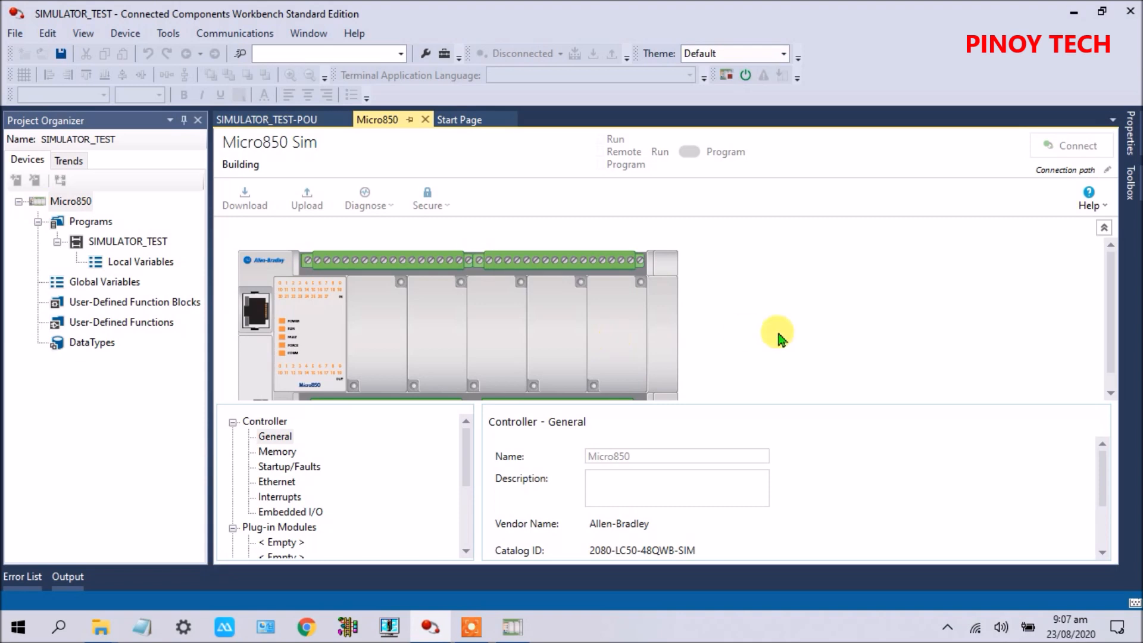
mouse_move(811, 298)
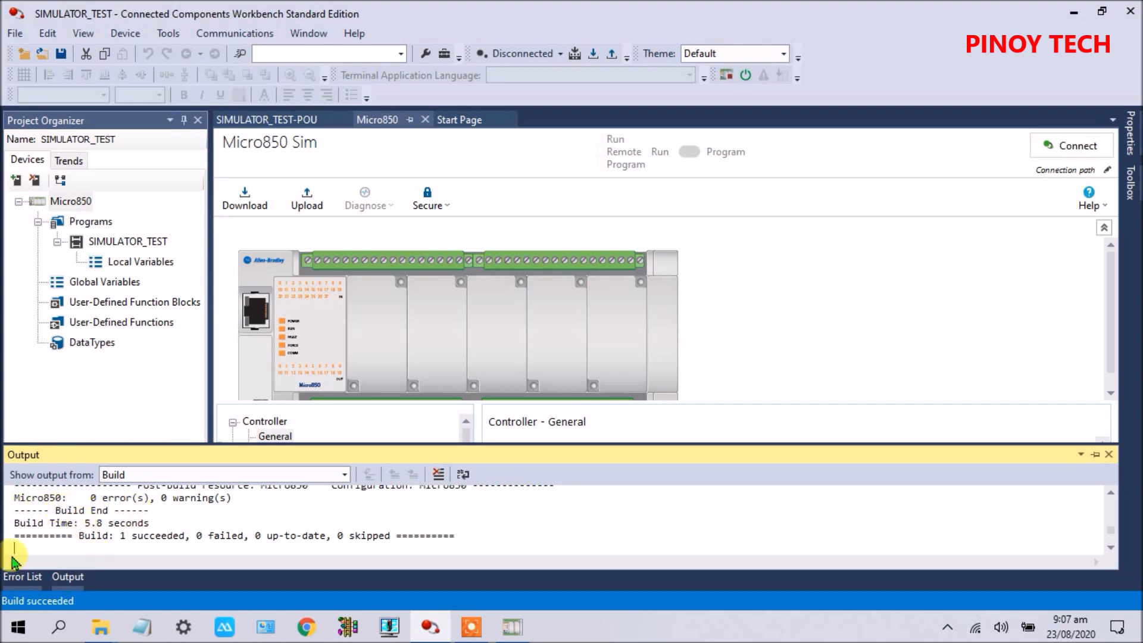
mouse_move(627, 439)
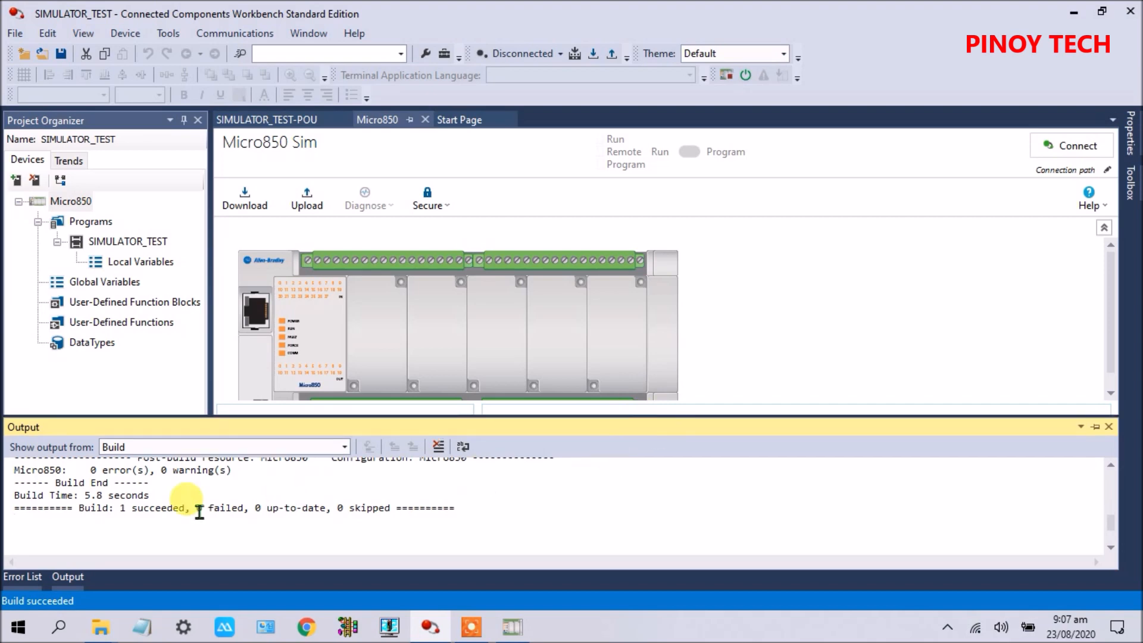
mouse_move(865, 298)
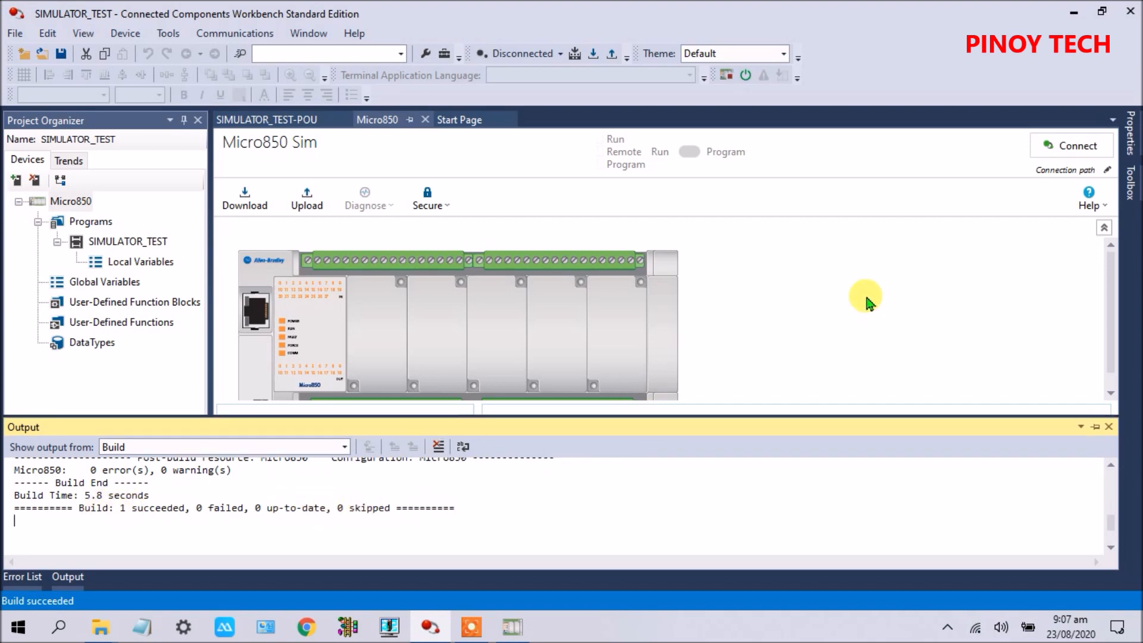
mouse_move(592, 69)
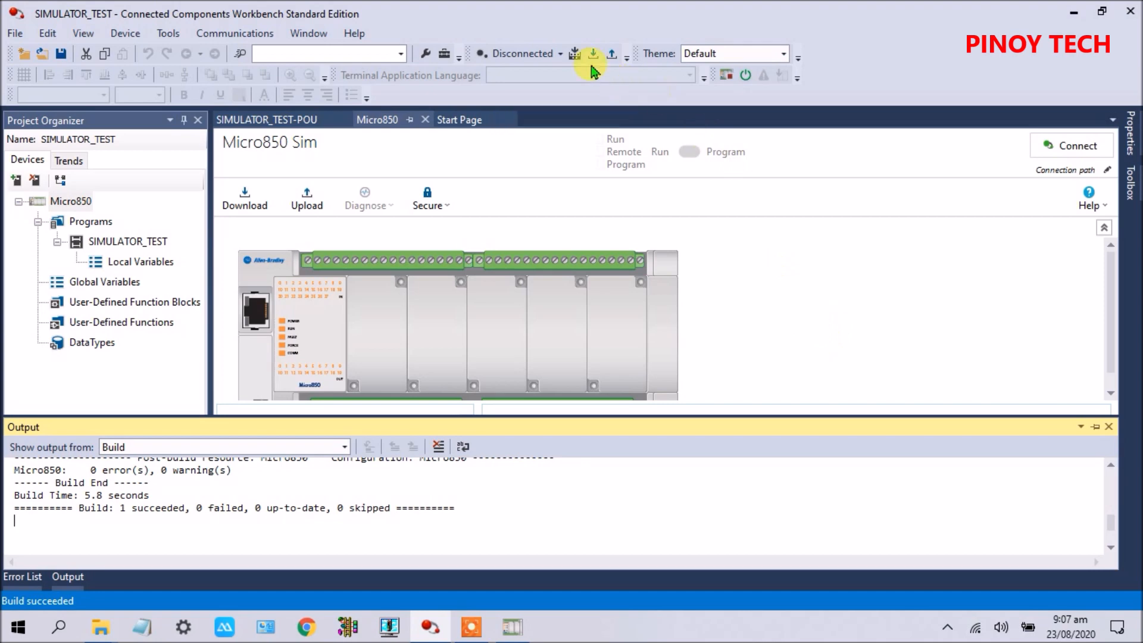
Set the connection path to the Micro850 at 192.168.8.101 under AB_ETHIP-1
click(591, 53)
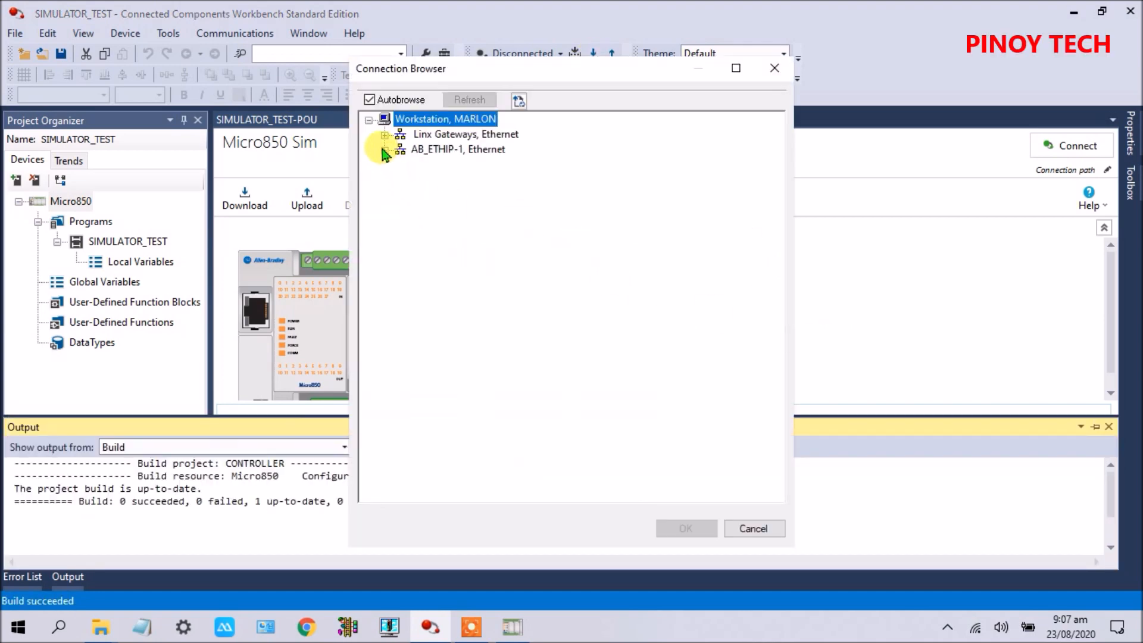
click(384, 150)
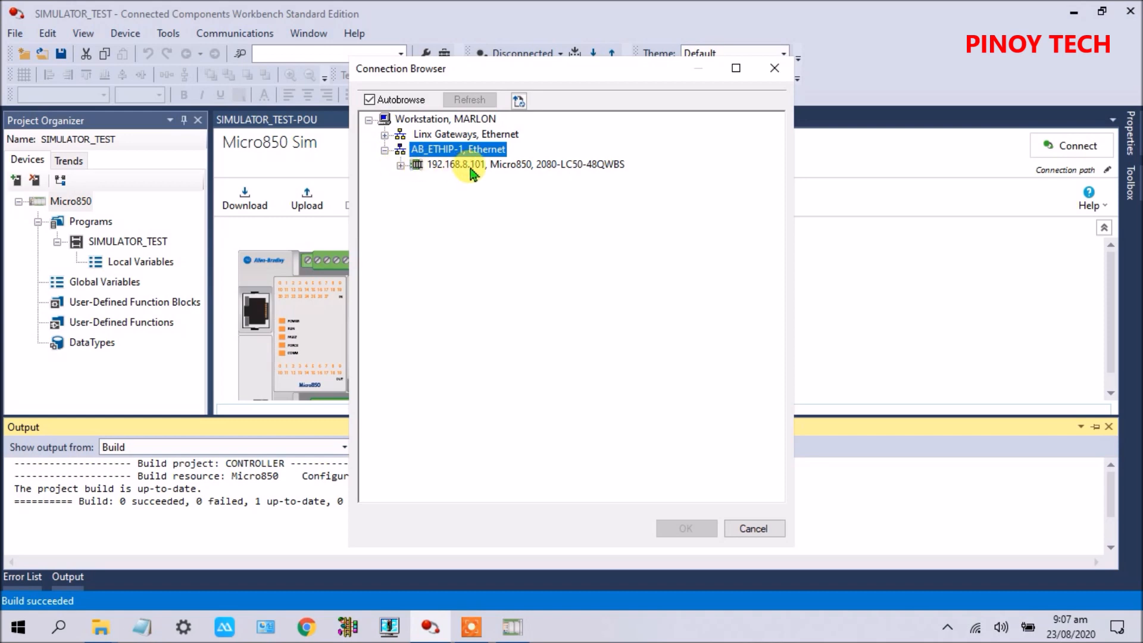
mouse_move(409, 173)
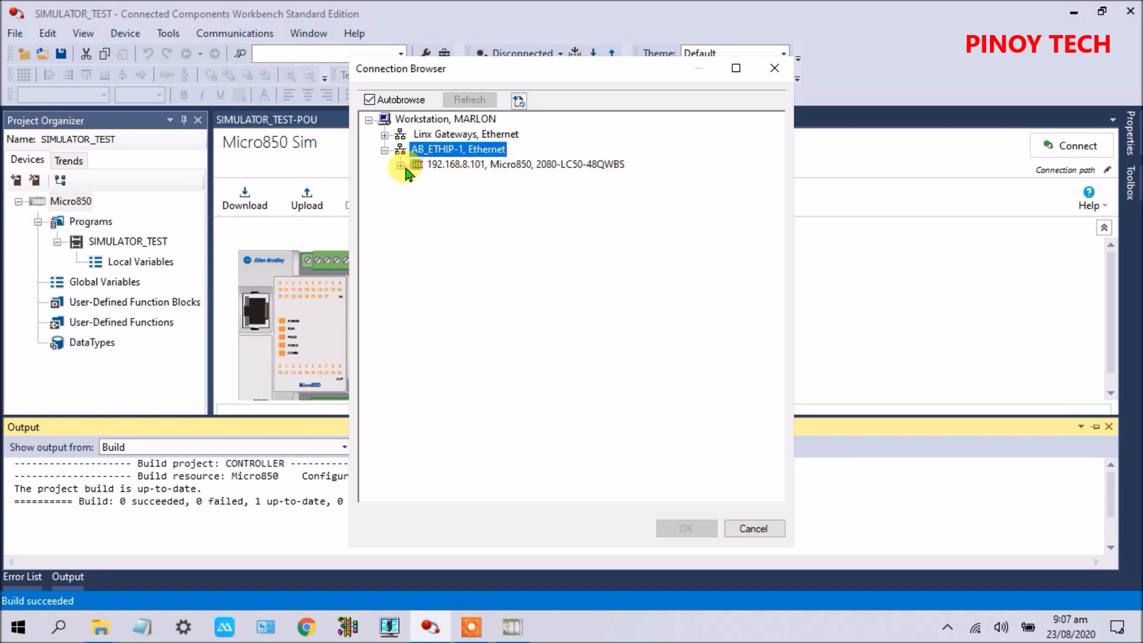
click(523, 165)
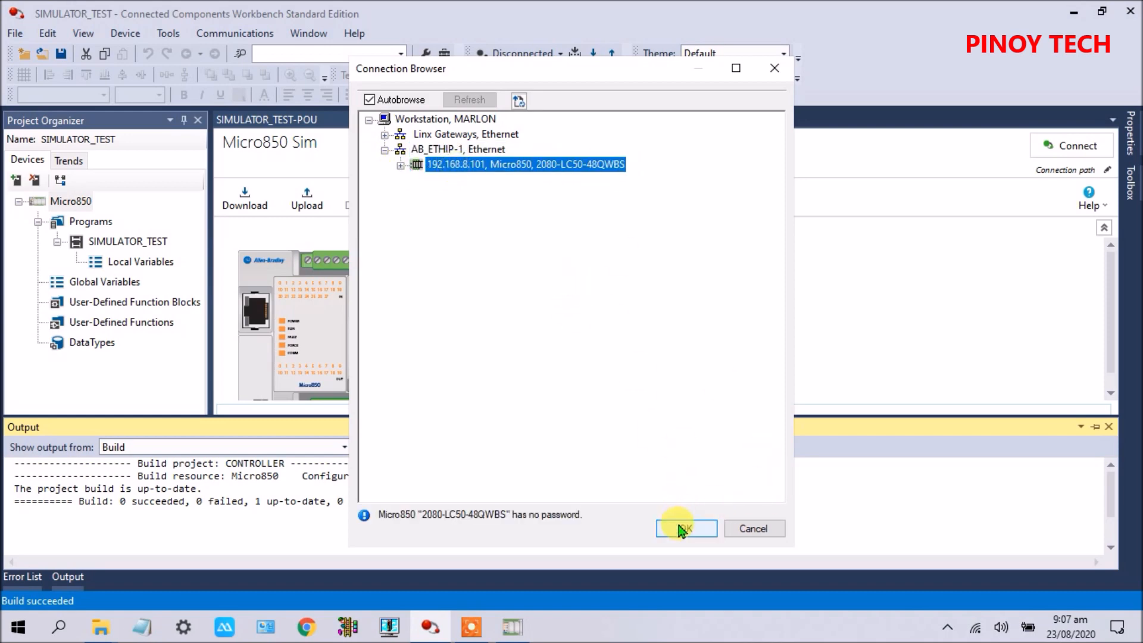
click(685, 528)
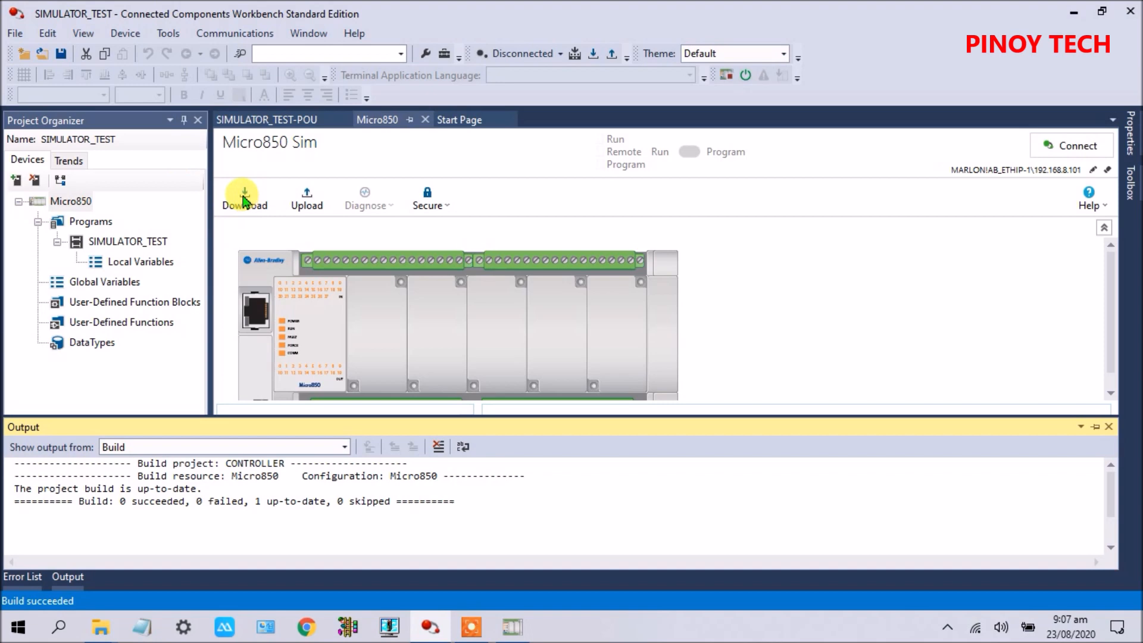
Download with project values, accept Remote Run, and view the SIMULATOR_TEST rung online
click(245, 196)
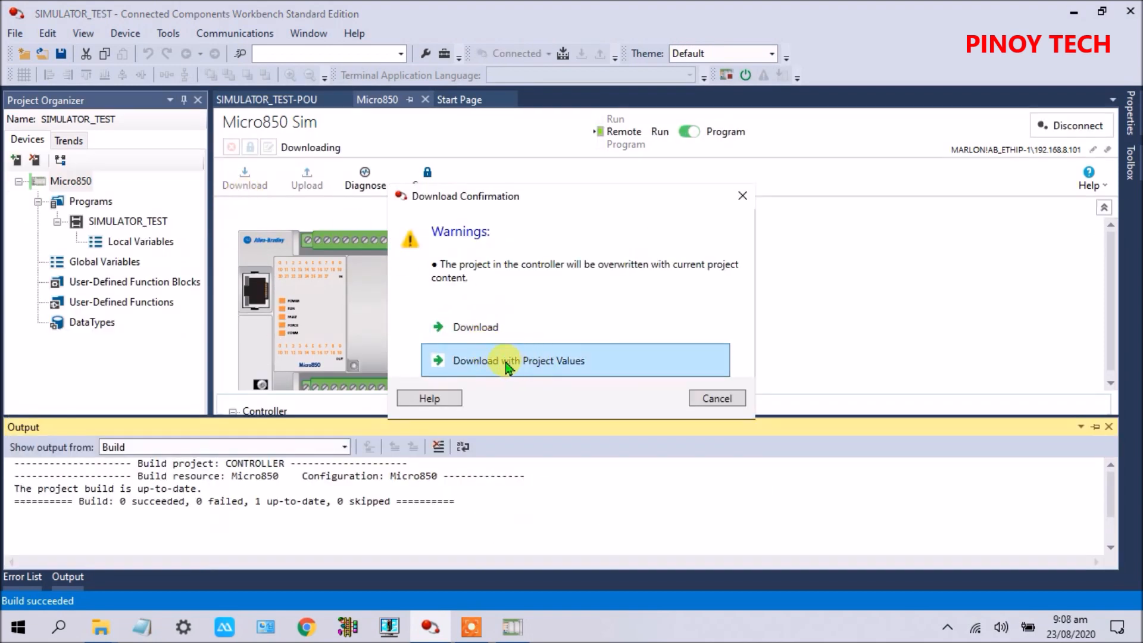
mouse_move(543, 370)
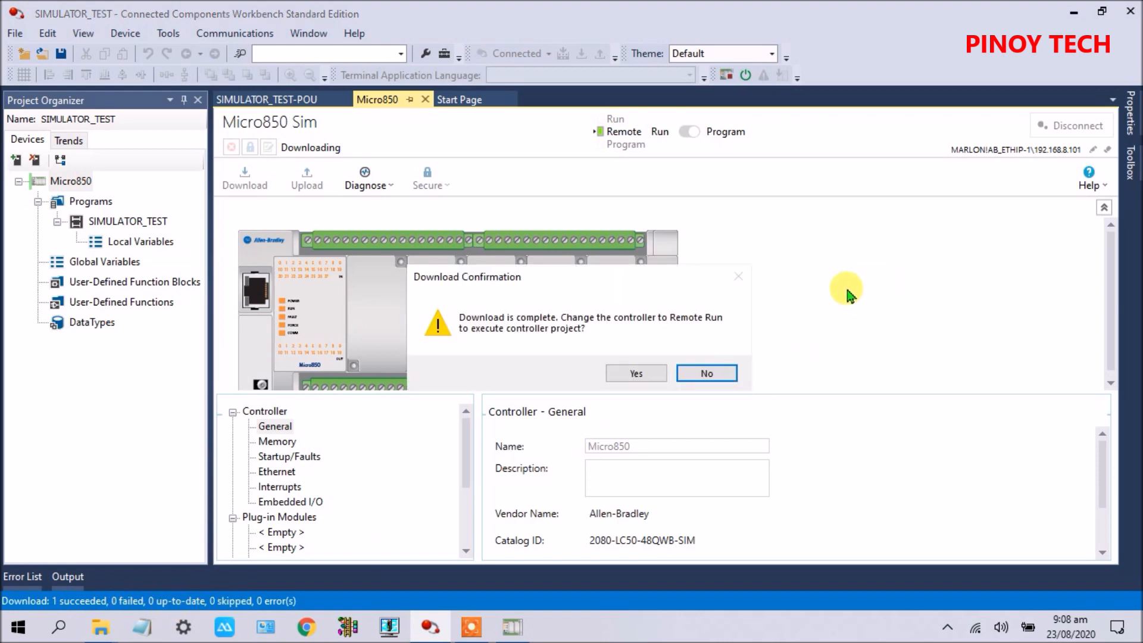
click(705, 372)
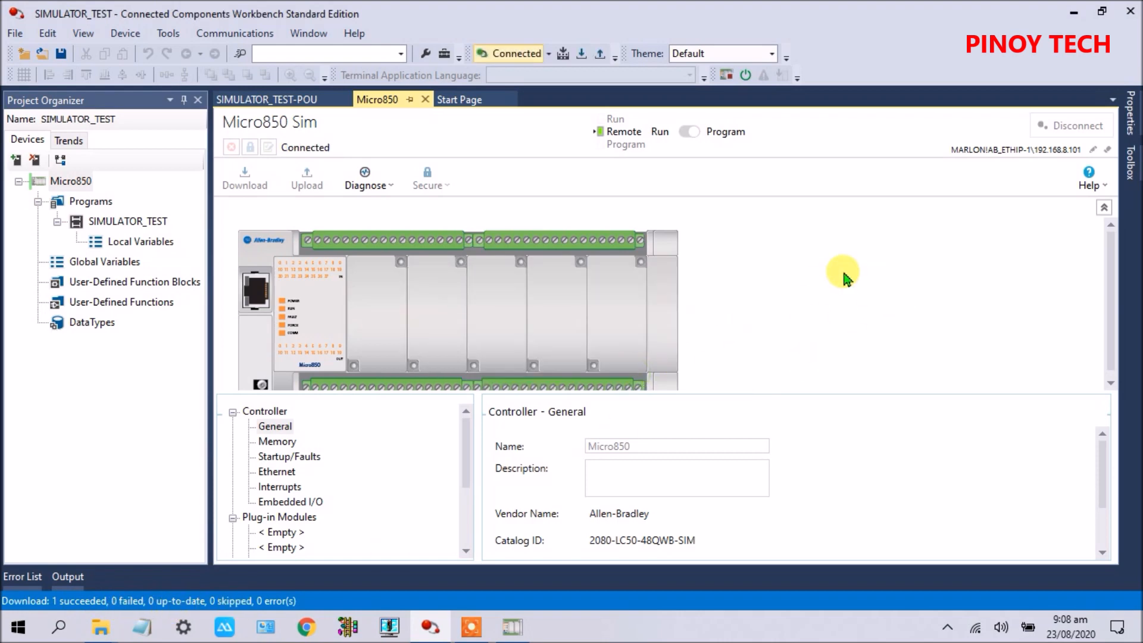
click(686, 131)
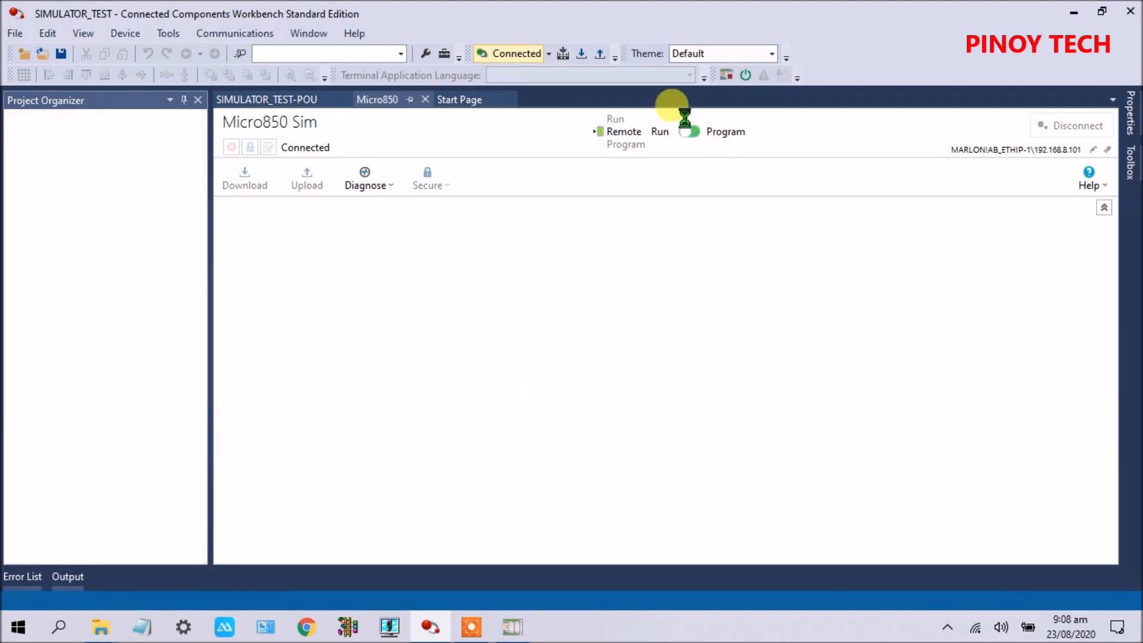
click(244, 177)
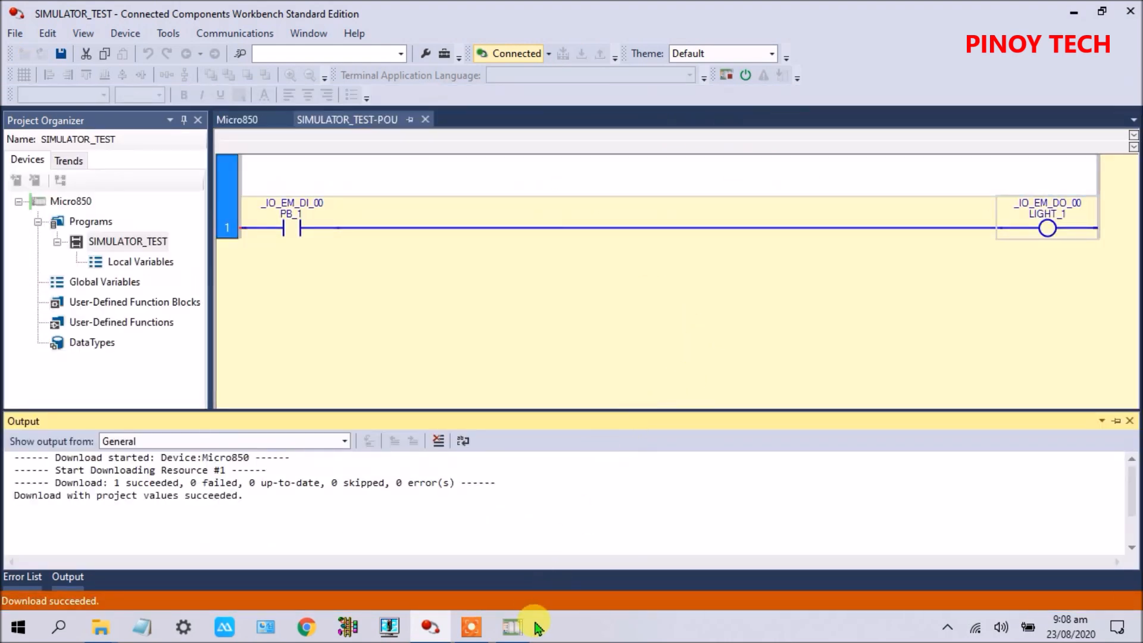
Bring up the Micro800 Simulator window beside the online ladder
click(511, 626)
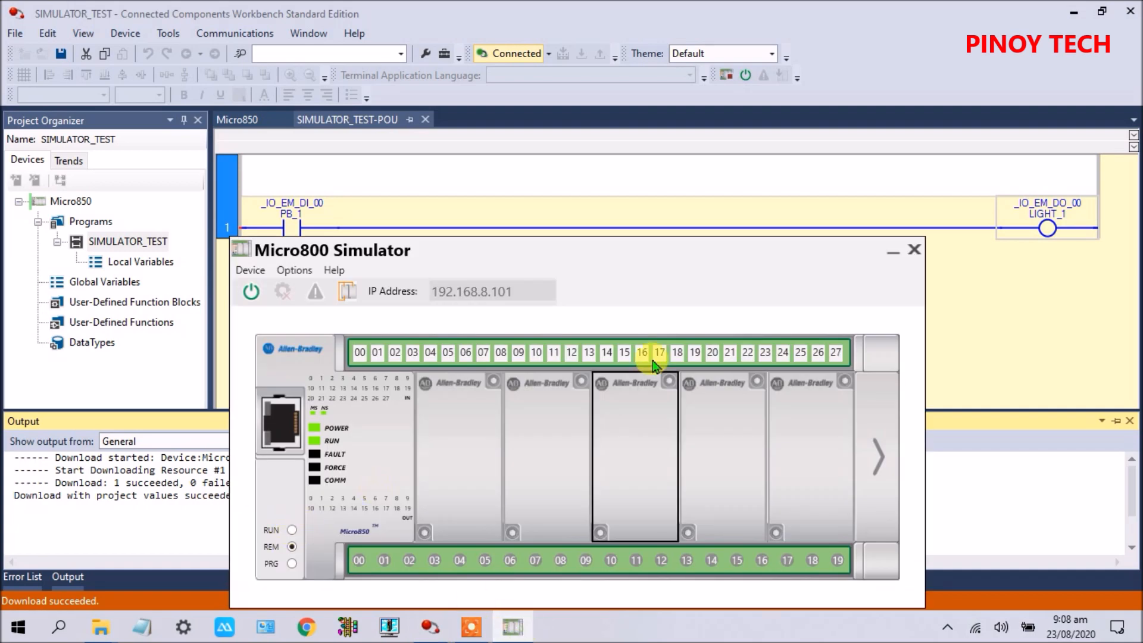
mouse_move(735, 281)
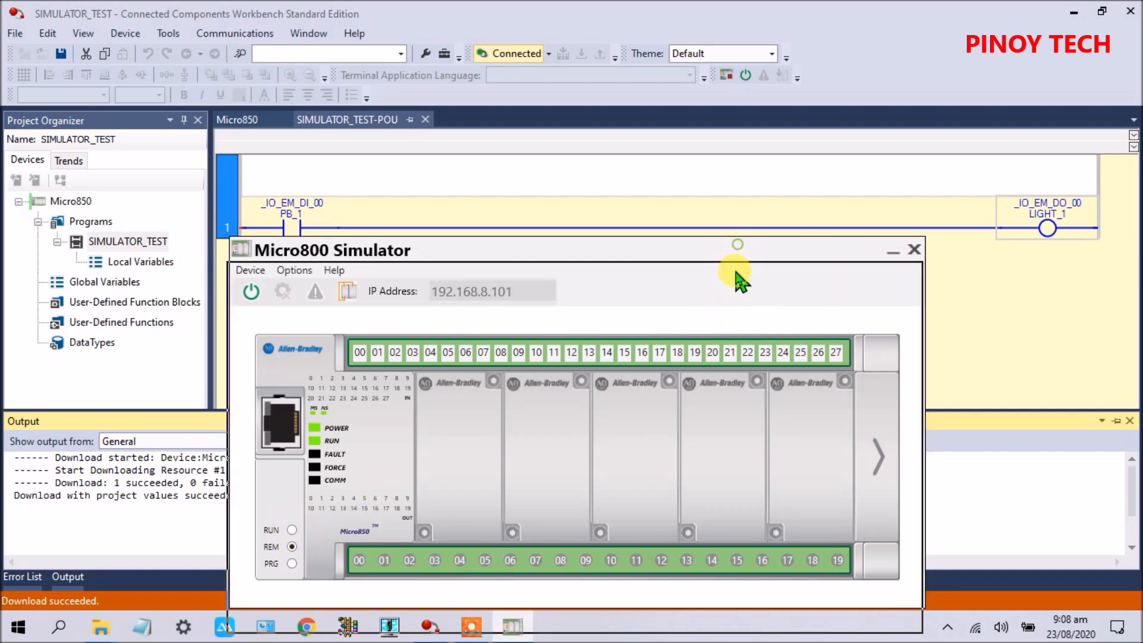
click(550, 53)
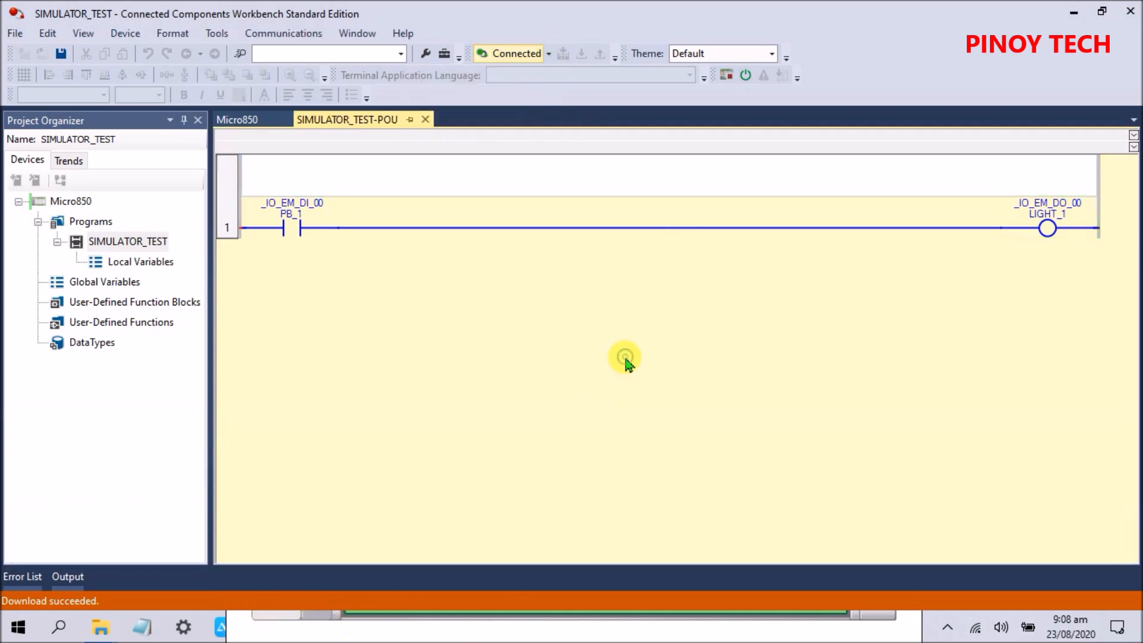
mouse_move(271, 601)
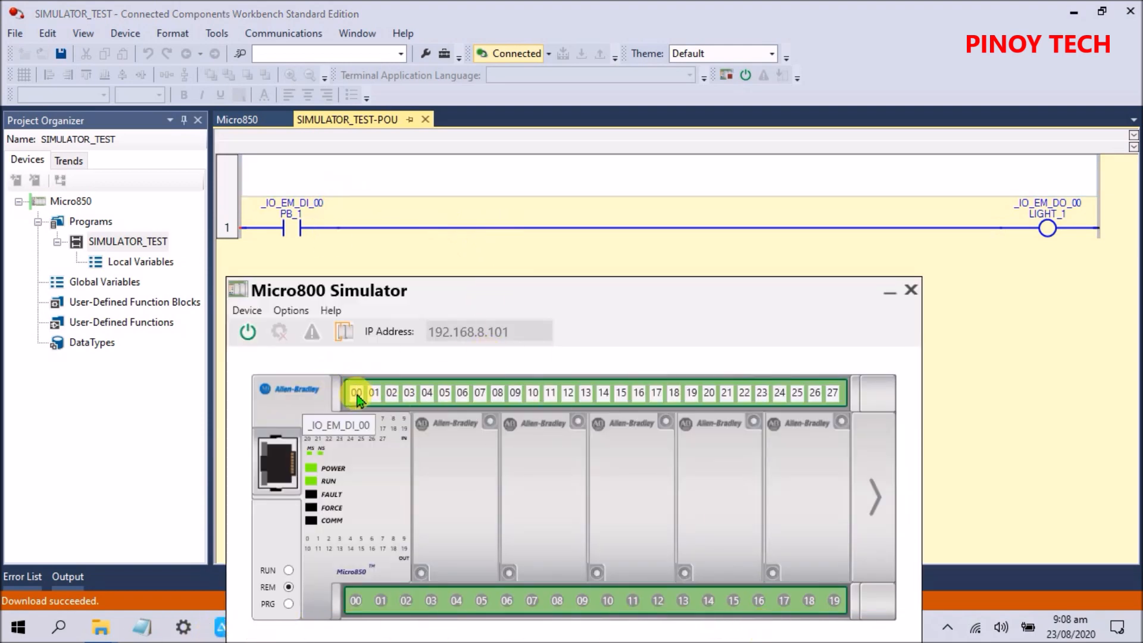
Switch simulator input 00 on to energize LIGHT_1, then off again, and disconnect
click(355, 392)
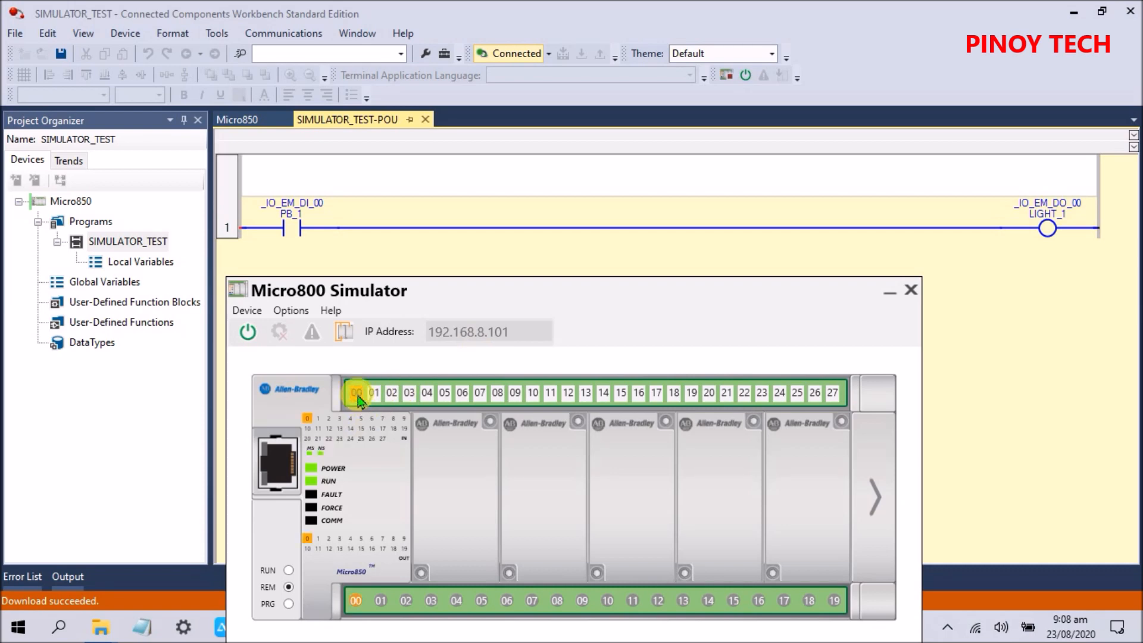
click(356, 392)
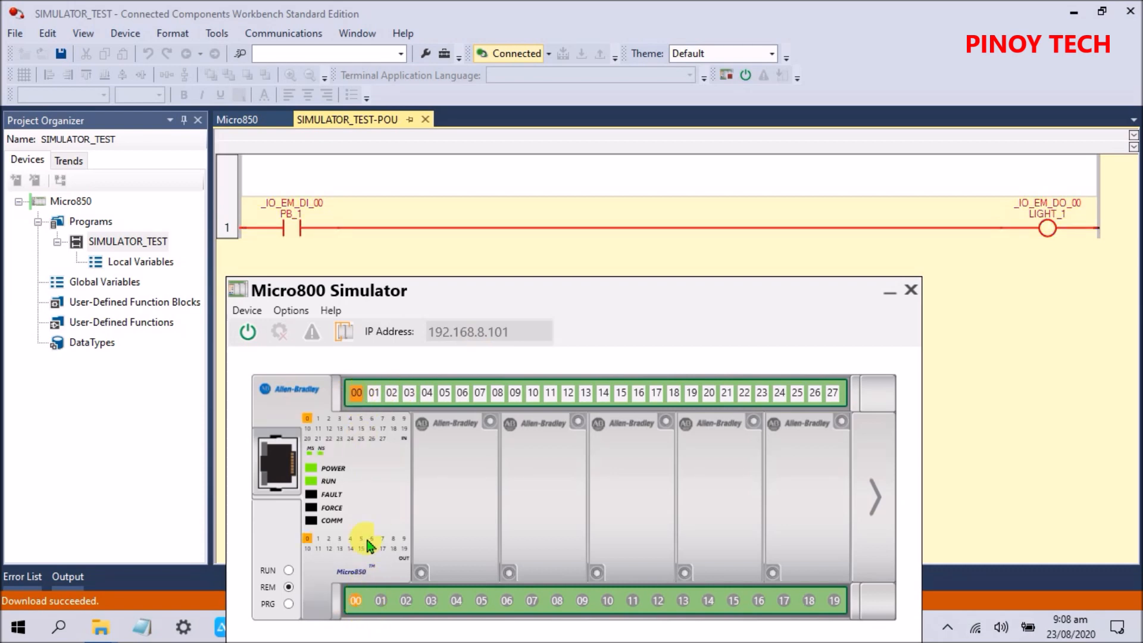
mouse_move(361, 629)
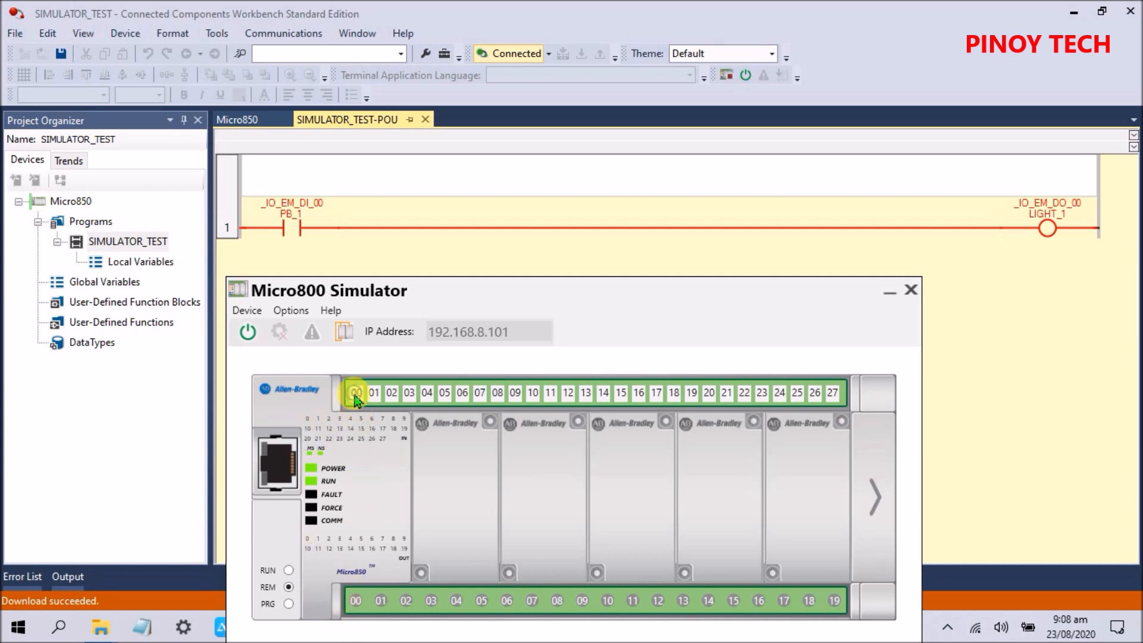
click(354, 392)
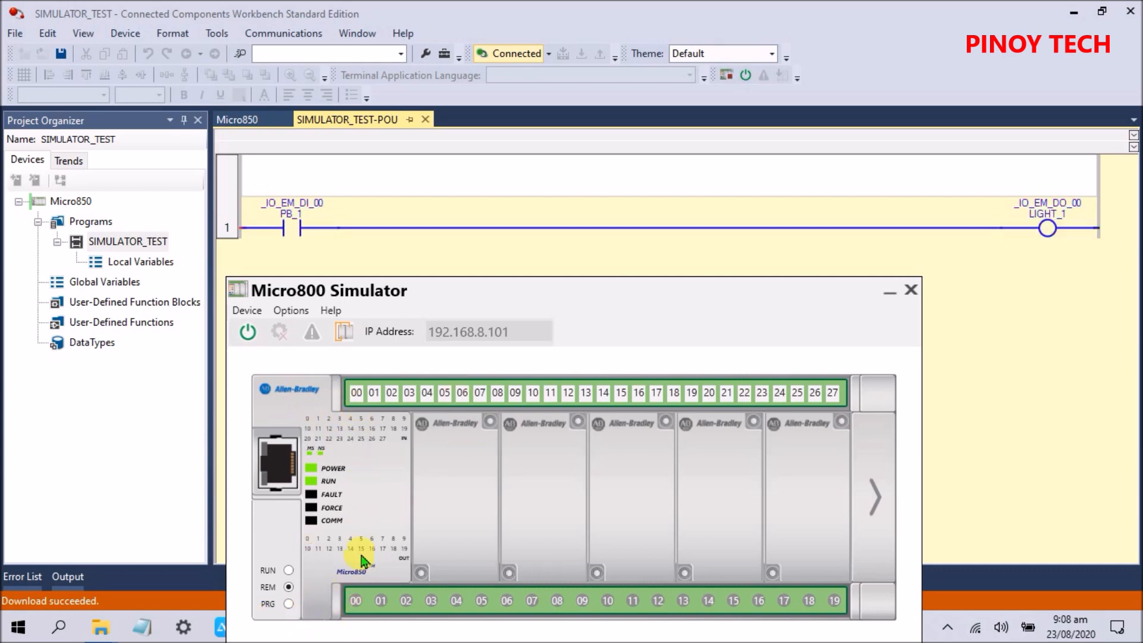
click(911, 289)
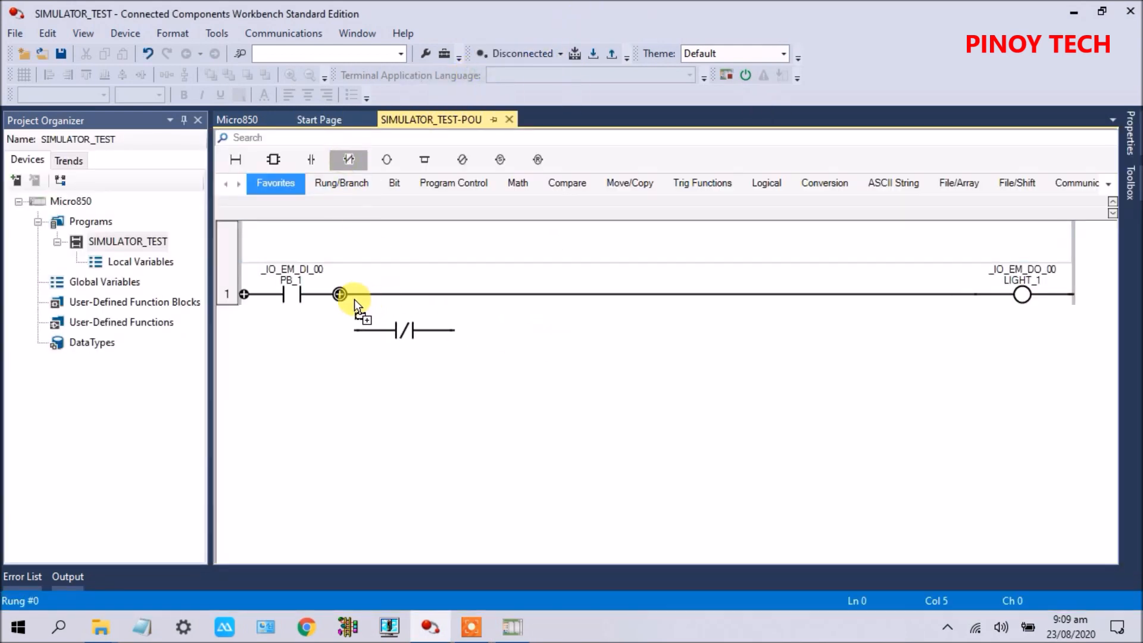
Assign input _IO_EM_DI_01 with alias PB_2 to the normally-closed contact
double_click(339, 294)
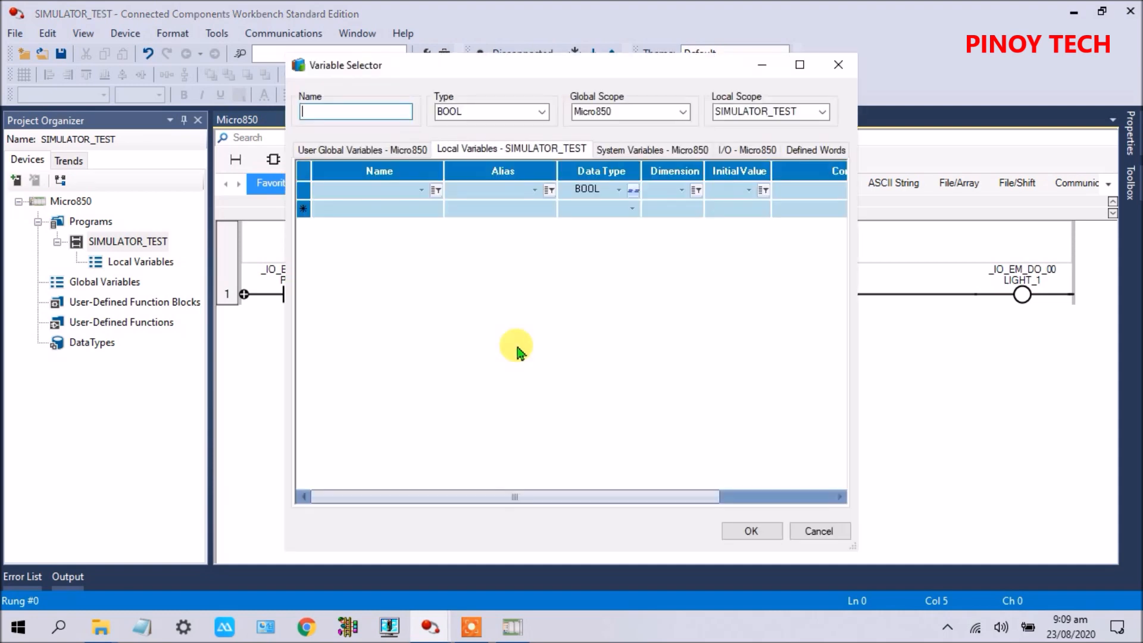
click(586, 150)
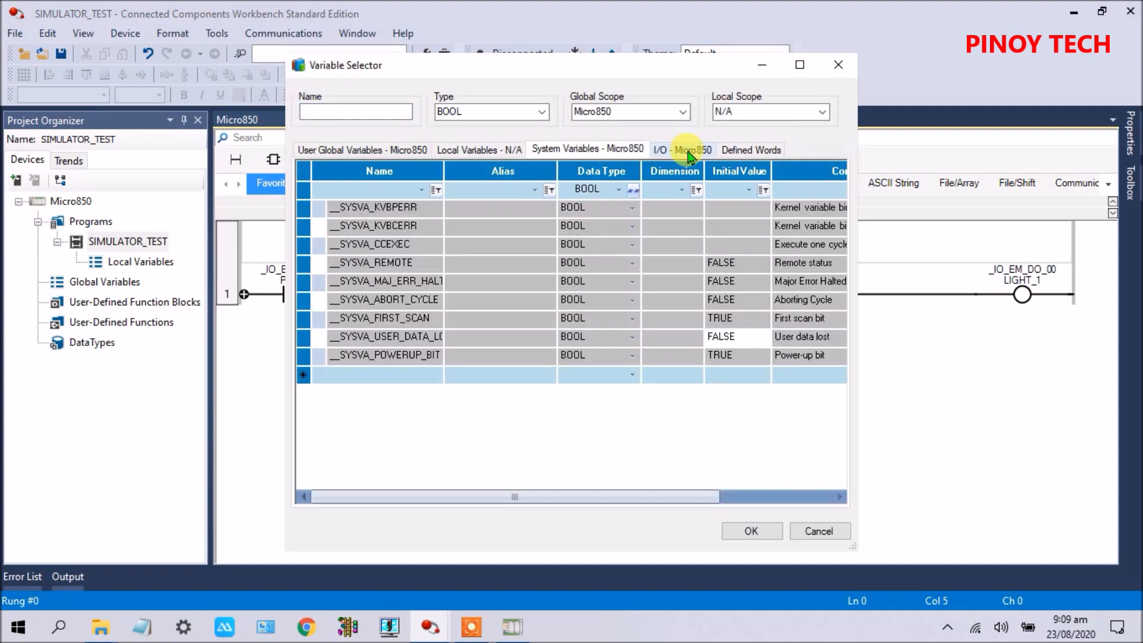
click(682, 150)
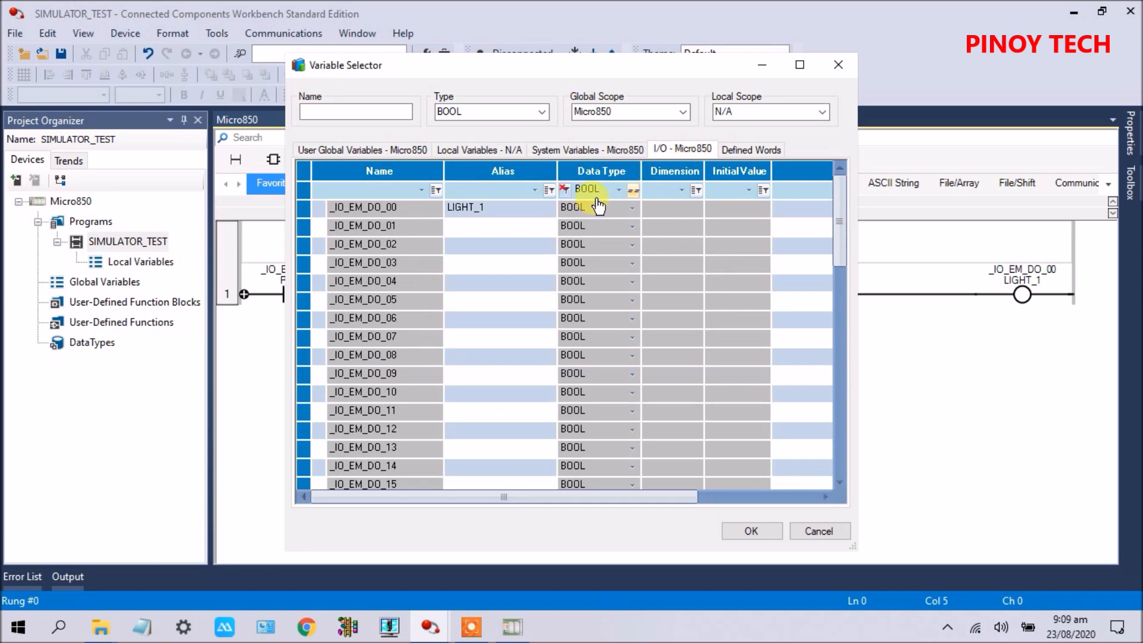
scroll(down, 3)
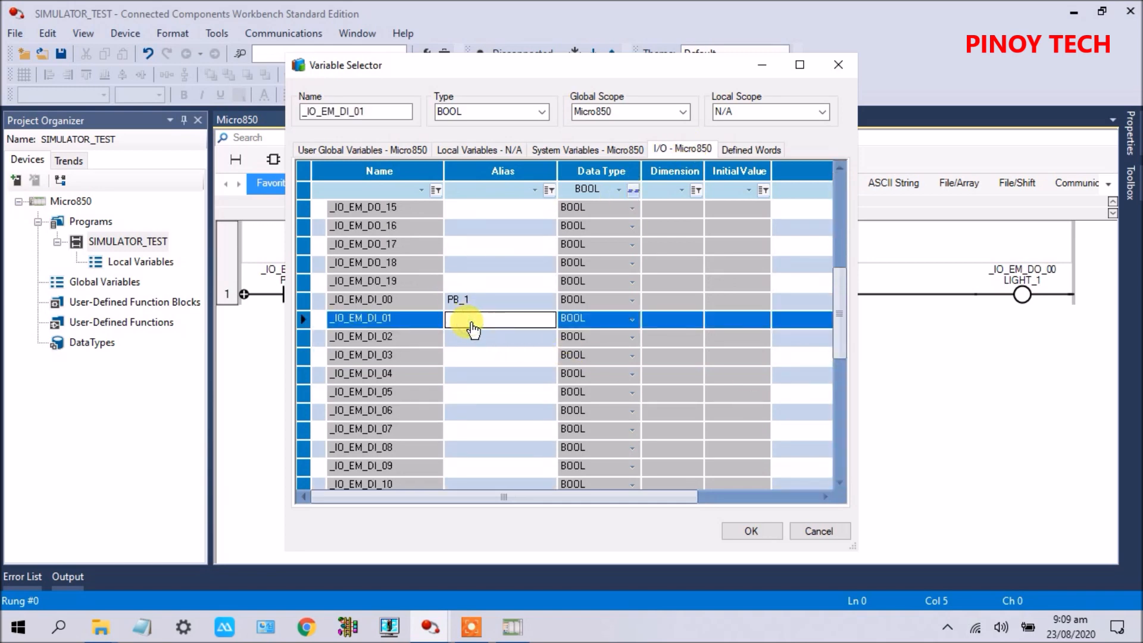
text(PB)
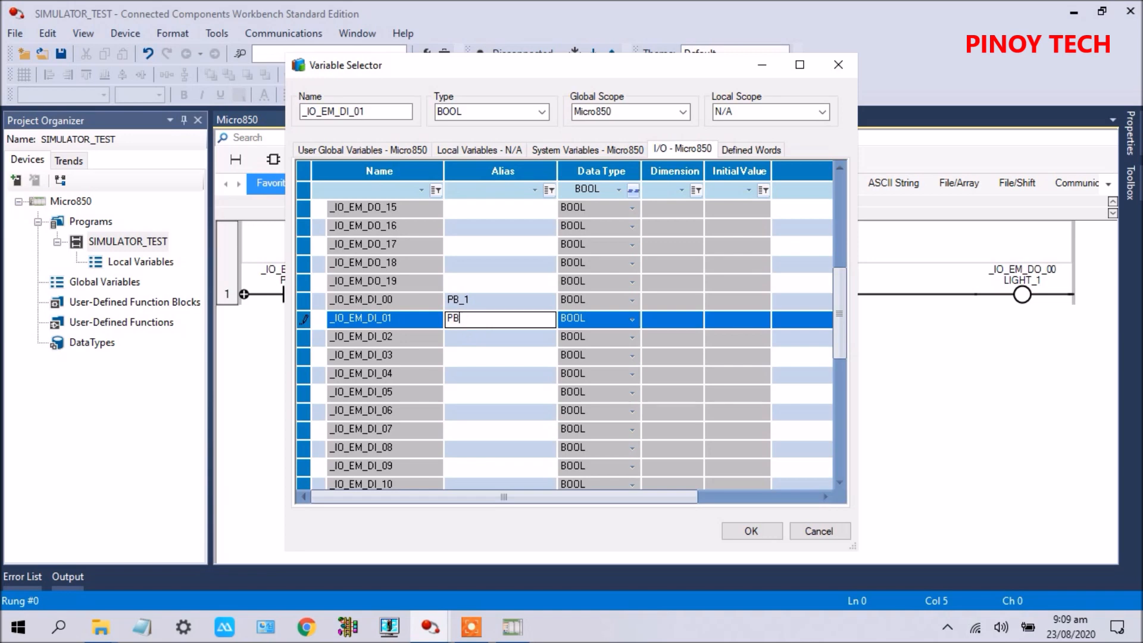
text(_2)
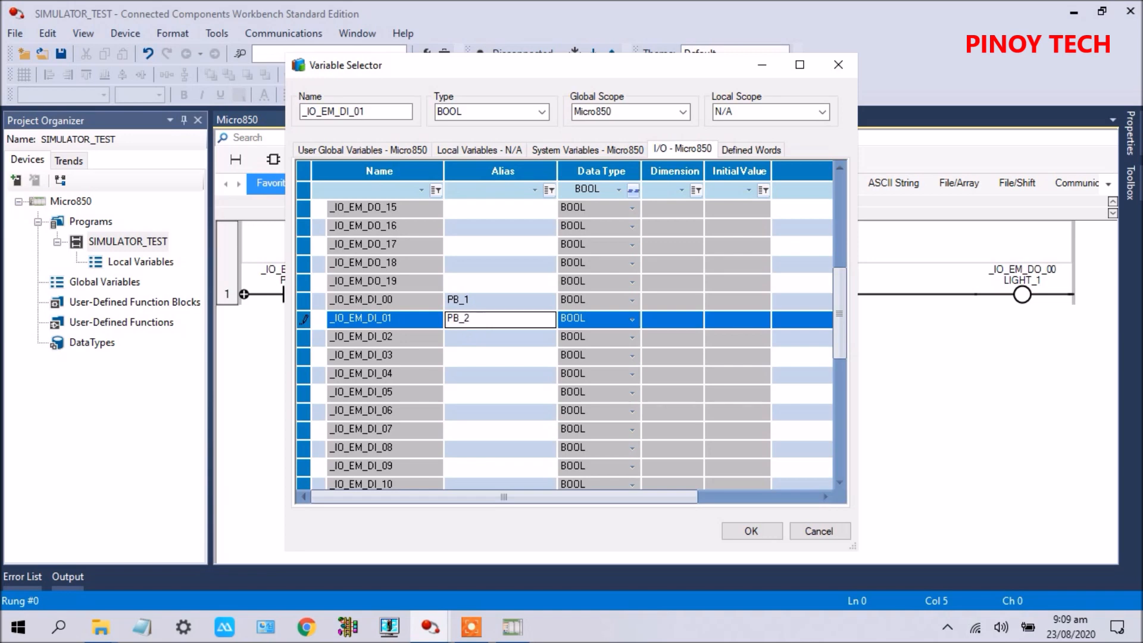
click(751, 530)
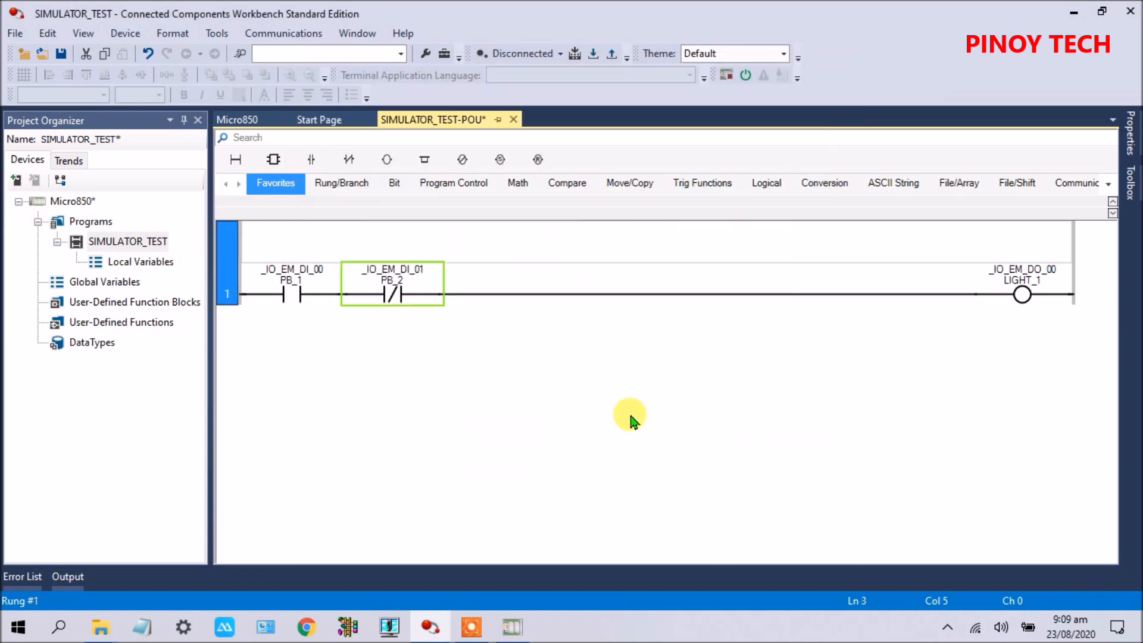
mouse_move(271, 159)
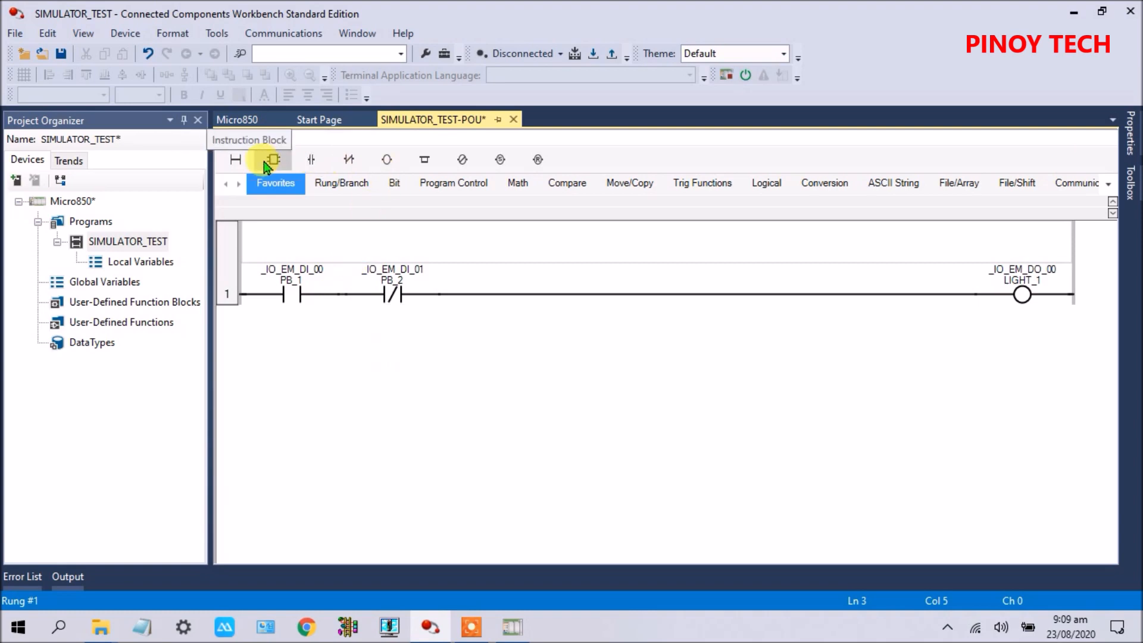
Add a branch around PB_1 with a contact on output _IO_EM_DO_00 (LIGHT_1) and rebuild
click(341, 183)
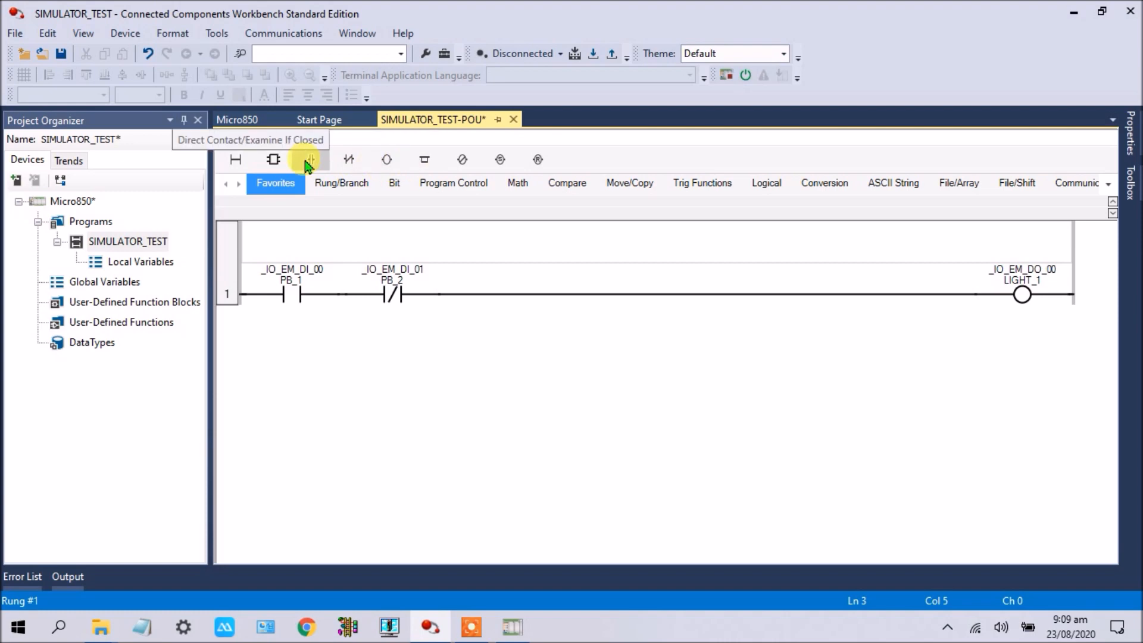
click(340, 184)
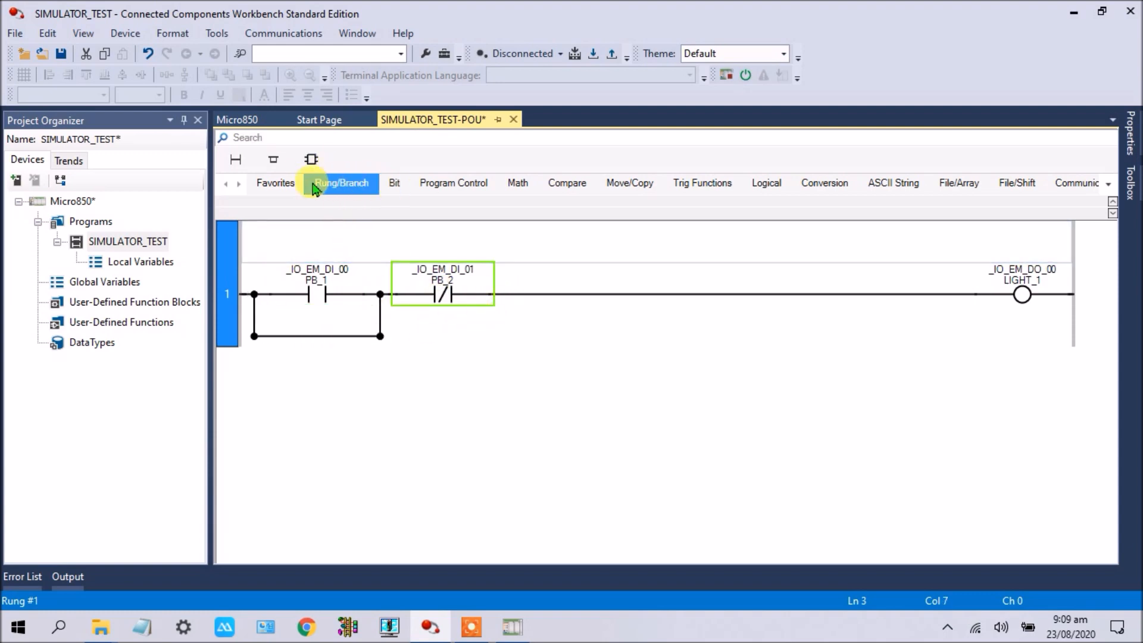
click(394, 184)
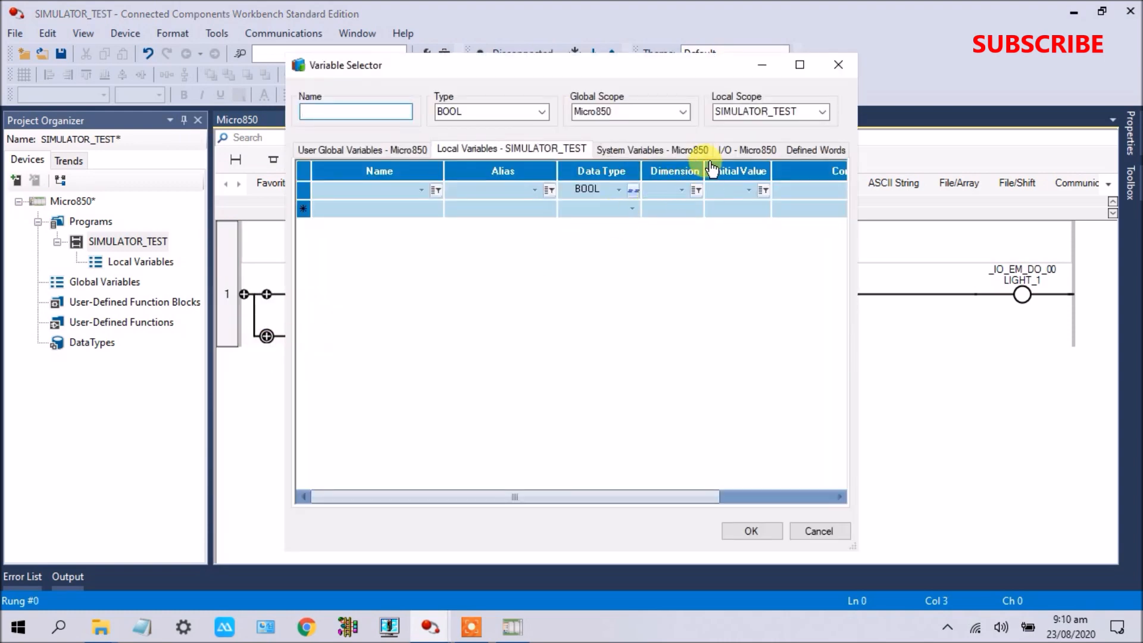
click(747, 150)
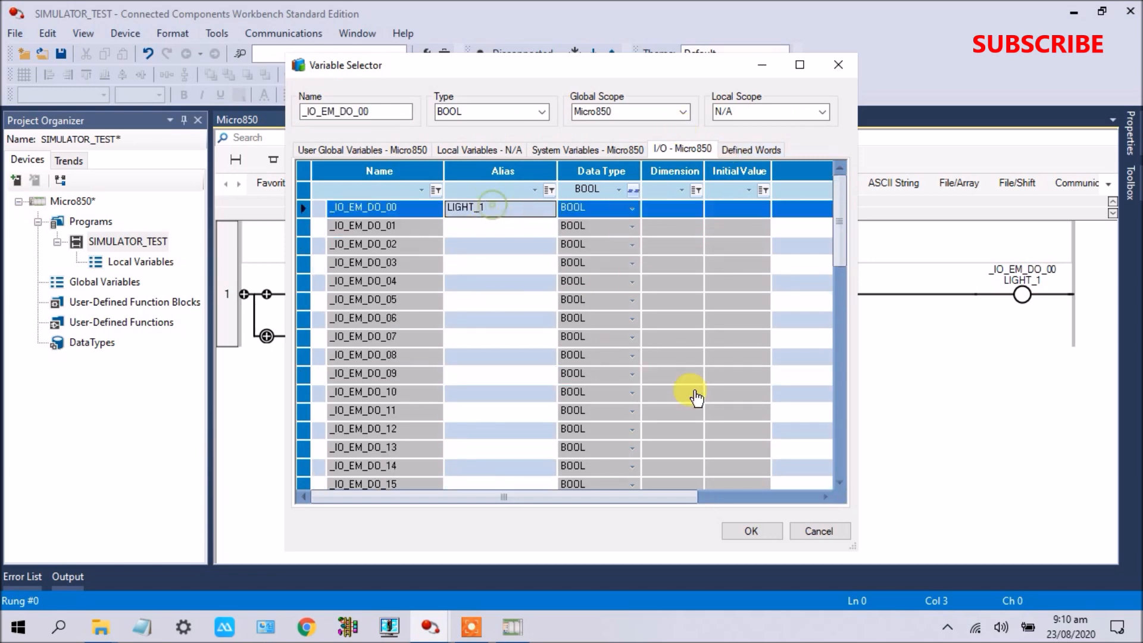
click(751, 530)
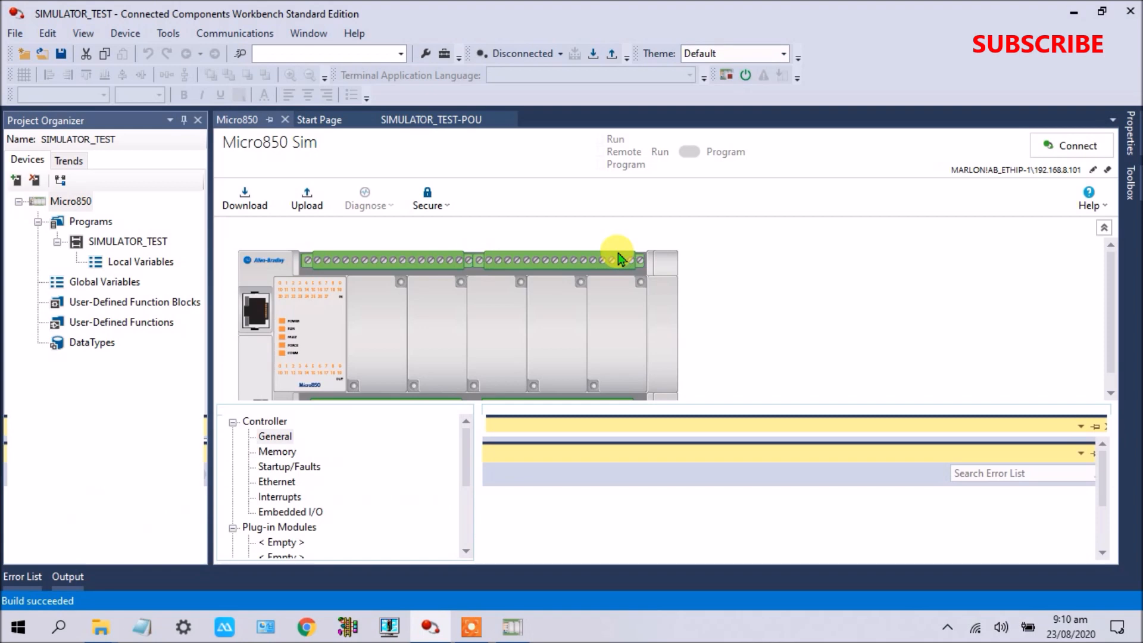
Connect and download to the simulated Micro850, switching it to Remote Run
click(274, 435)
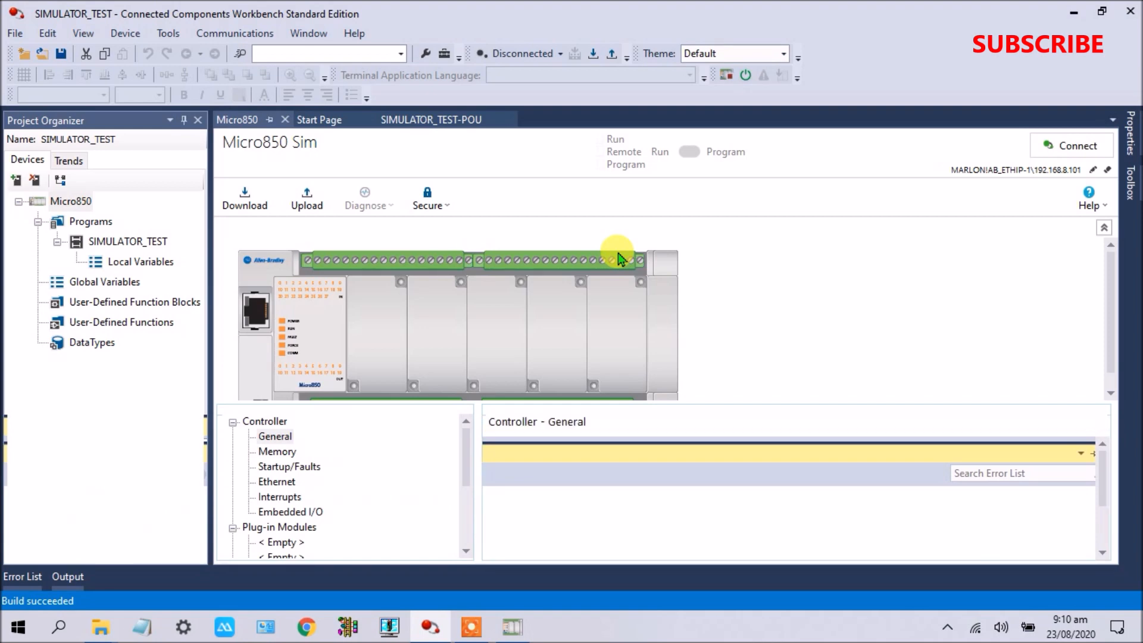
click(244, 196)
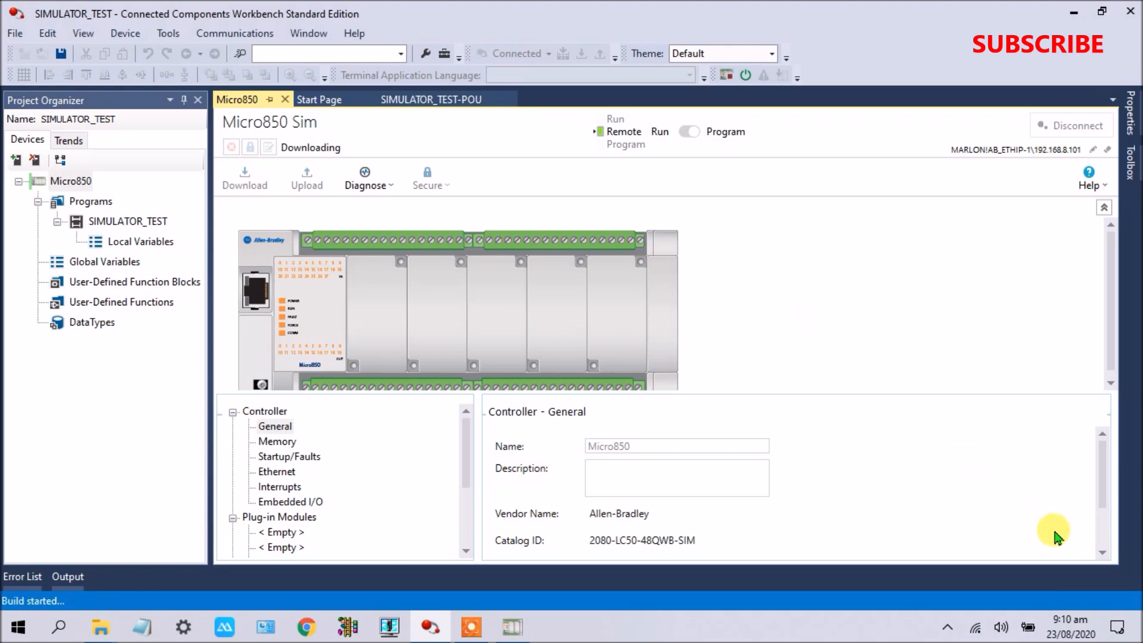
click(66, 577)
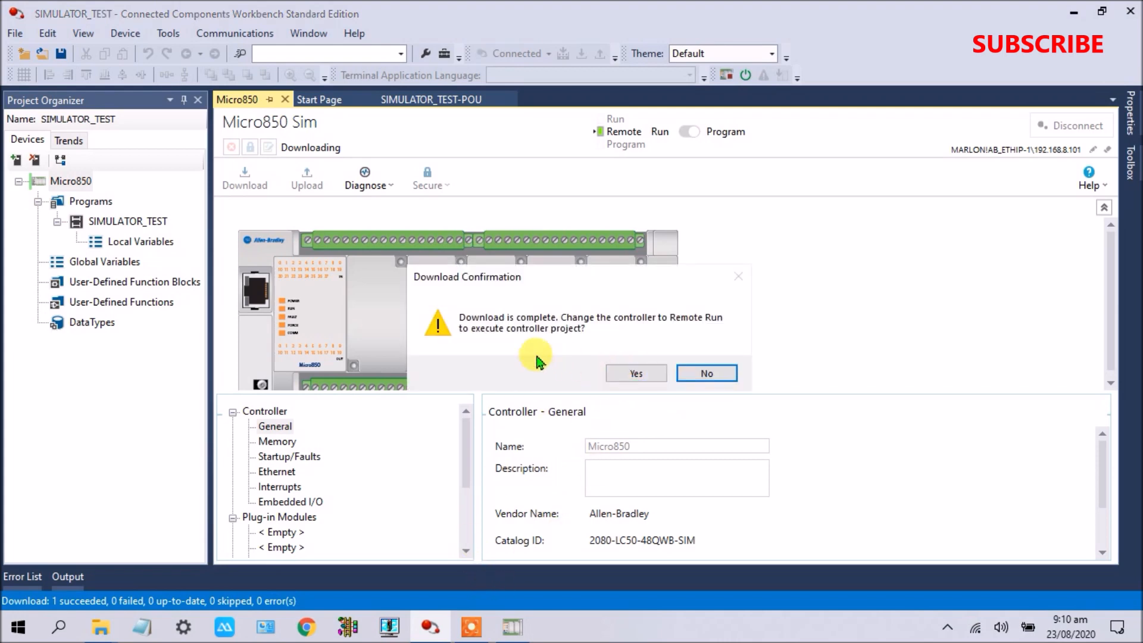
mouse_move(652, 332)
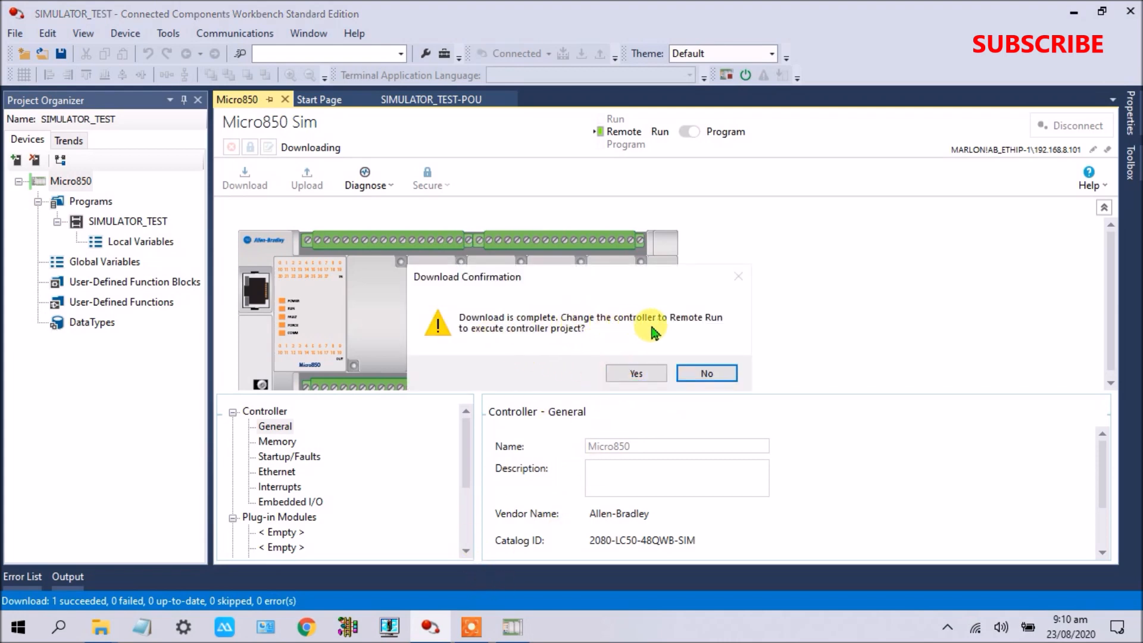
mouse_move(583, 352)
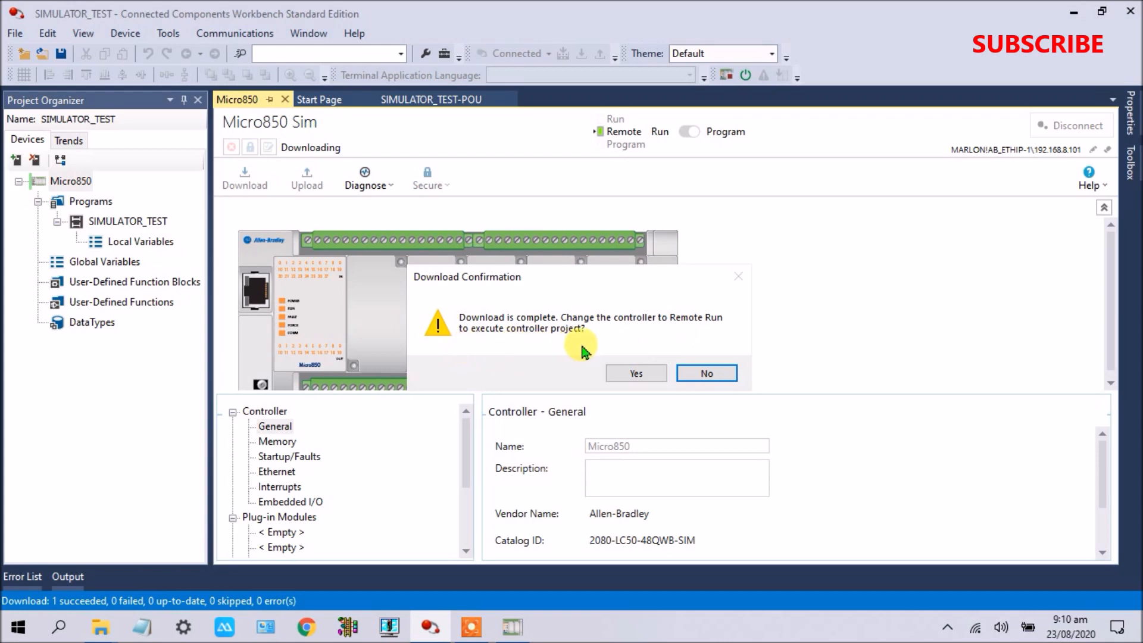
click(703, 373)
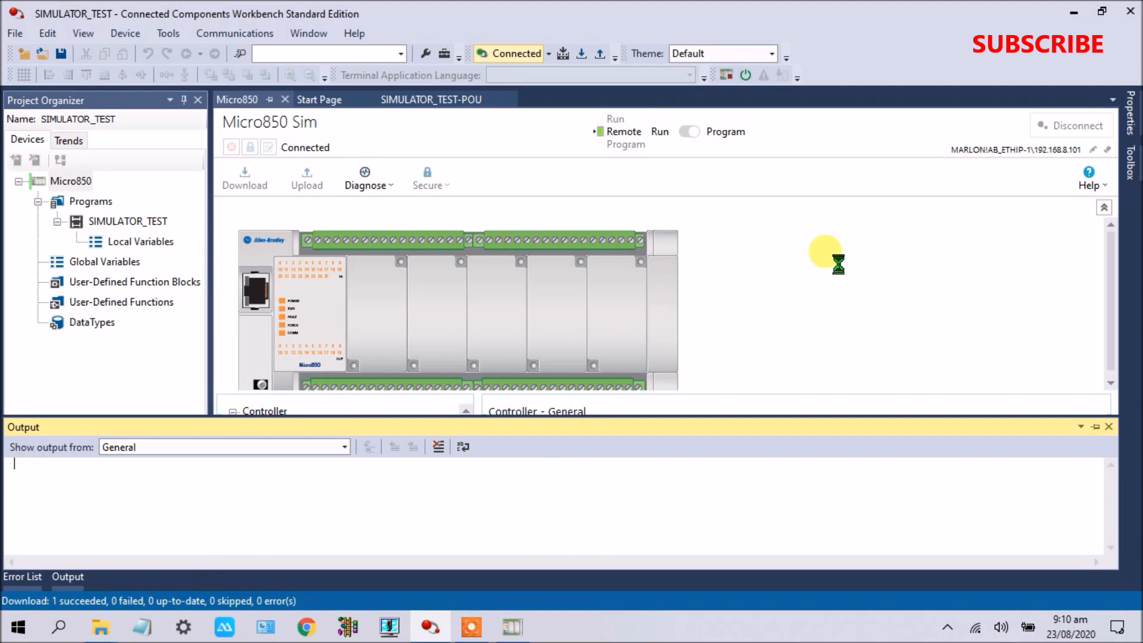
Watch SIMULATOR_TEST online while toggling inputs 00 and 01 to test seal-in and stop
click(430, 99)
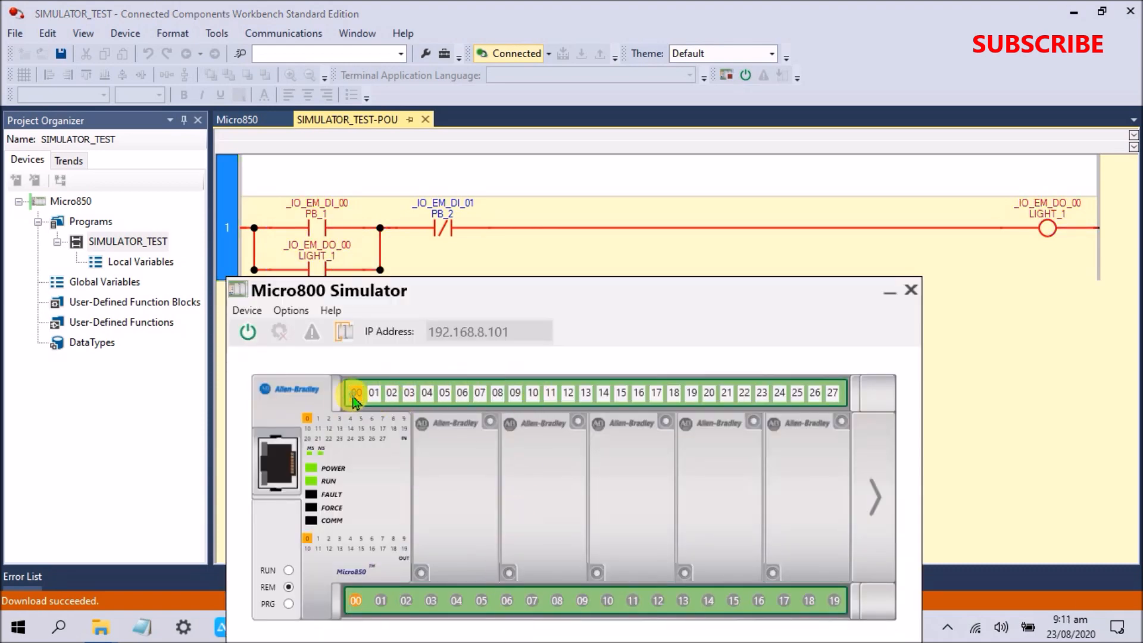
click(356, 392)
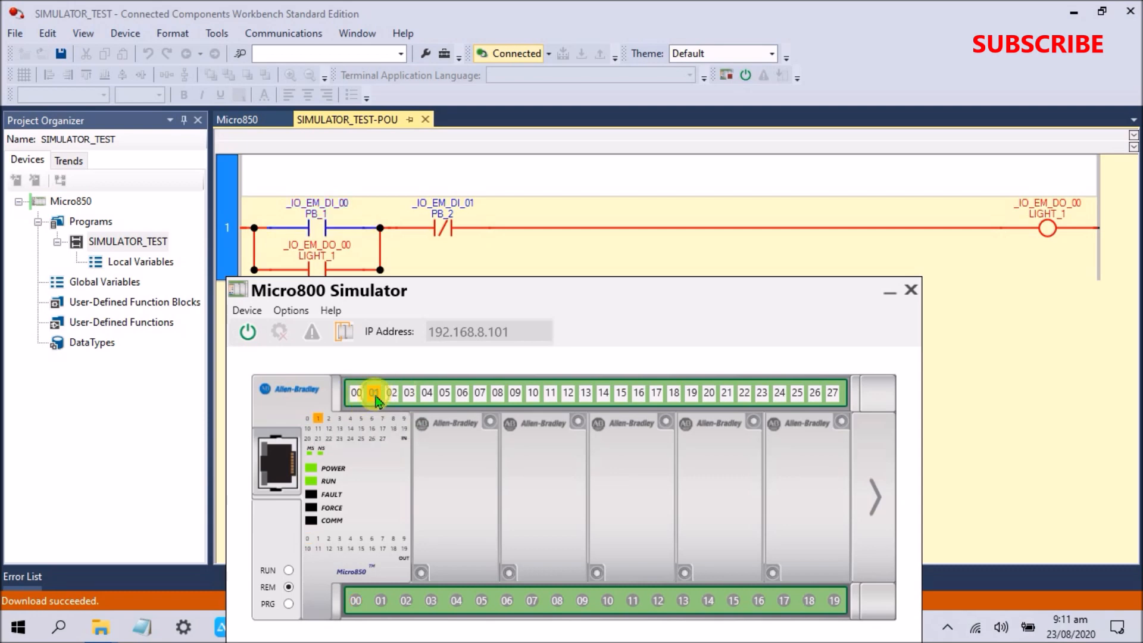
click(372, 392)
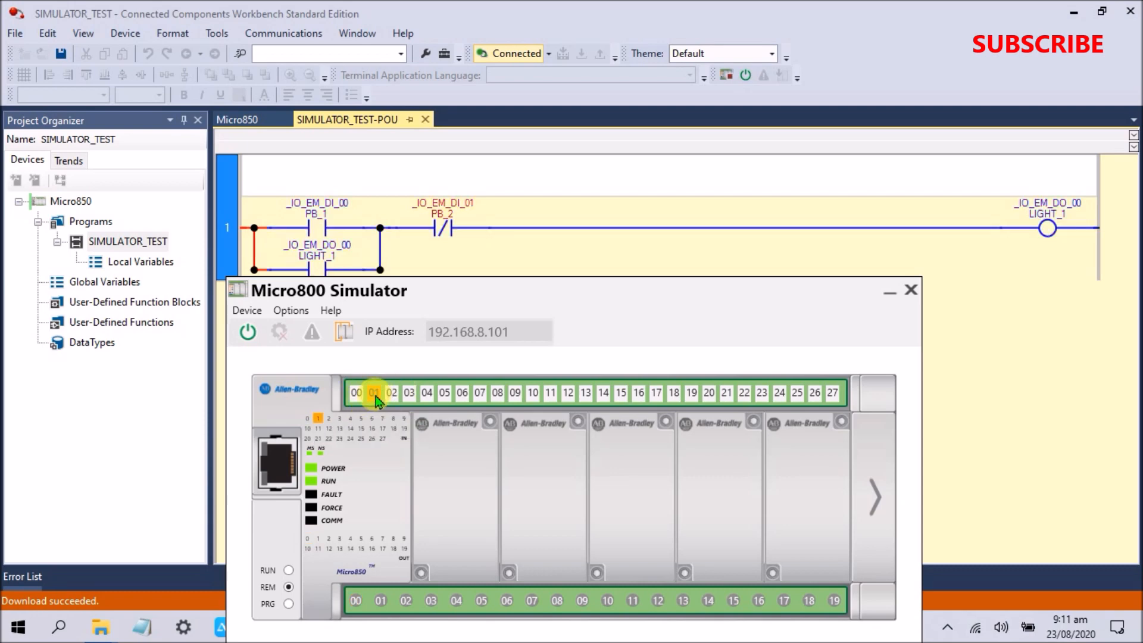
click(356, 392)
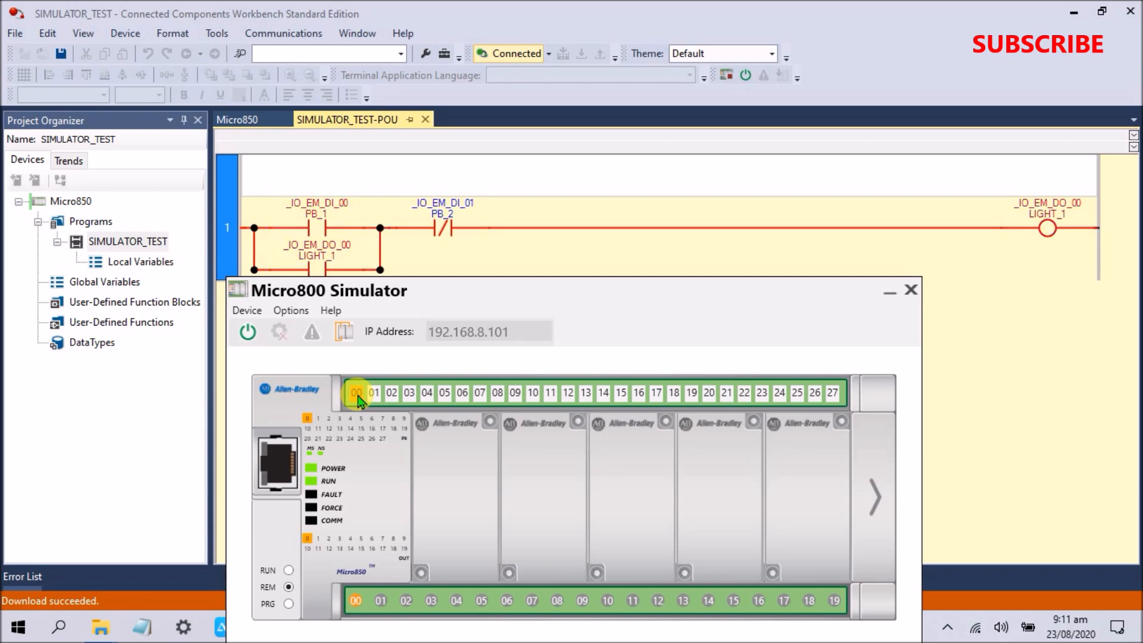
click(373, 391)
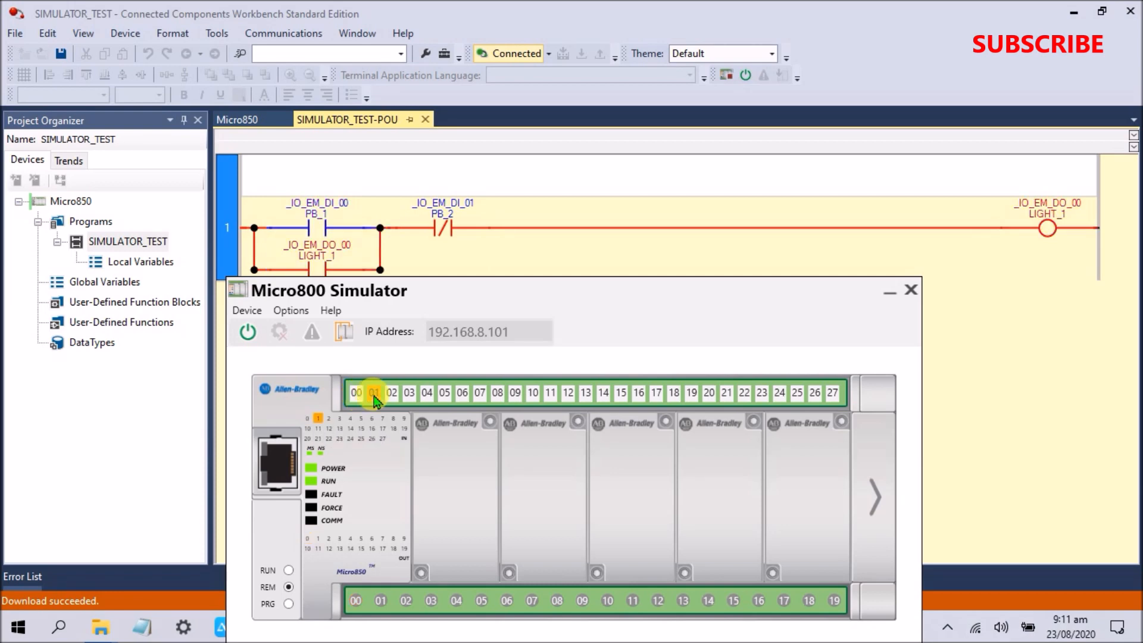
Repeat toggling inputs 00 and 01 until LIGHT_1 output 00 ends off
click(356, 391)
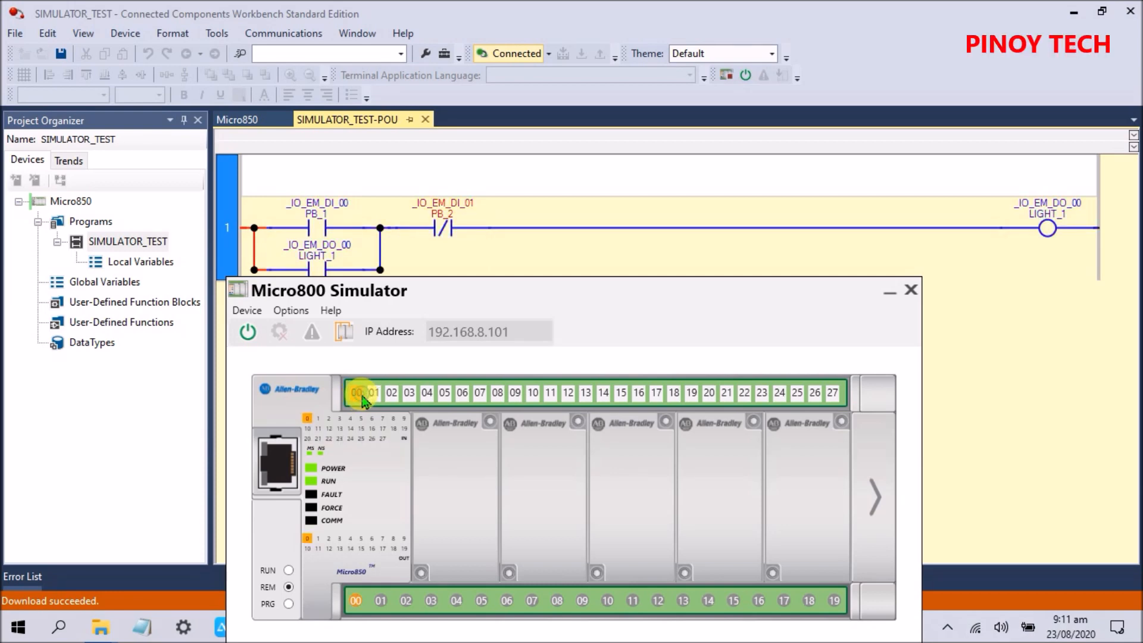
click(356, 391)
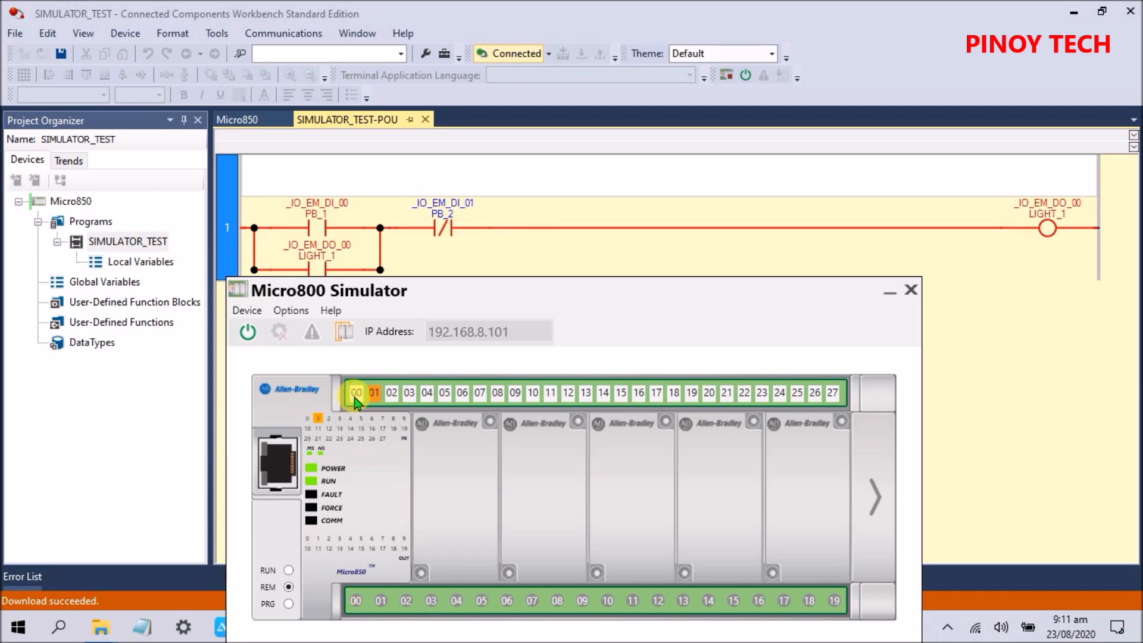
click(374, 392)
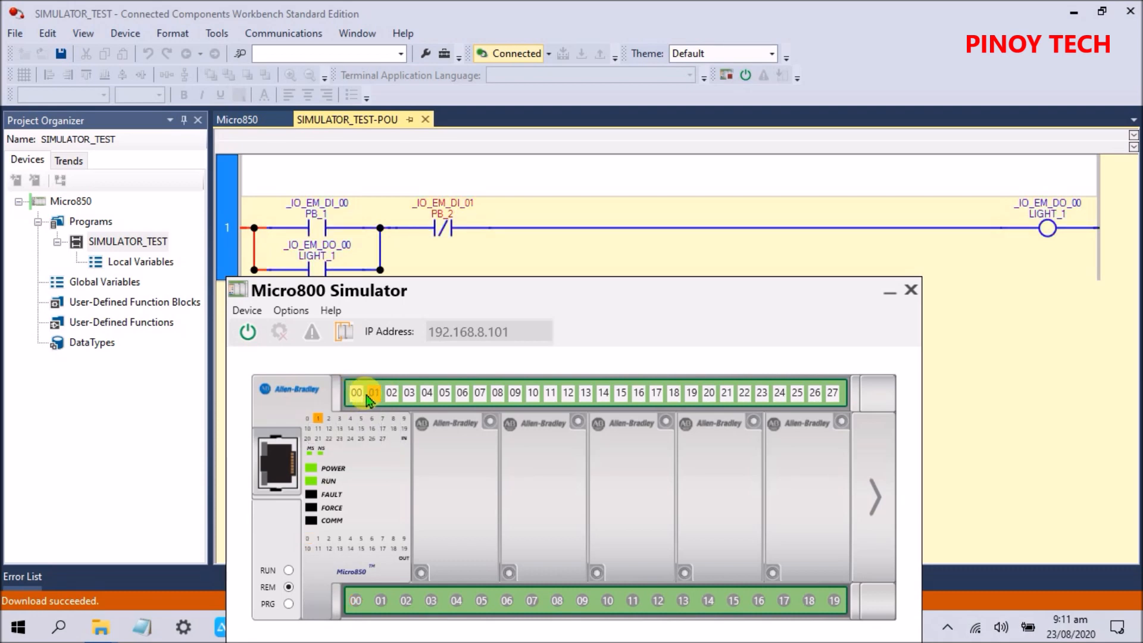
click(373, 392)
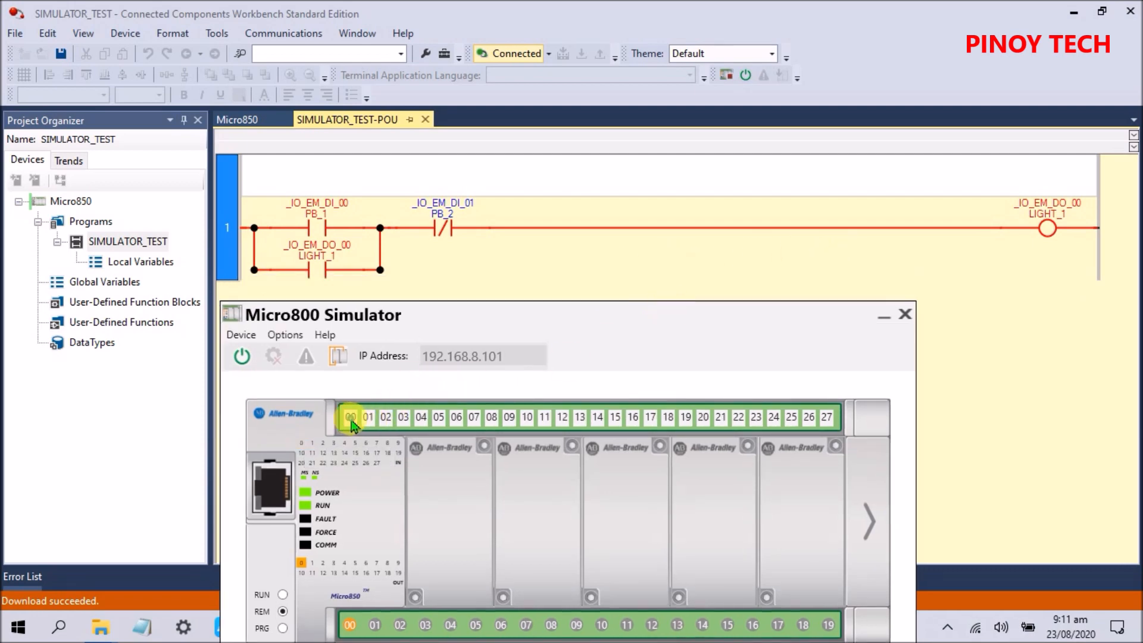
click(350, 417)
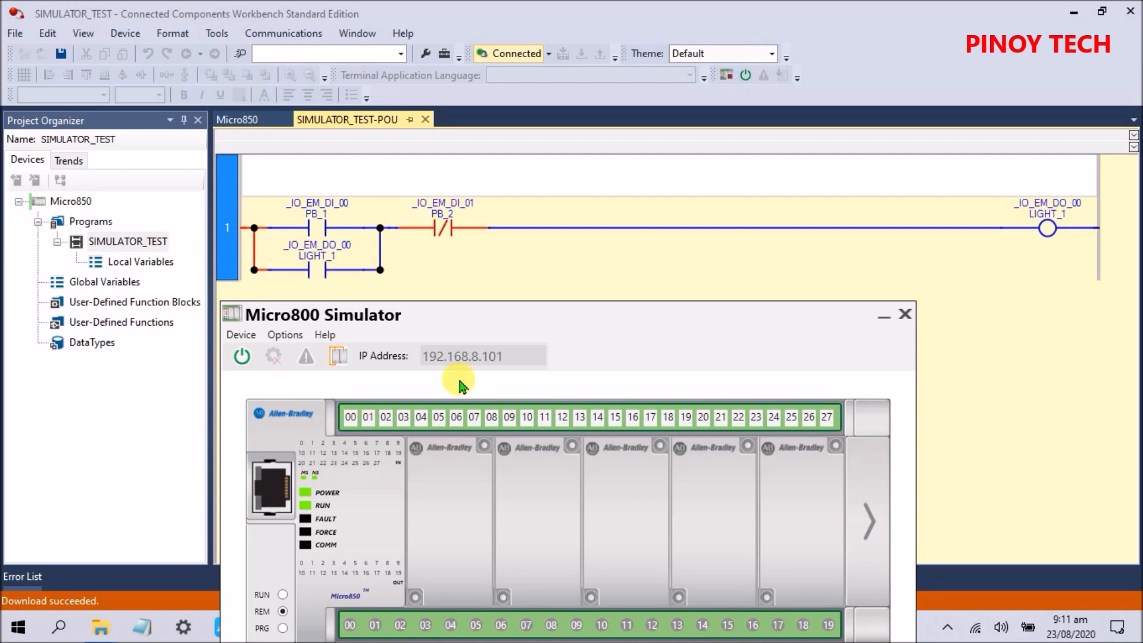
mouse_move(845, 227)
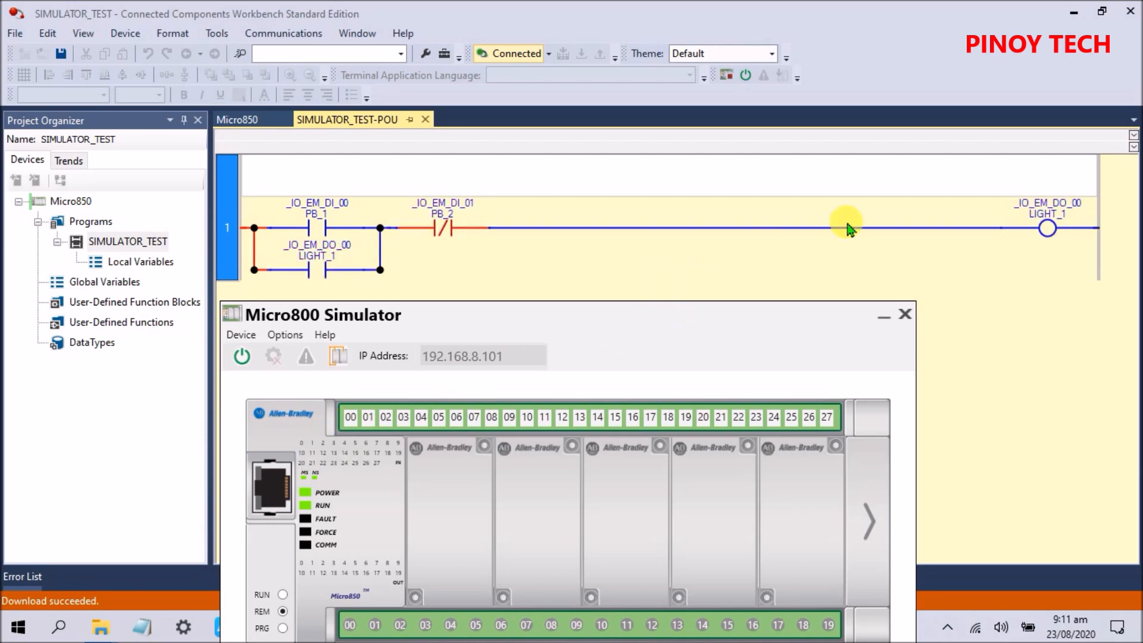